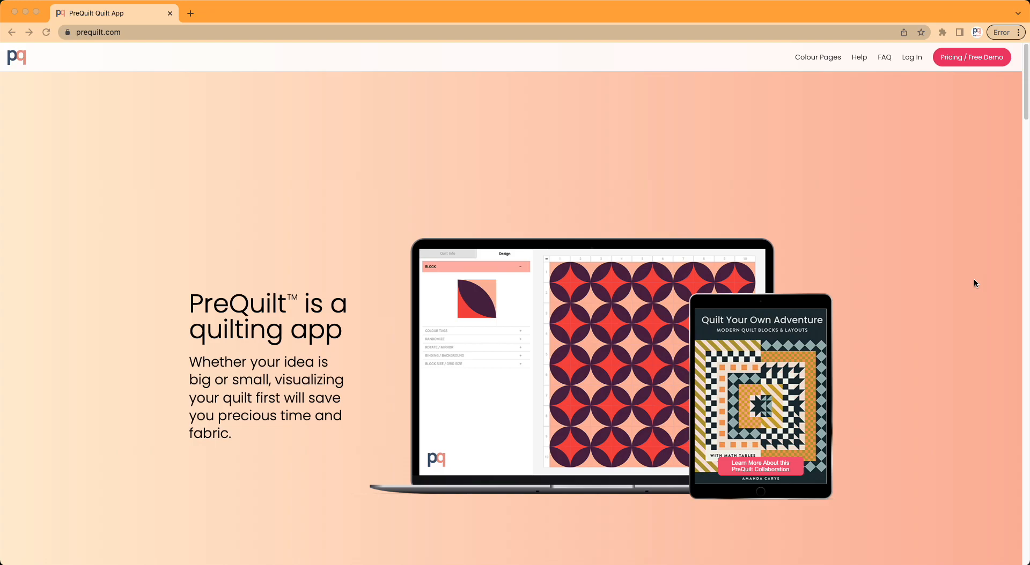
{"action": "mouse_move", "coordinate": [974, 279]}
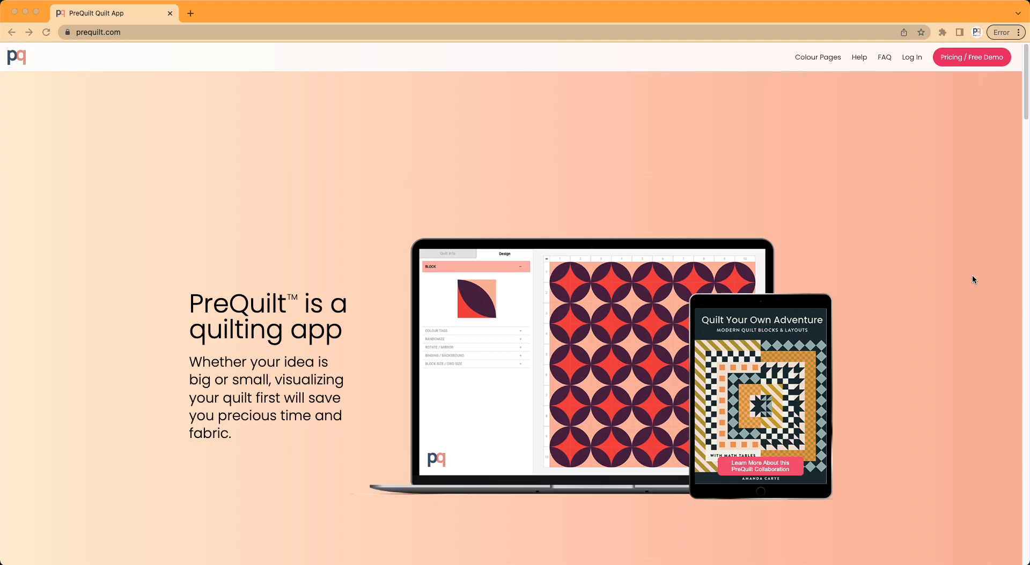
{"action": "mouse_move", "coordinate": [842, 264]}
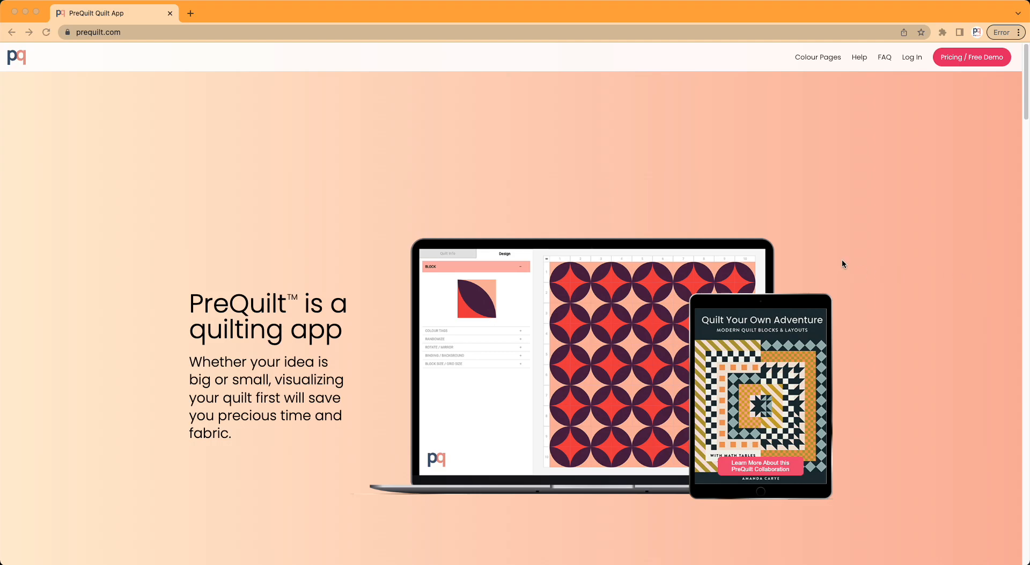
{"action": "mouse_move", "coordinate": [103, 54]}
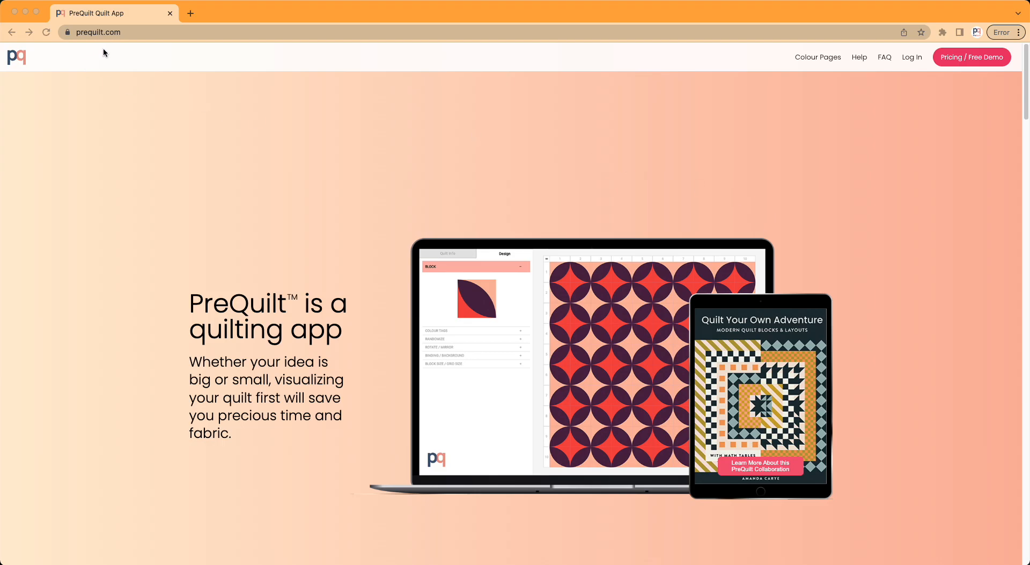
{"action": "mouse_move", "coordinate": [817, 58]}
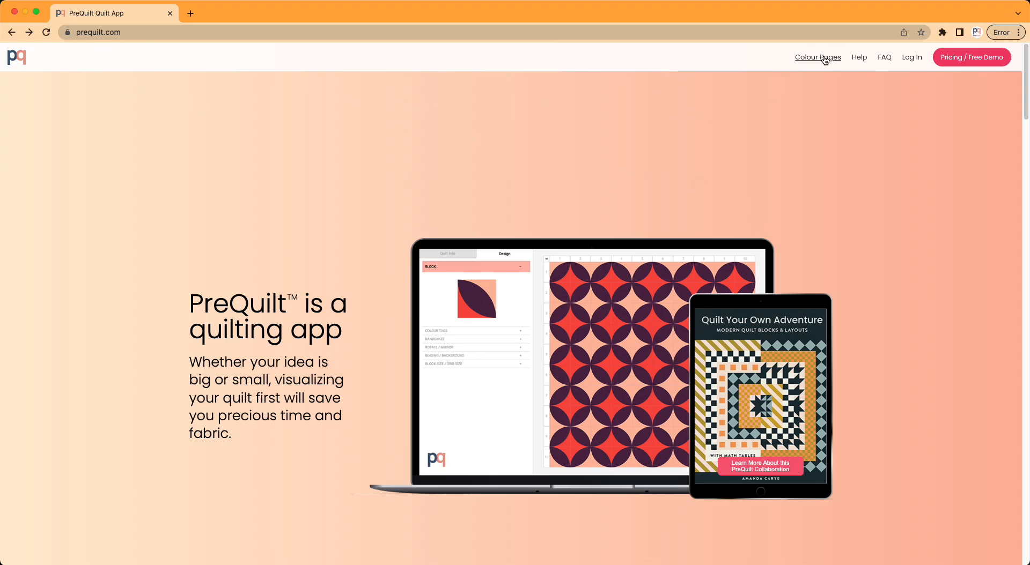
Open the full Colouring Pages directory and search designers for 'fab'.
{"action": "left_click", "coordinate": [817, 58]}
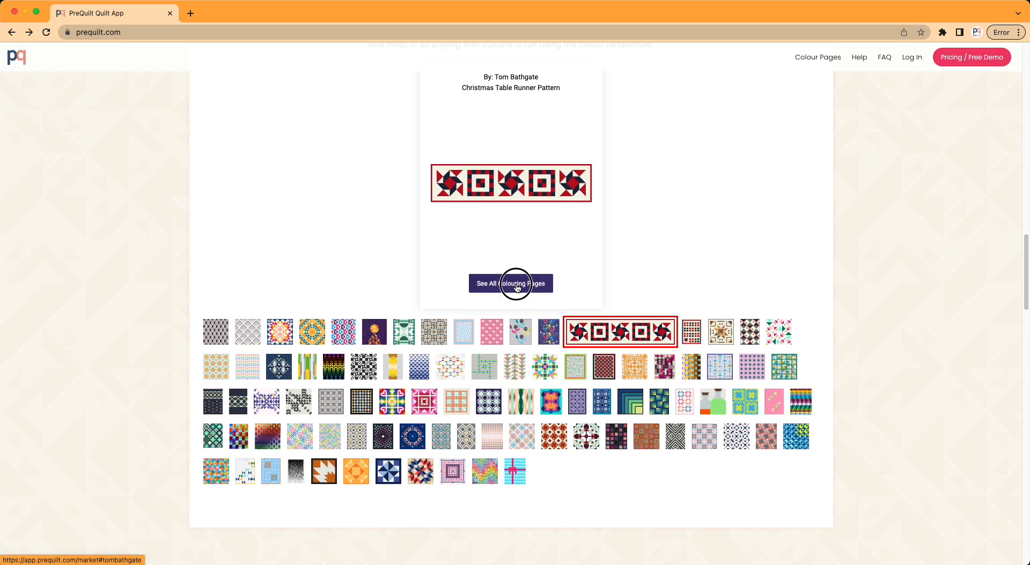
{"action": "left_click", "coordinate": [510, 283]}
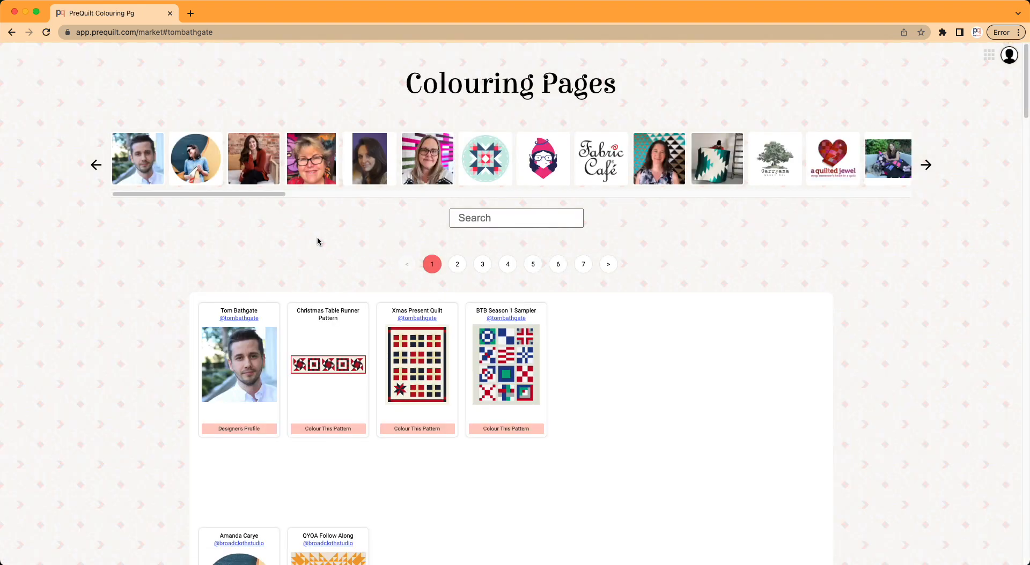
{"action": "mouse_move", "coordinate": [272, 239]}
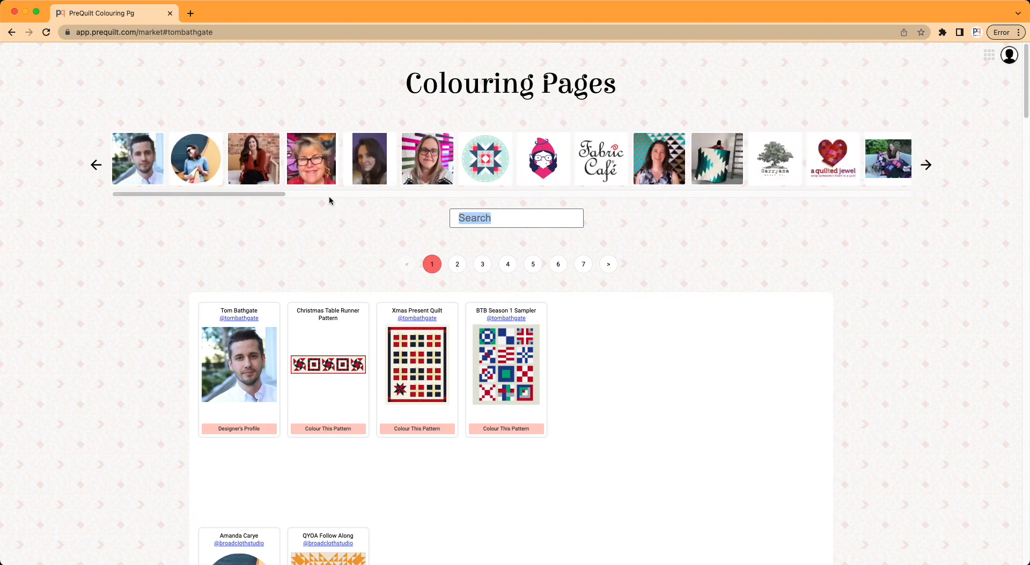
{"action": "mouse_move", "coordinate": [599, 158]}
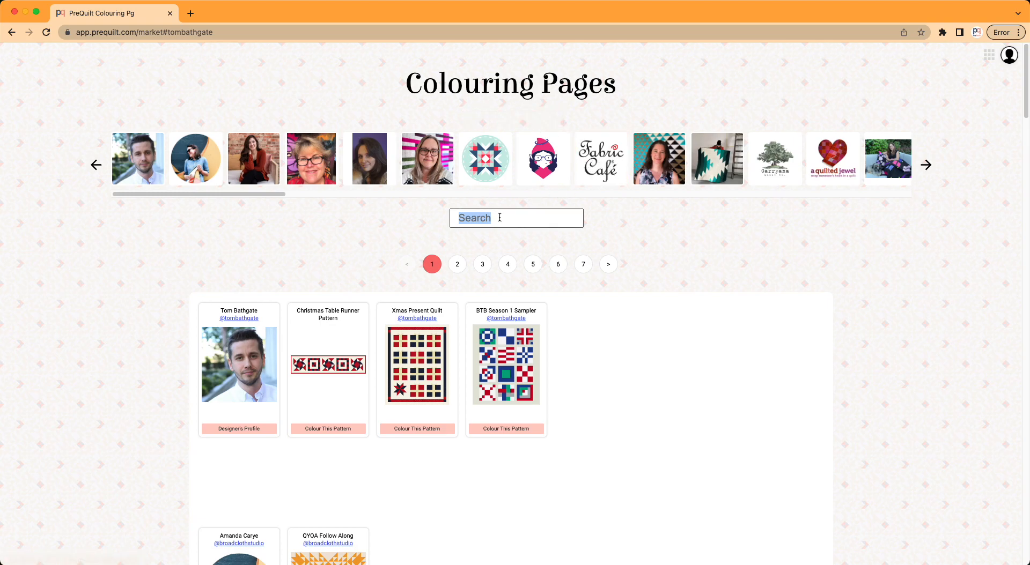
{"action": "mouse_move", "coordinate": [380, 217]}
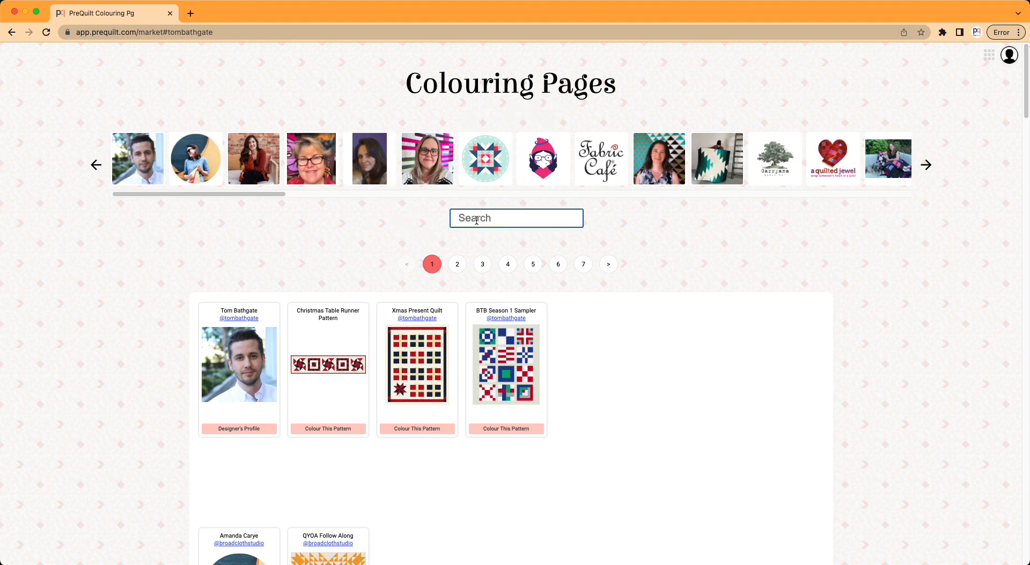
{"action": "type", "text": "fab"}
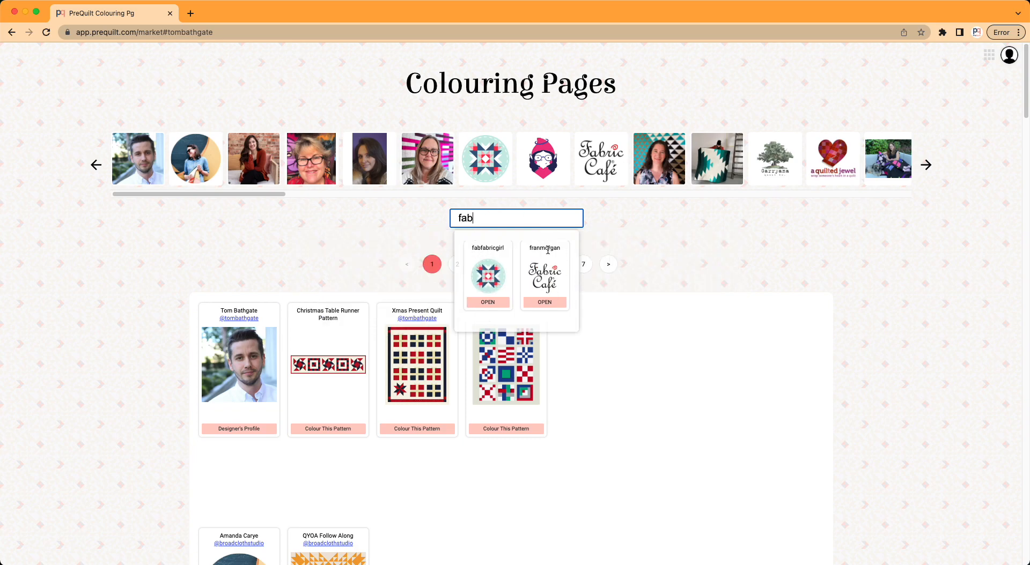
Open Fabric Café's designer page and browse its pattern grid looking for Crystalline.
{"action": "left_click", "coordinate": [543, 302]}
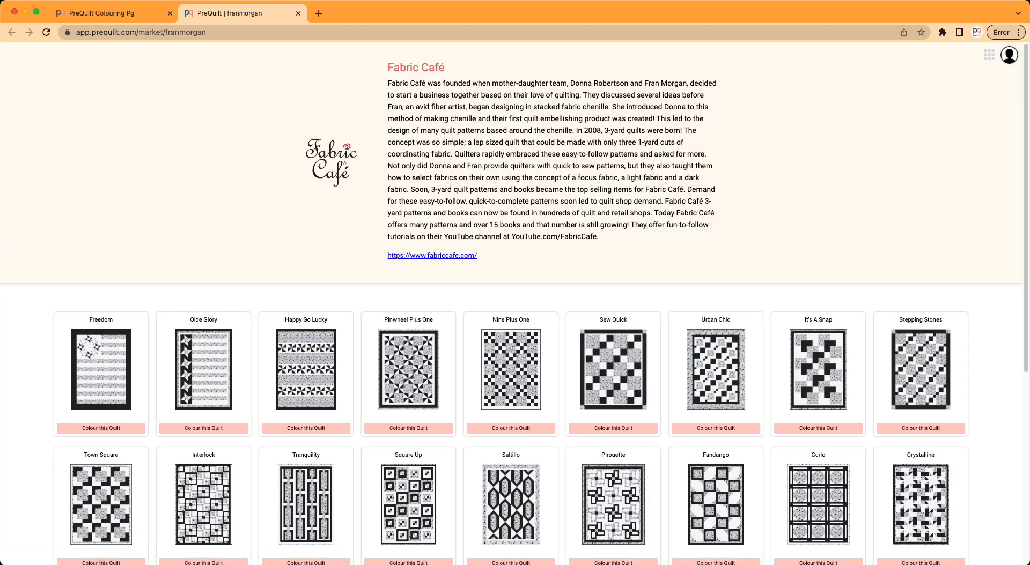
{"action": "mouse_move", "coordinate": [749, 184]}
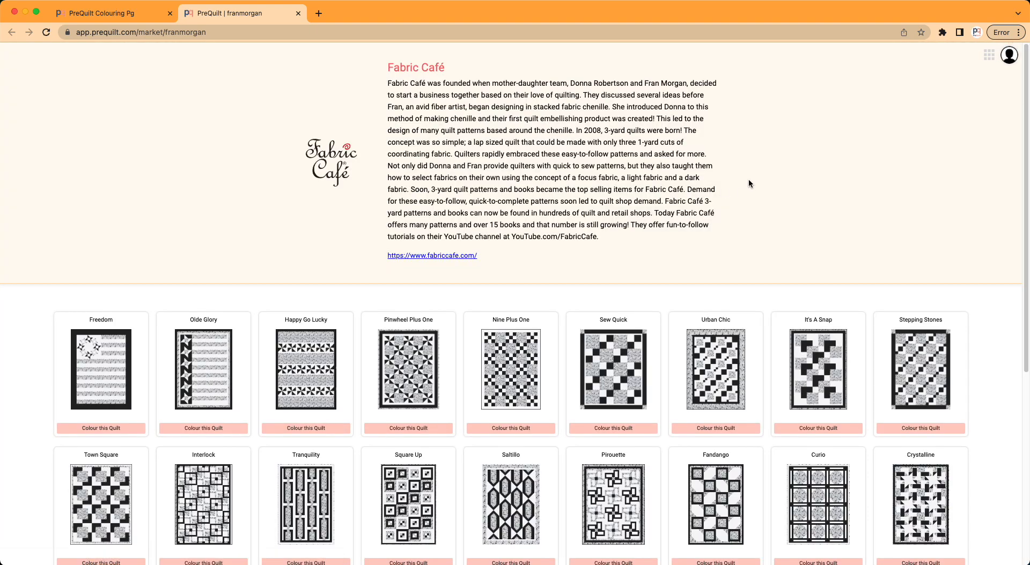
{"action": "scroll", "scroll_direction": "down", "scroll_amount": 3}
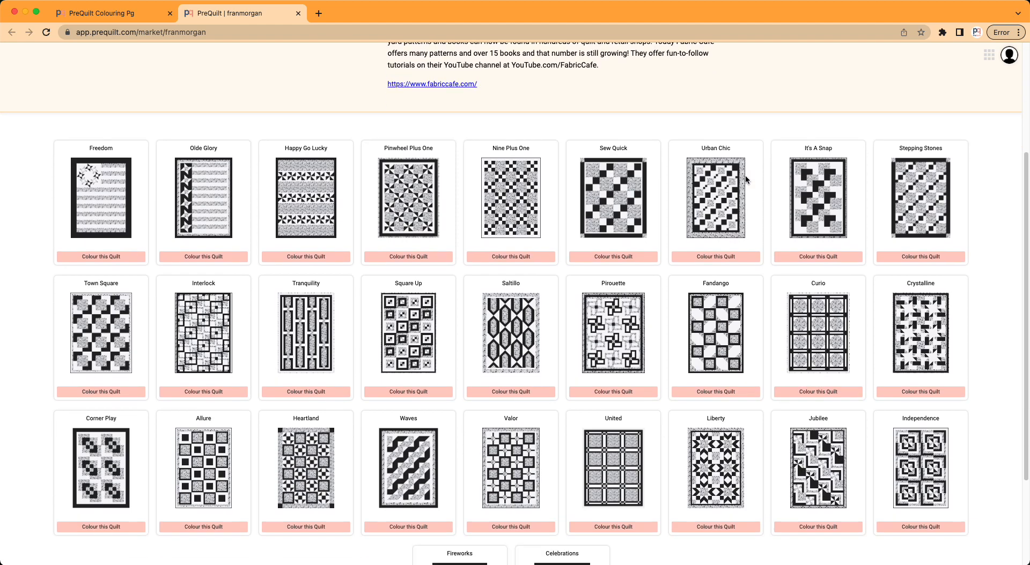
{"action": "scroll", "scroll_direction": "down", "scroll_amount": 3}
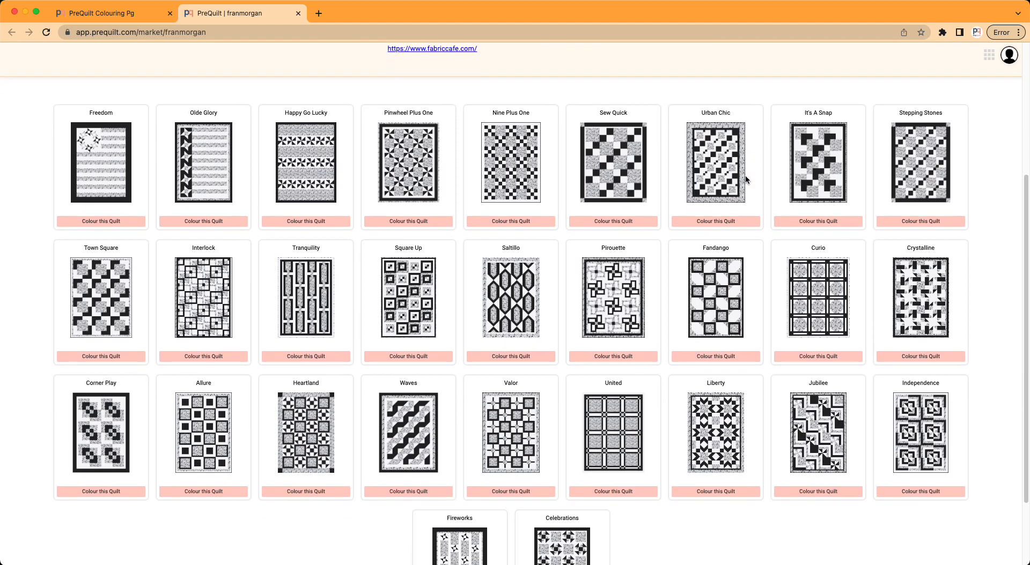
{"action": "scroll", "scroll_direction": "up", "scroll_amount": 3}
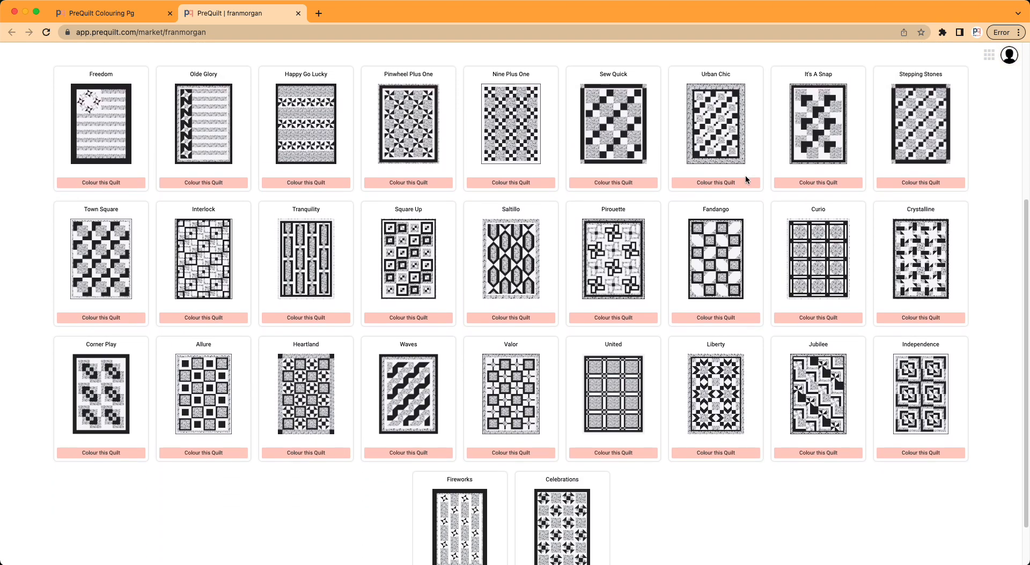
{"action": "scroll", "scroll_direction": "down", "scroll_amount": 3}
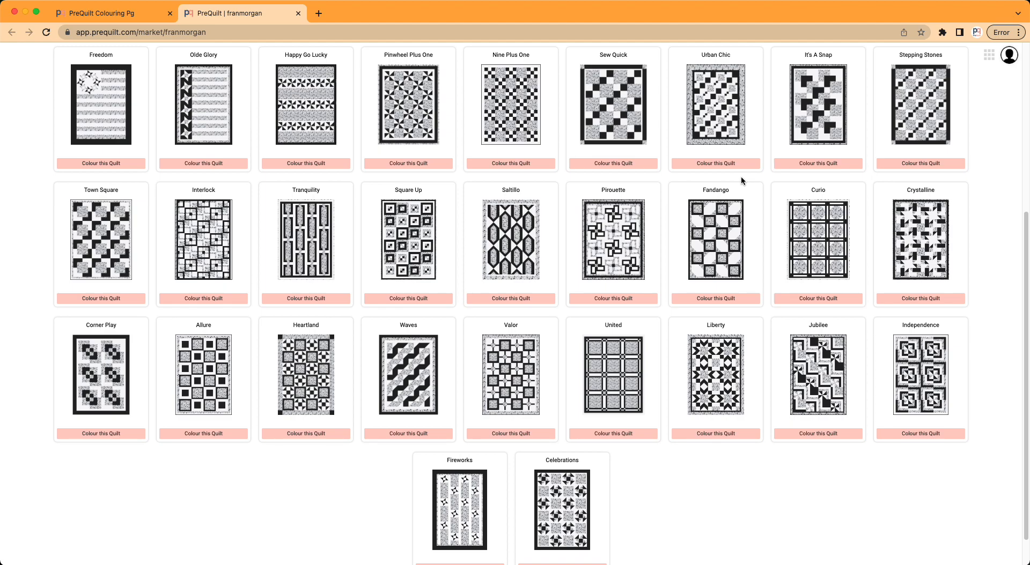
{"action": "mouse_move", "coordinate": [562, 174]}
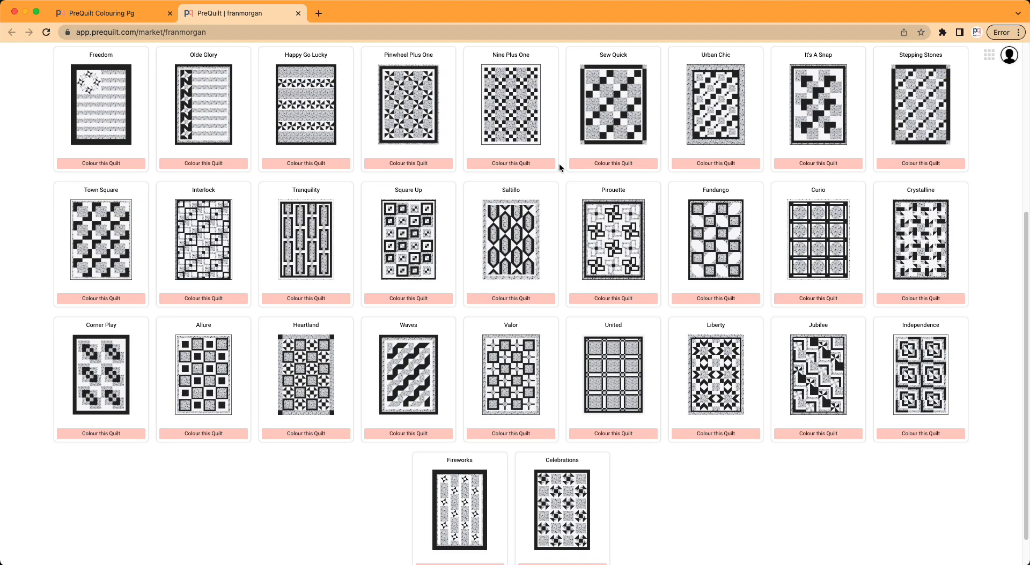
{"action": "scroll", "scroll_direction": "up", "scroll_amount": 3}
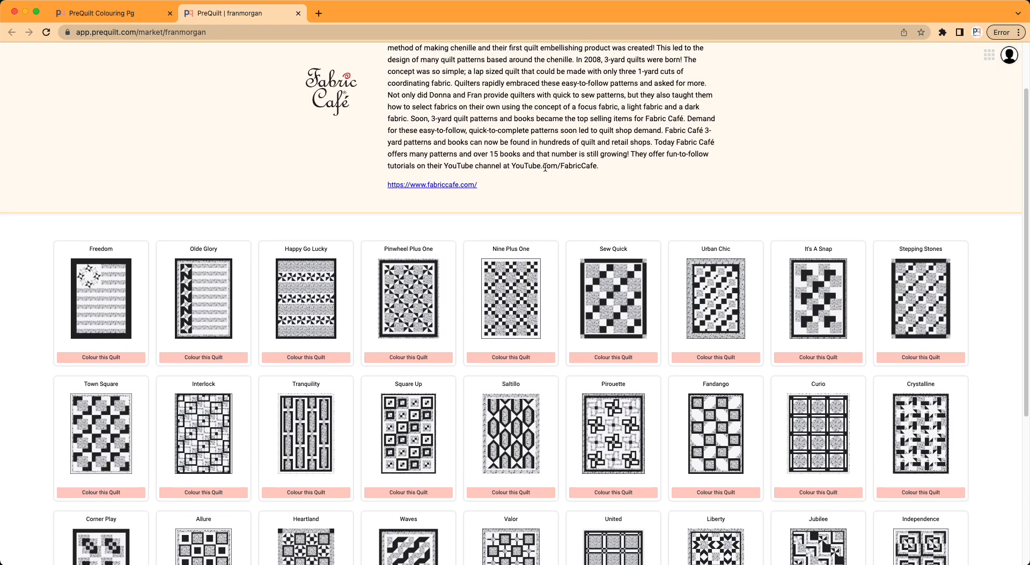
{"action": "mouse_move", "coordinate": [575, 166]}
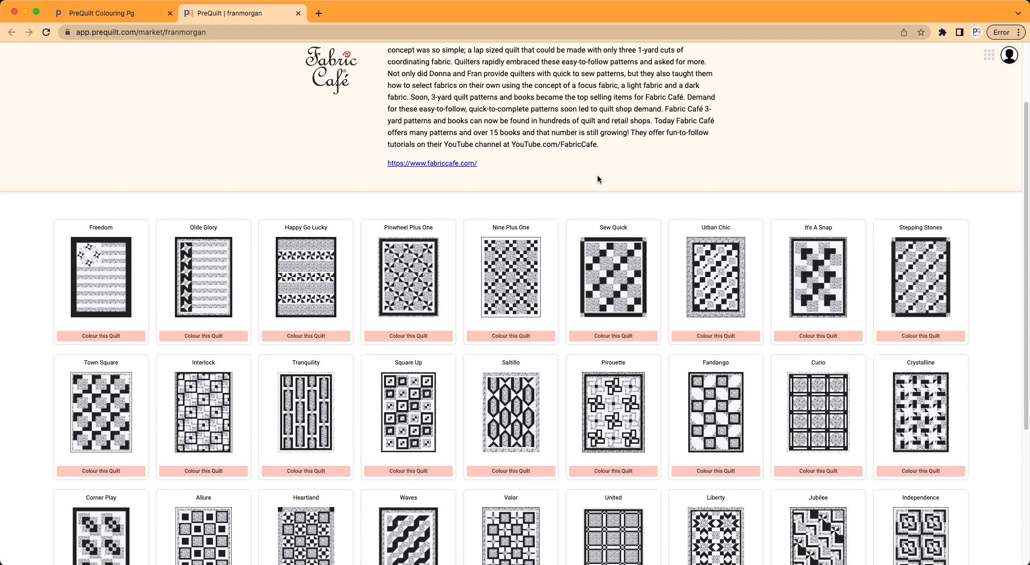
{"action": "scroll", "scroll_direction": "down", "scroll_amount": 3}
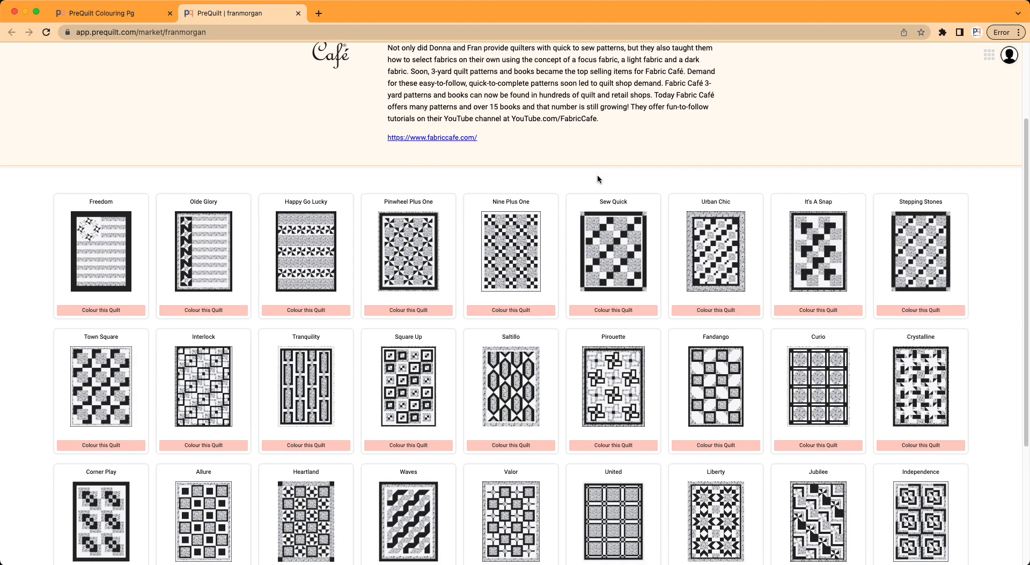
{"action": "scroll", "scroll_direction": "down", "scroll_amount": 3}
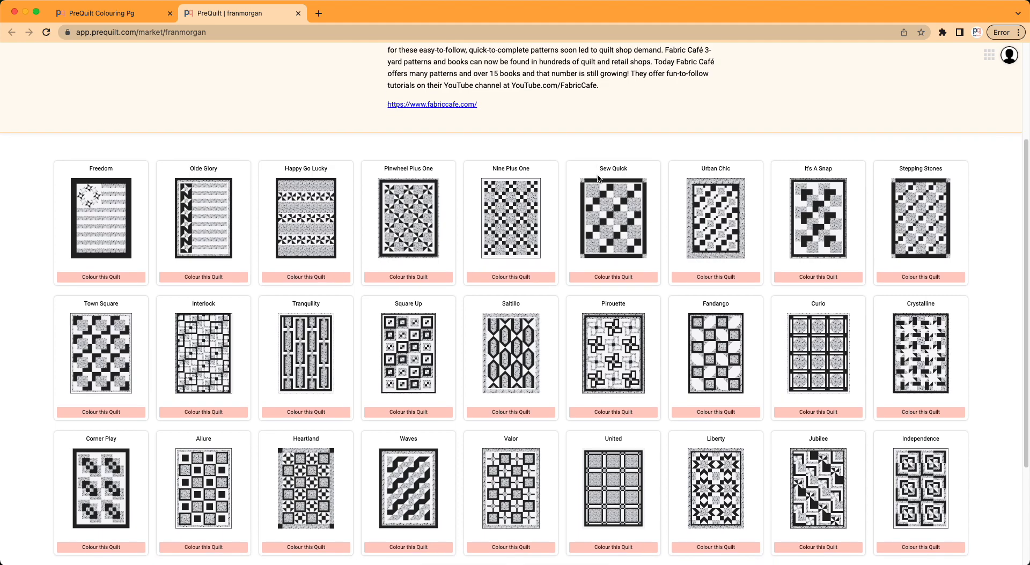
{"action": "scroll", "scroll_direction": "down", "scroll_amount": 3}
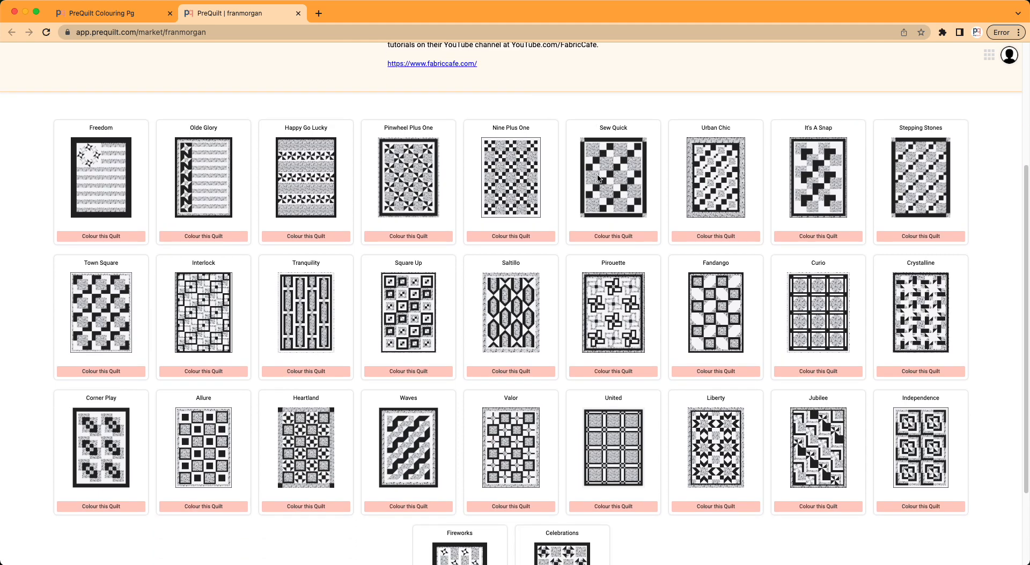
{"action": "scroll", "scroll_direction": "up", "scroll_amount": 3}
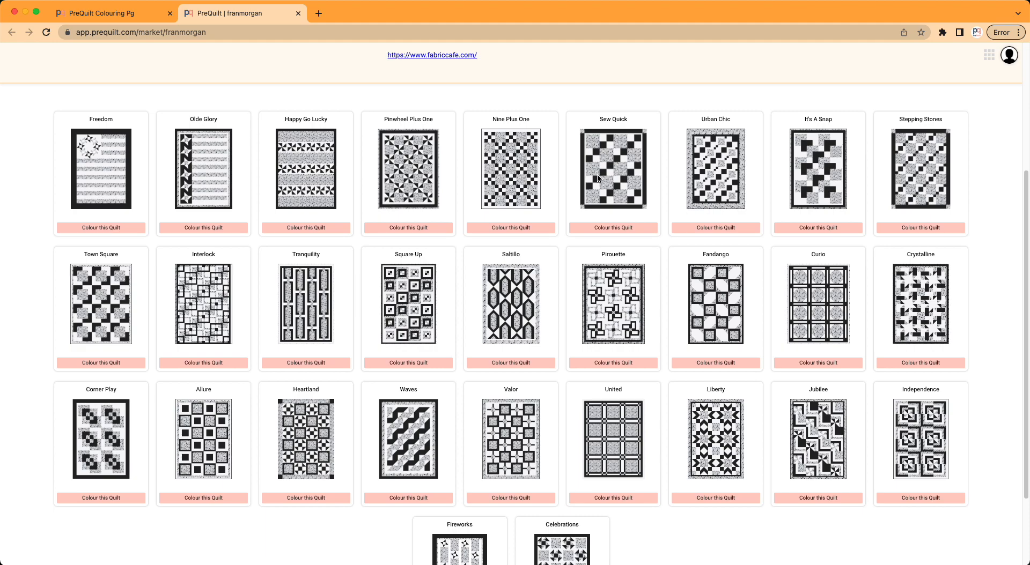
{"action": "scroll", "scroll_direction": "down", "scroll_amount": 3}
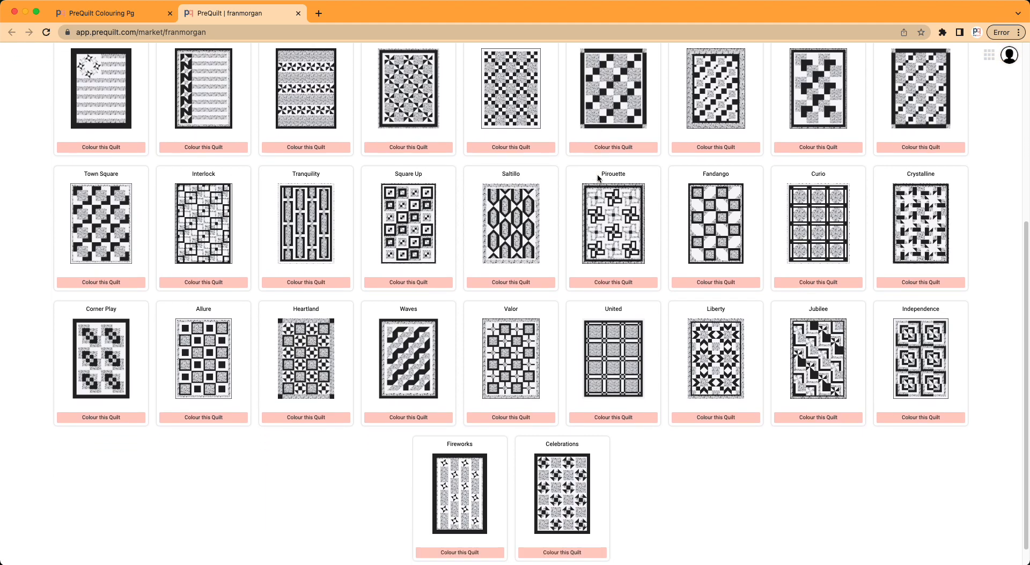
{"action": "scroll", "scroll_direction": "down", "scroll_amount": 3}
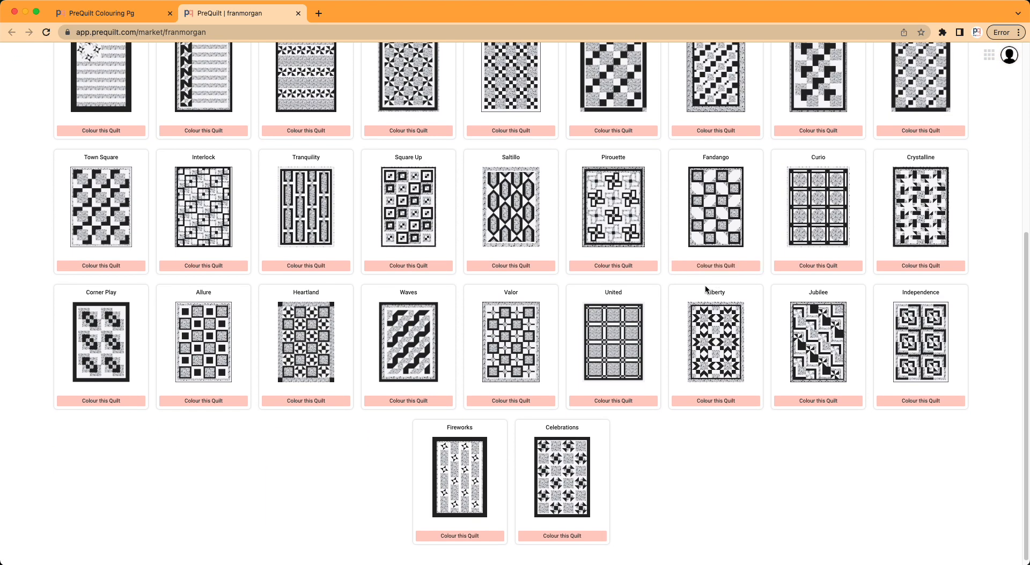
{"action": "mouse_move", "coordinate": [926, 240]}
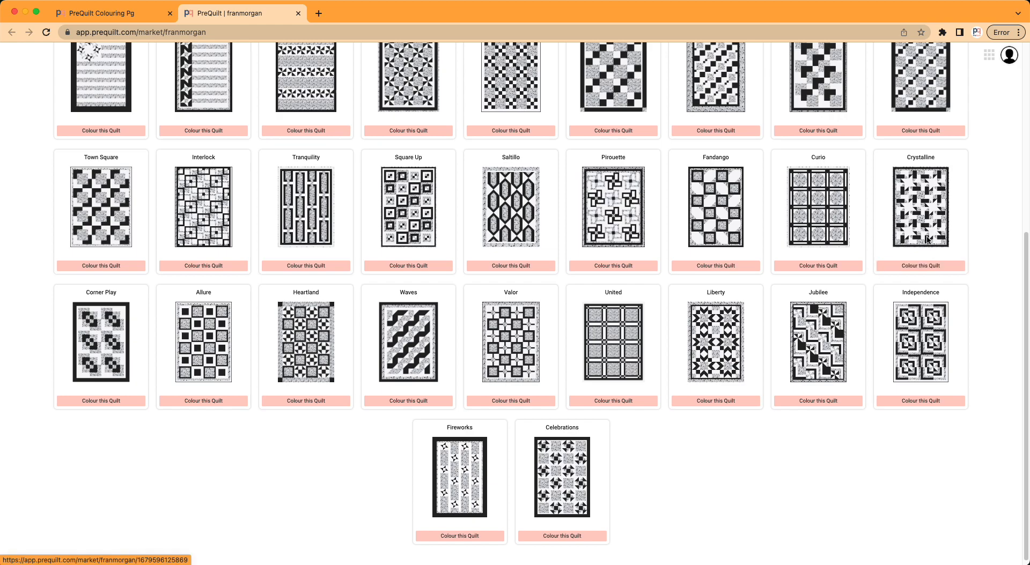
{"action": "mouse_move", "coordinate": [905, 166]}
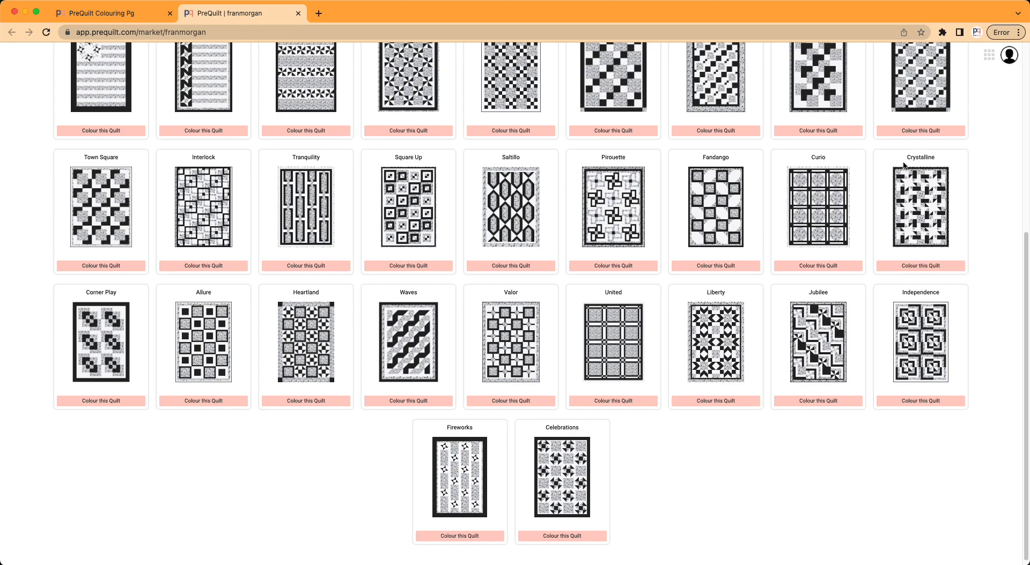
{"action": "mouse_move", "coordinate": [920, 266]}
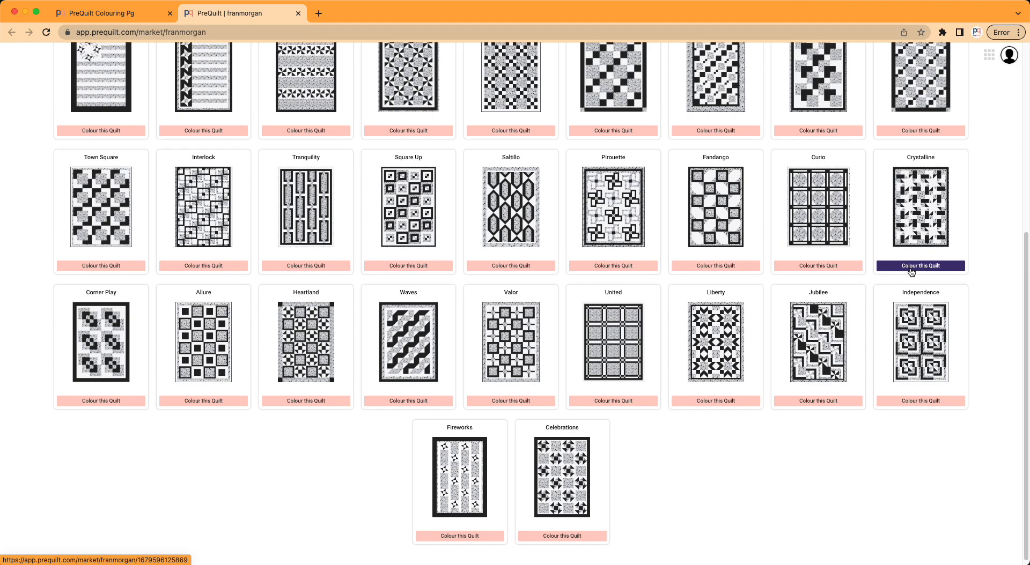
{"action": "left_click", "coordinate": [919, 266]}
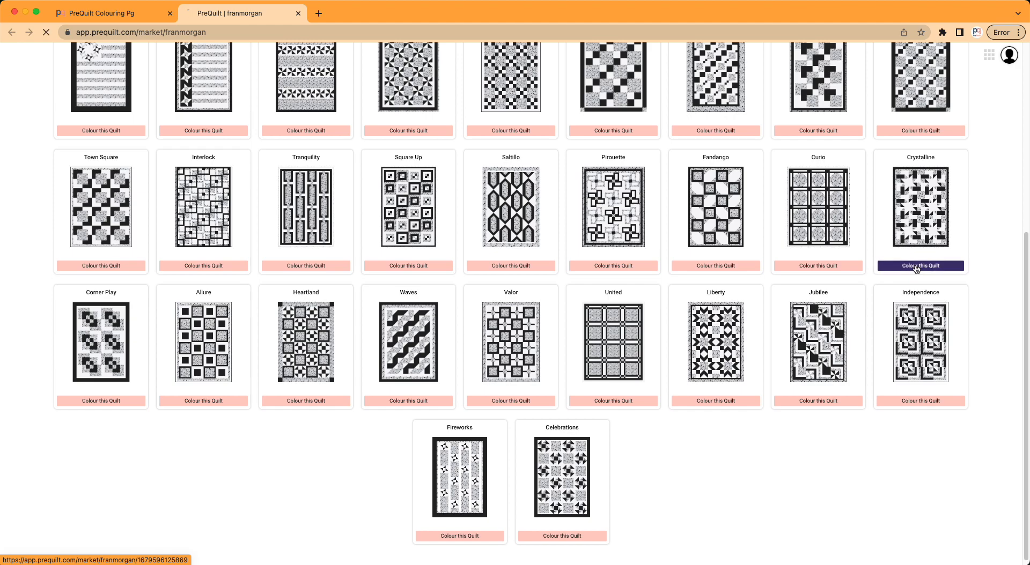
{"action": "left_click", "coordinate": [919, 266]}
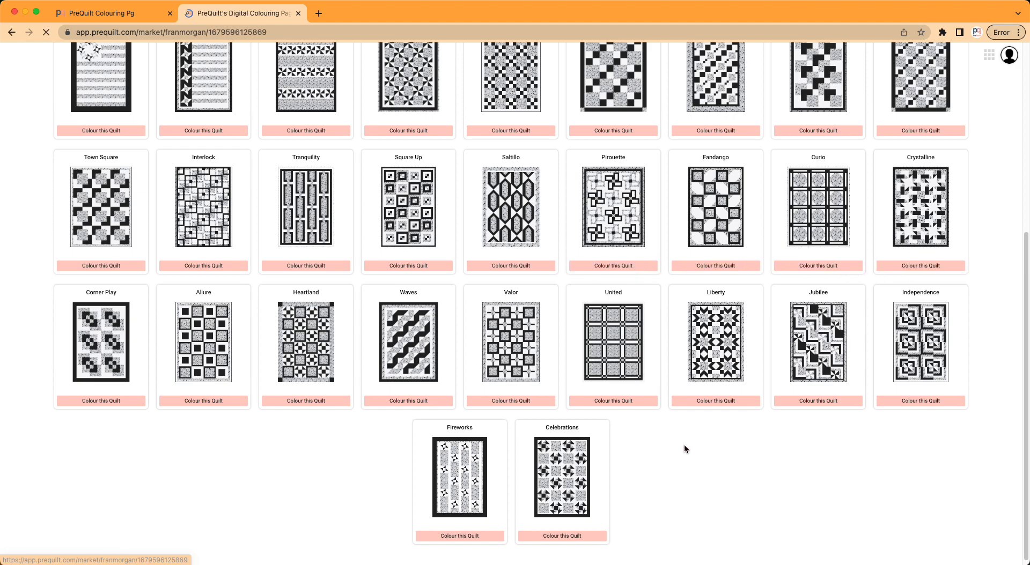
{"action": "left_click", "coordinate": [920, 266]}
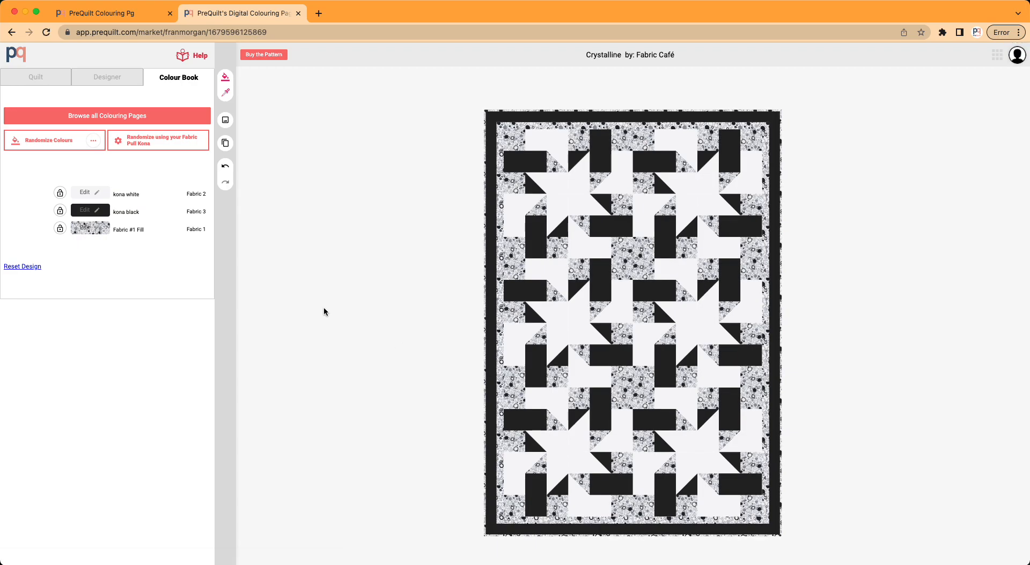
{"action": "mouse_move", "coordinate": [328, 304]}
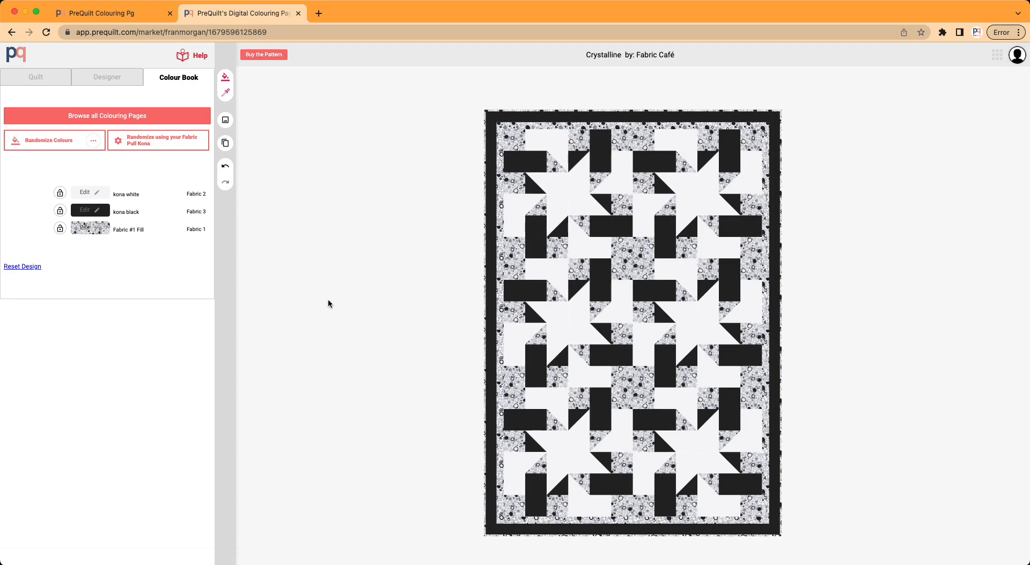
{"action": "mouse_move", "coordinate": [604, 278]}
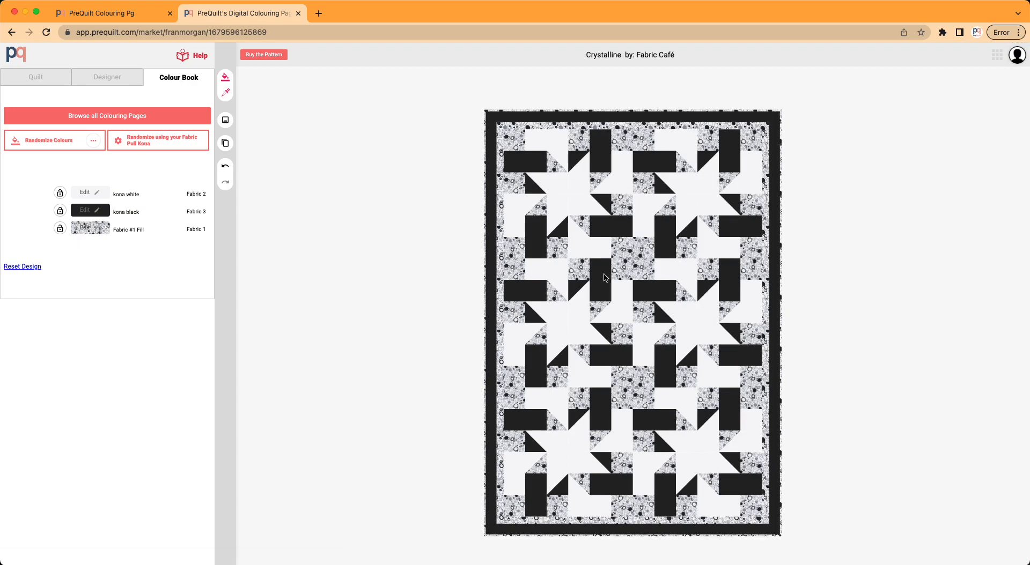
{"action": "mouse_move", "coordinate": [608, 228]}
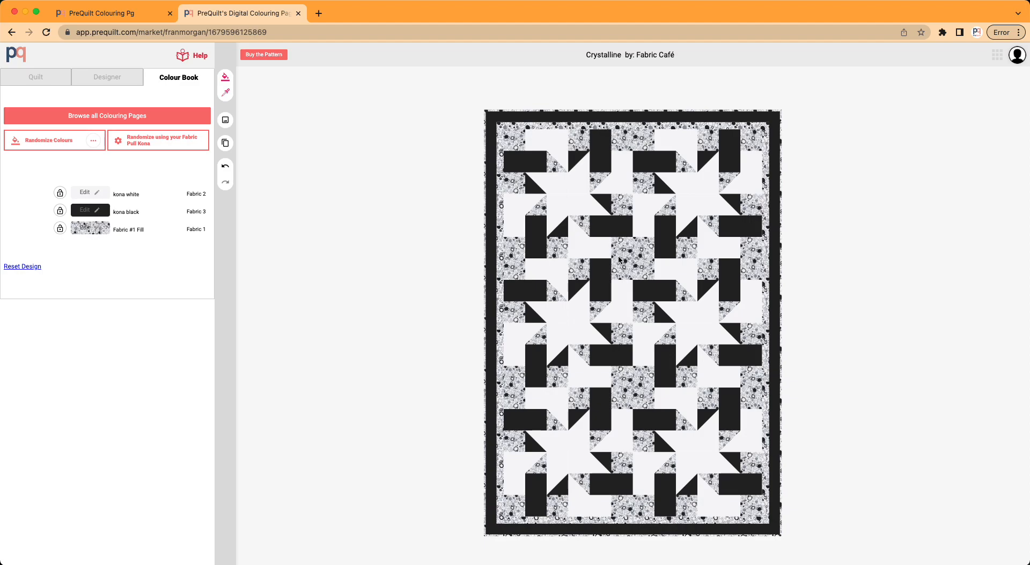
{"action": "mouse_move", "coordinate": [383, 256]}
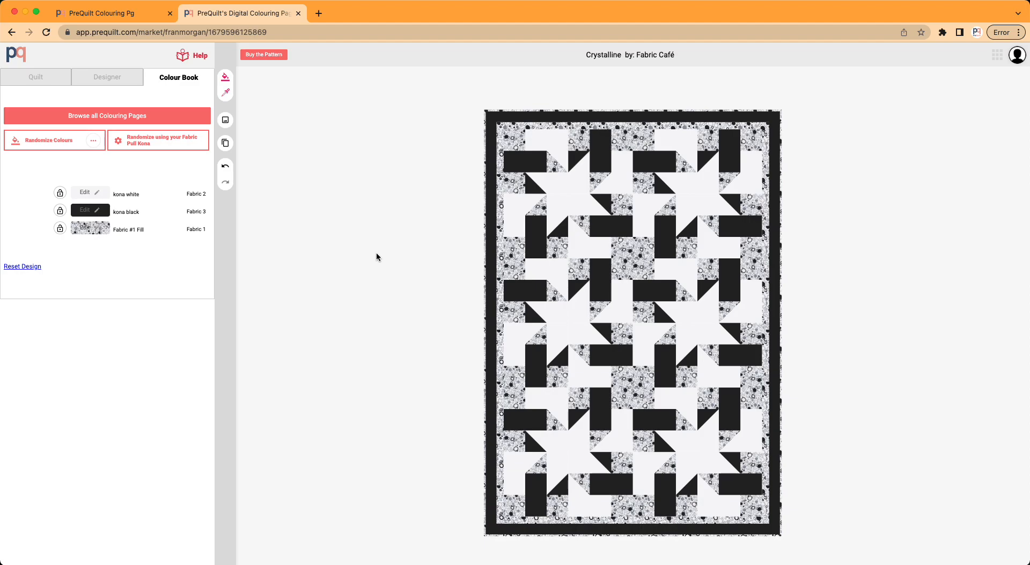
{"action": "mouse_move", "coordinate": [390, 265]}
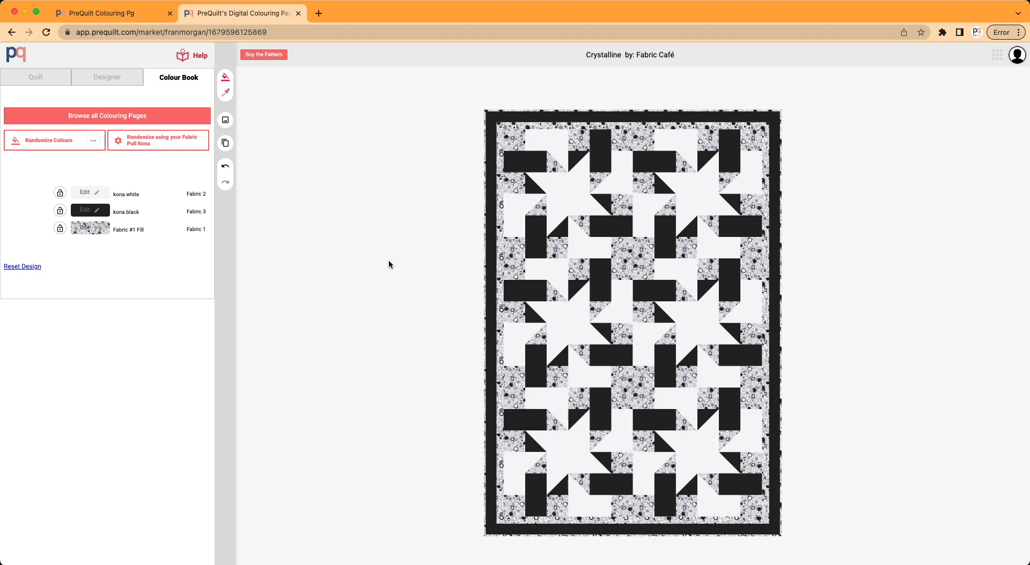
{"action": "mouse_move", "coordinate": [383, 302]}
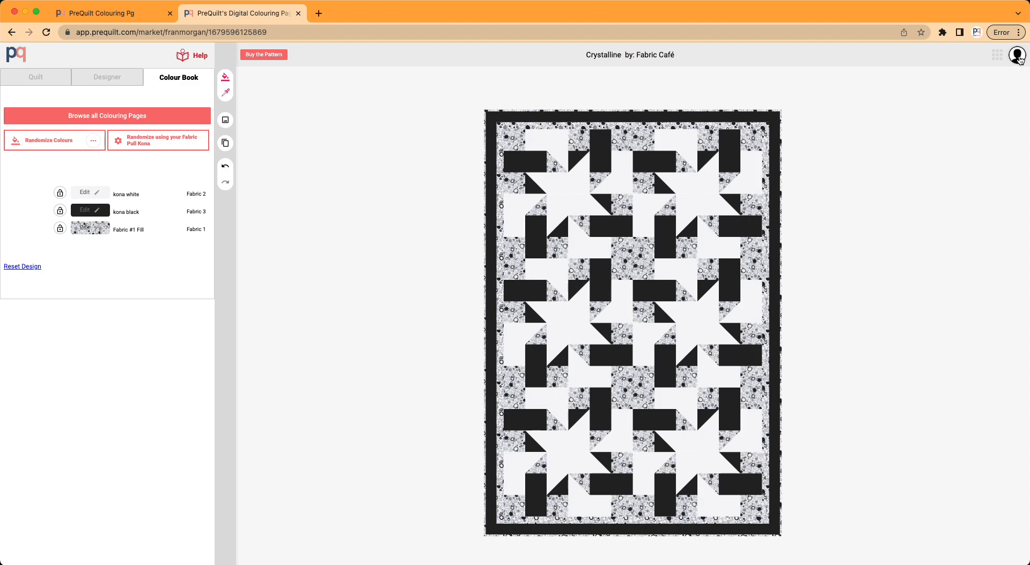
{"action": "mouse_move", "coordinate": [1015, 65]}
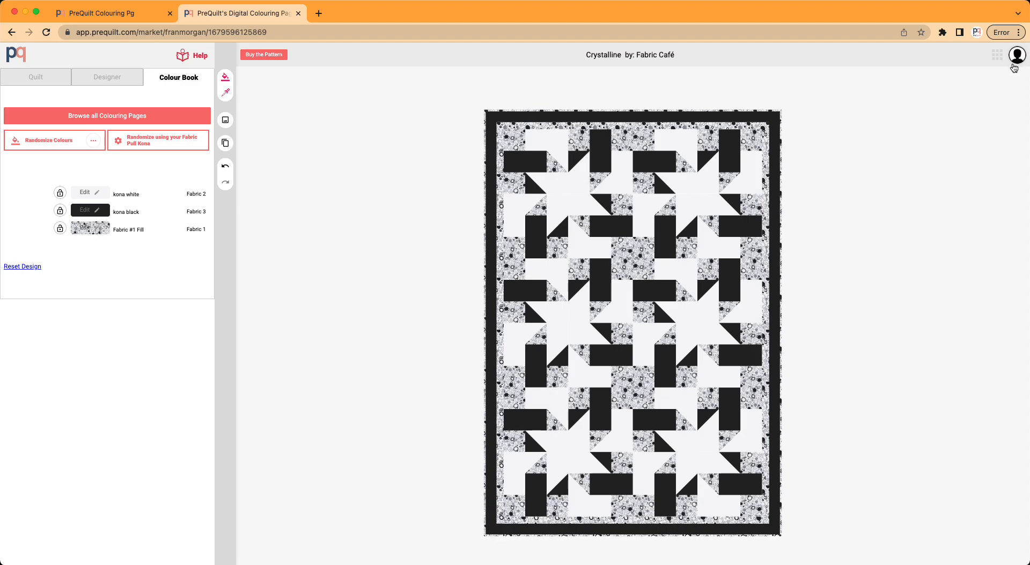
{"action": "mouse_move", "coordinate": [264, 194]}
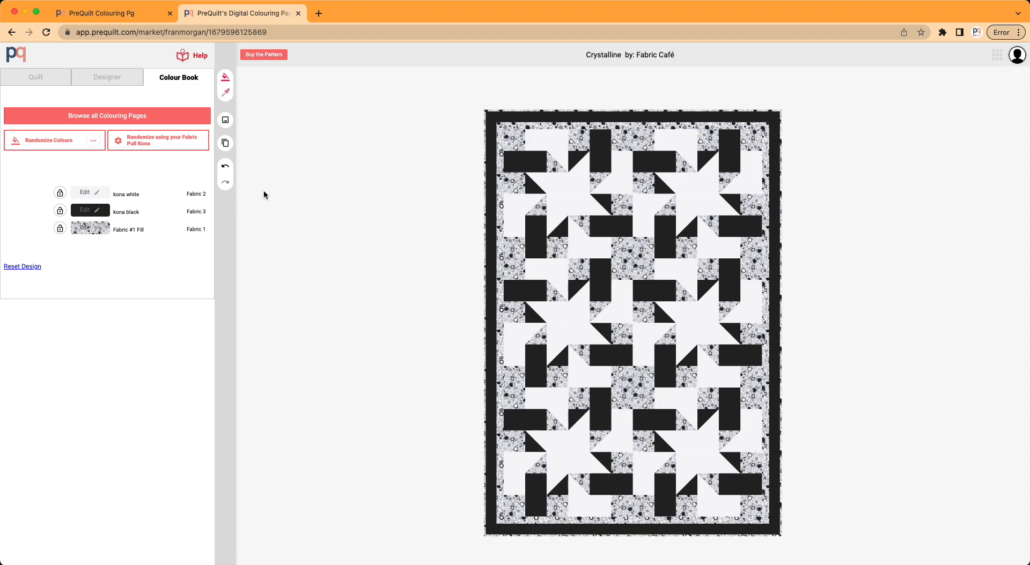
Open Fabric 1's print picker and browse the designer folders.
{"action": "left_click", "coordinate": [84, 229]}
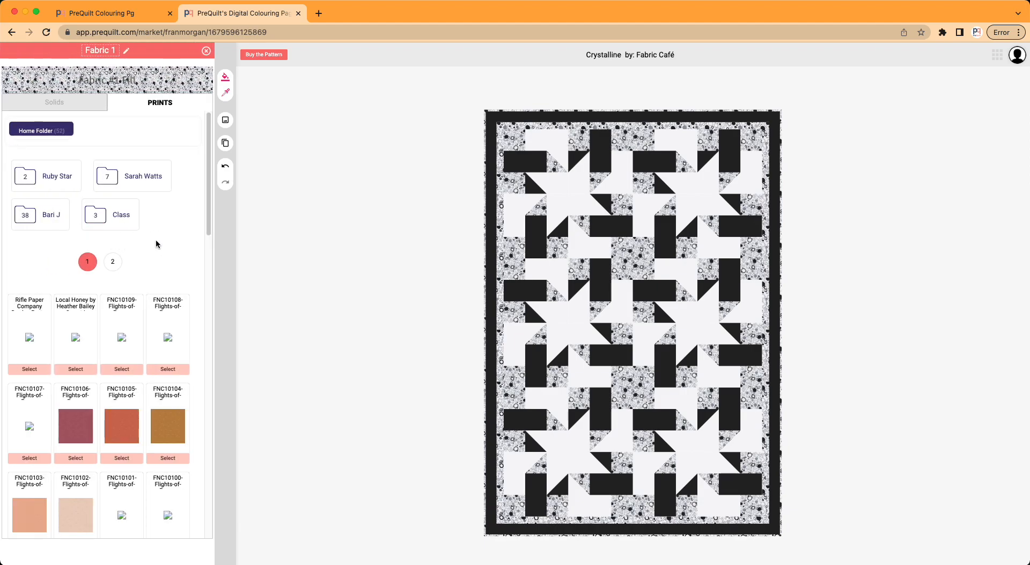
{"action": "scroll", "scroll_direction": "up", "scroll_amount": 3}
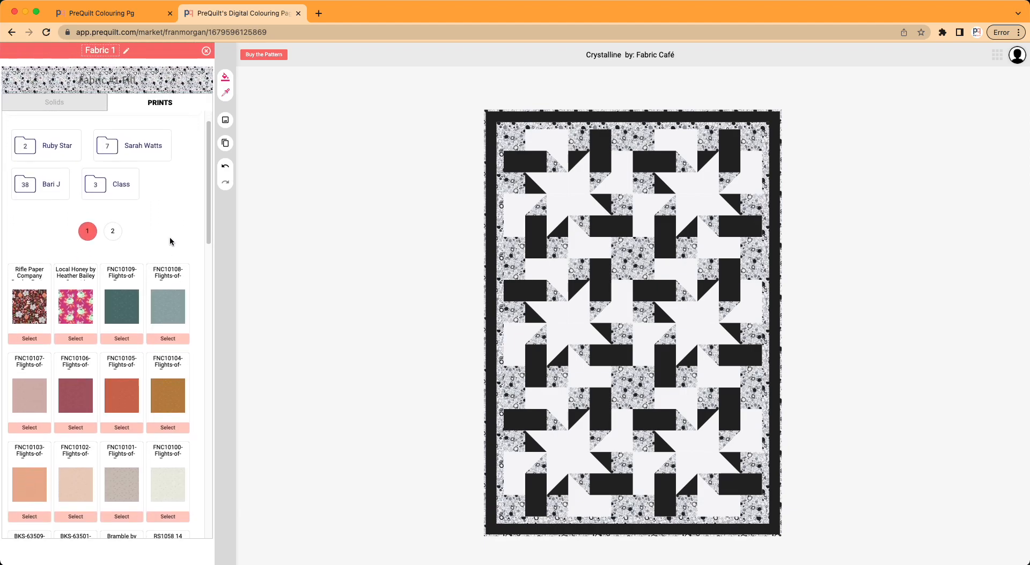
{"action": "scroll", "scroll_direction": "down", "scroll_amount": 3}
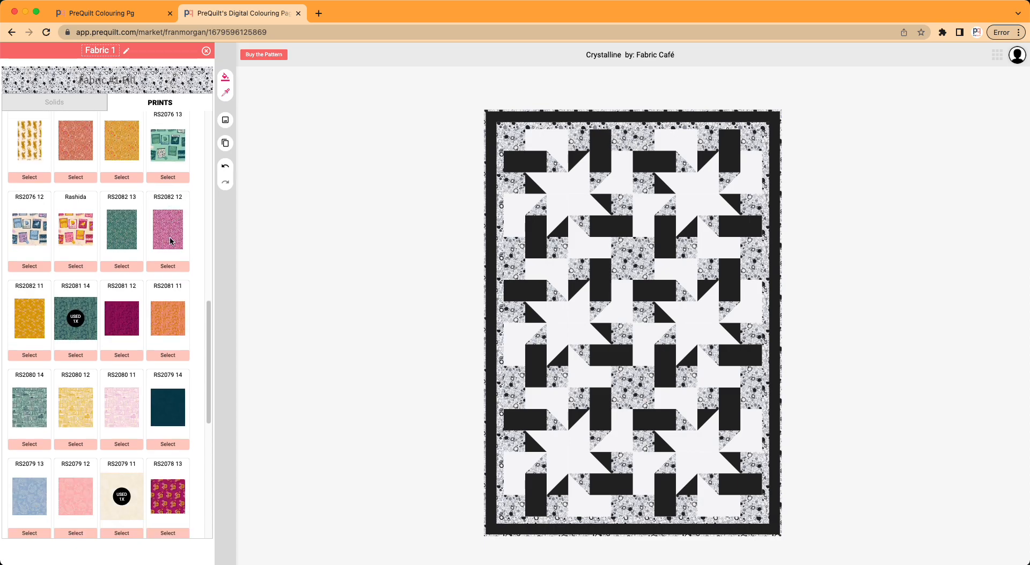
{"action": "scroll", "scroll_direction": "down", "scroll_amount": 3}
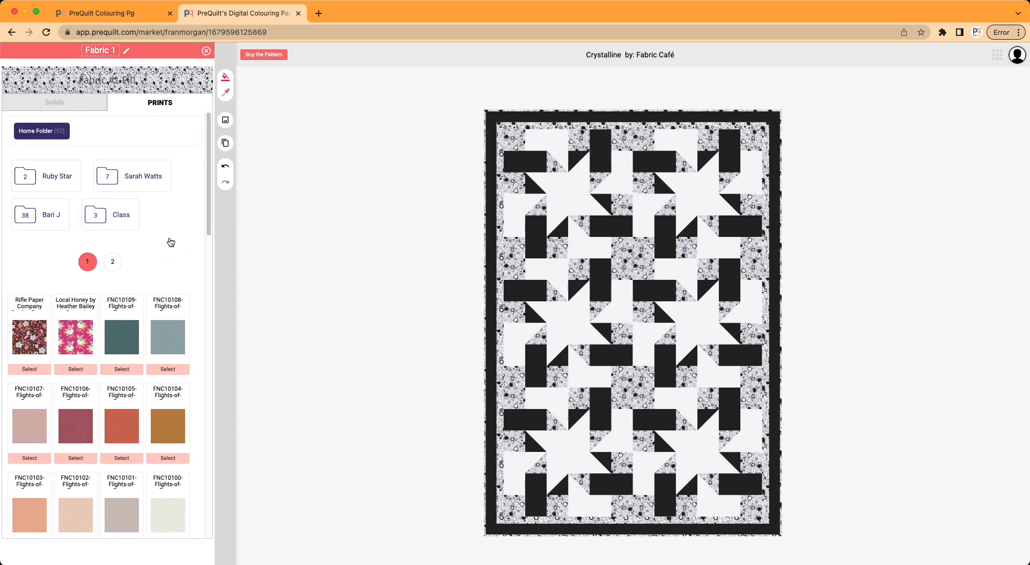
{"action": "mouse_move", "coordinate": [170, 242]}
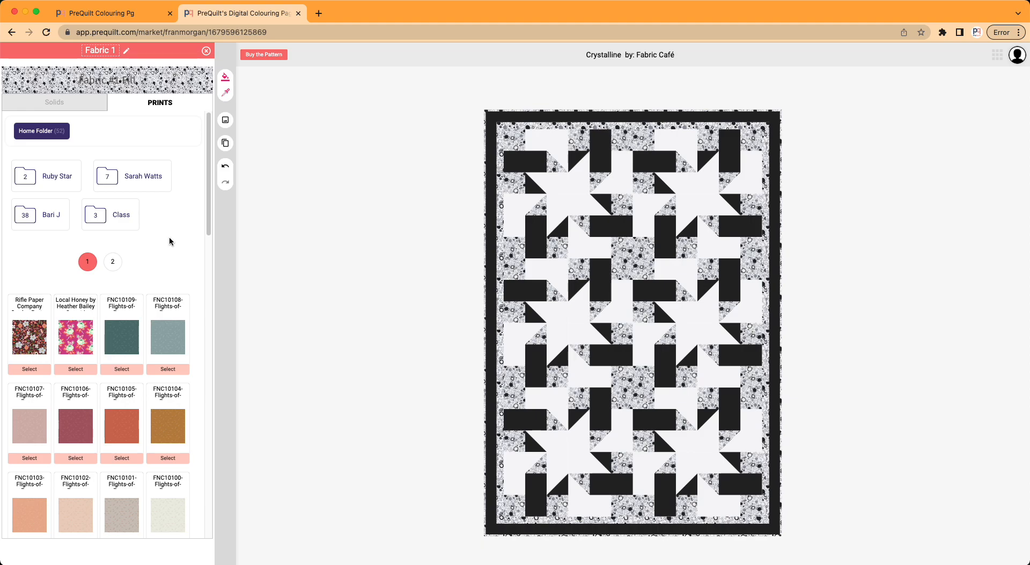
{"action": "mouse_move", "coordinate": [149, 238]}
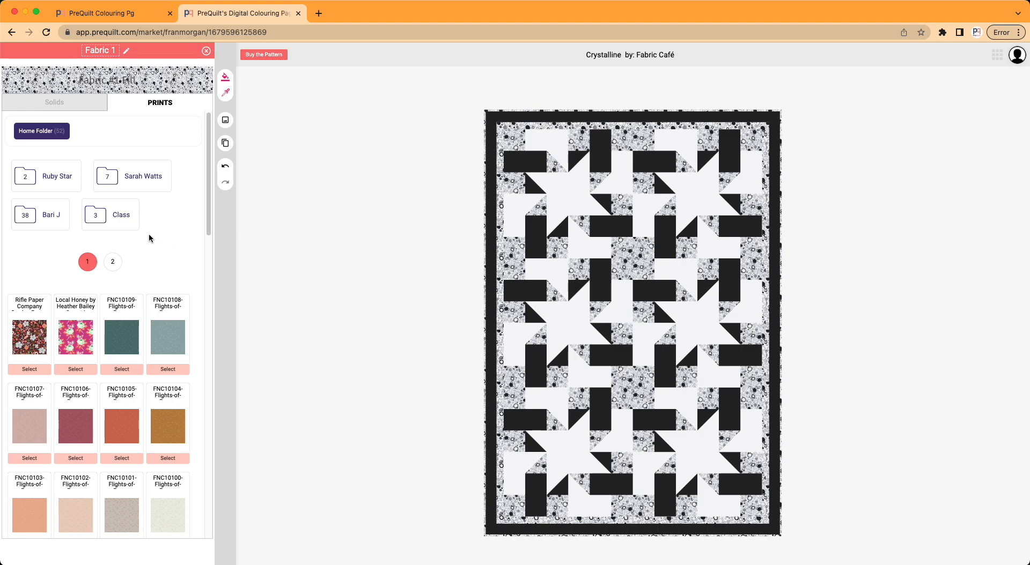
{"action": "mouse_move", "coordinate": [109, 182]}
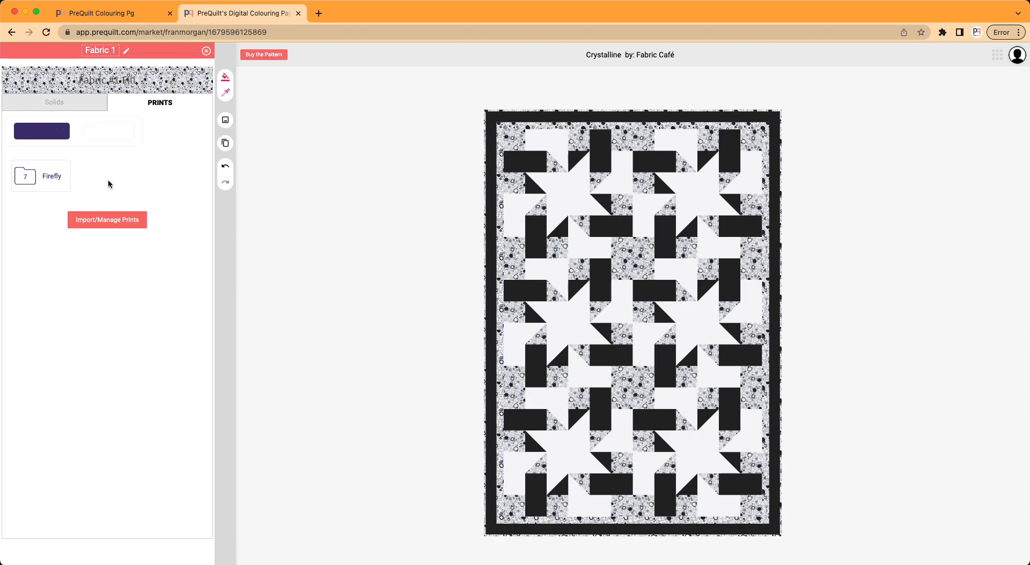
Apply teal Firefly print RS2068-15 to Fabric 1 at scale 400.
{"action": "left_click", "coordinate": [39, 175]}
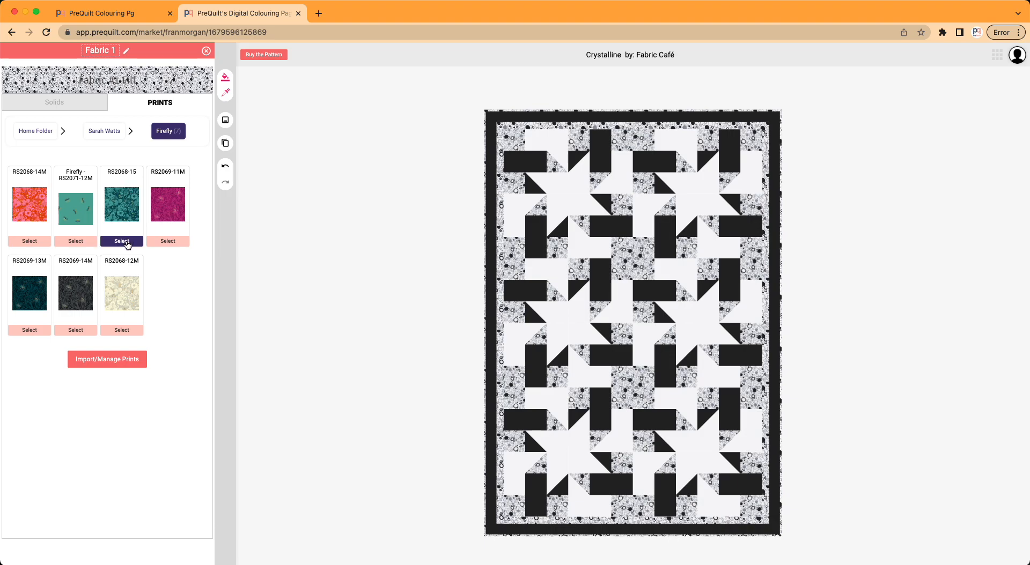
{"action": "left_click", "coordinate": [120, 241]}
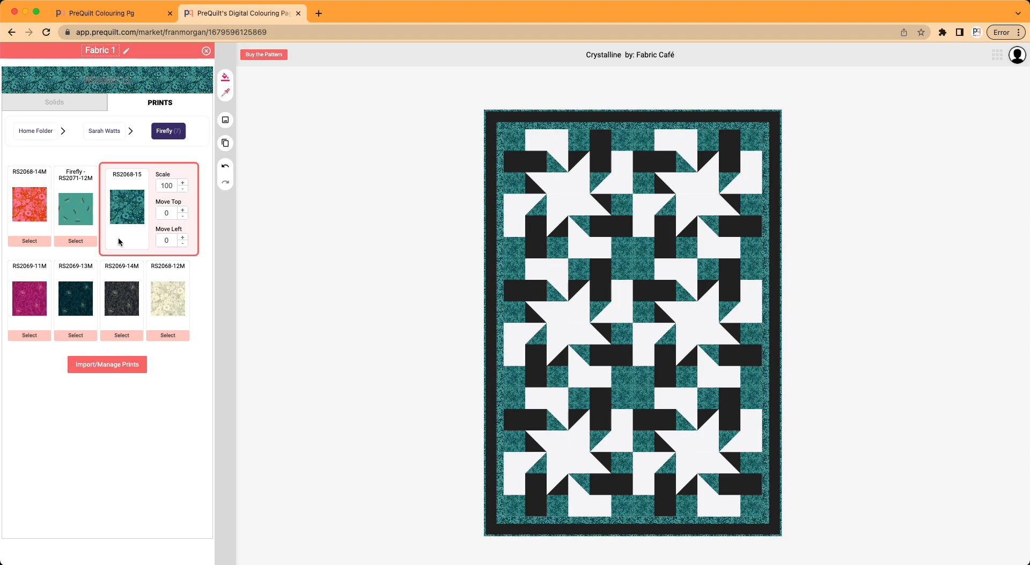
{"action": "mouse_move", "coordinate": [134, 219]}
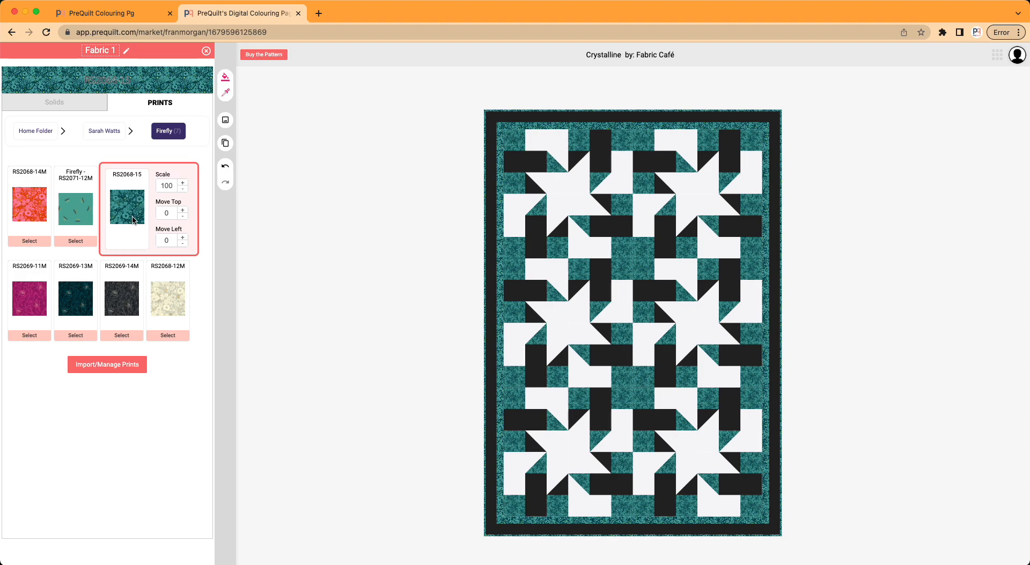
{"action": "left_click", "coordinate": [167, 185]}
{"action": "type", "text": "400"}
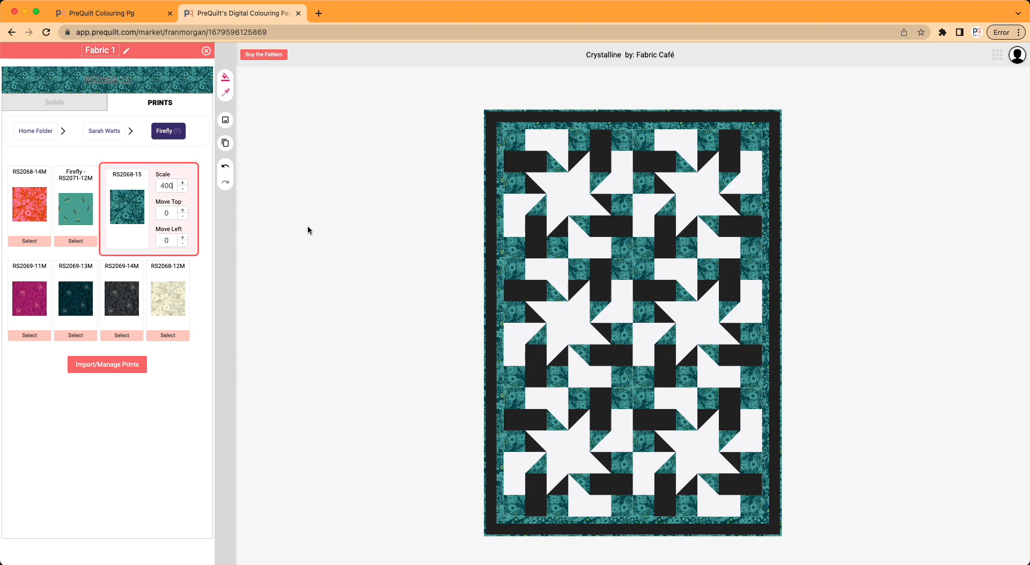
{"action": "mouse_move", "coordinate": [304, 209]}
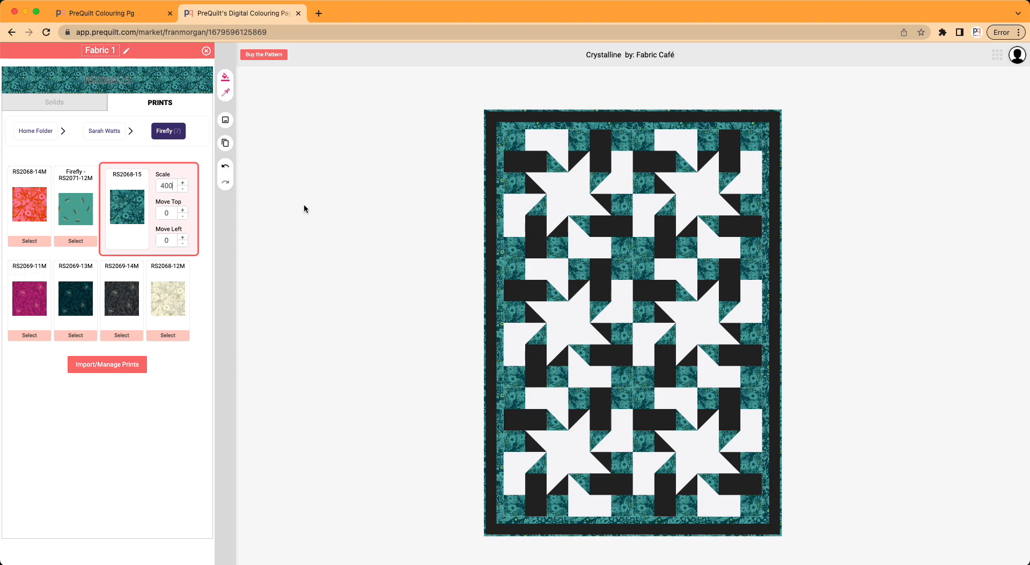
{"action": "left_click", "coordinate": [167, 185]}
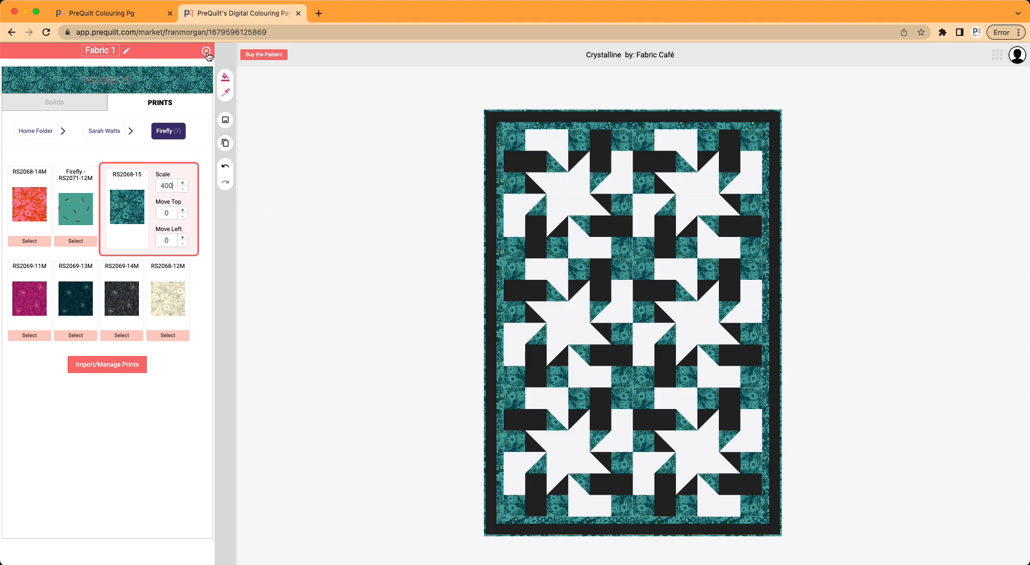
Close the Fabric 1 panel to return to the colour book.
{"action": "left_click", "coordinate": [207, 51]}
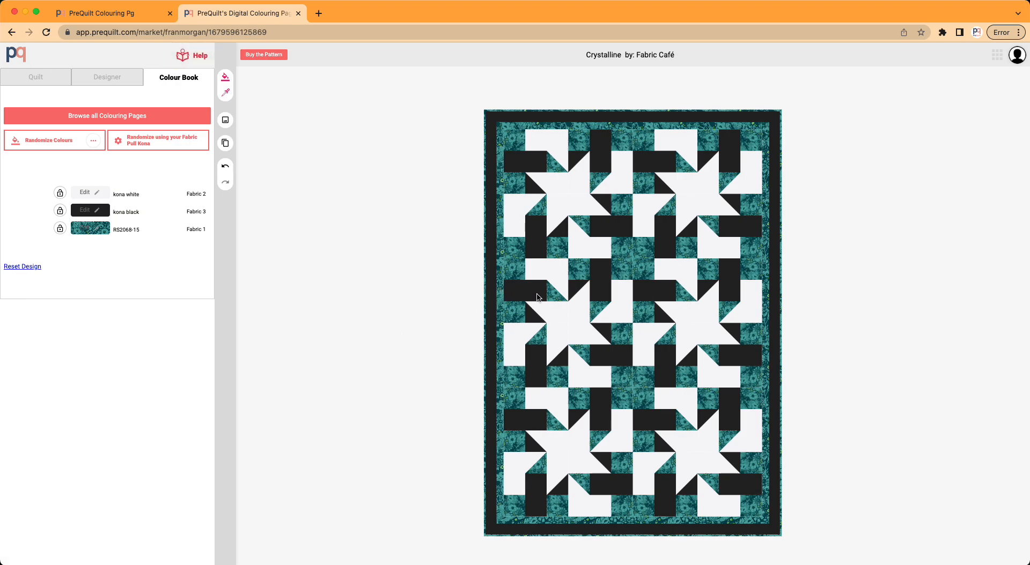
{"action": "mouse_move", "coordinate": [281, 302]}
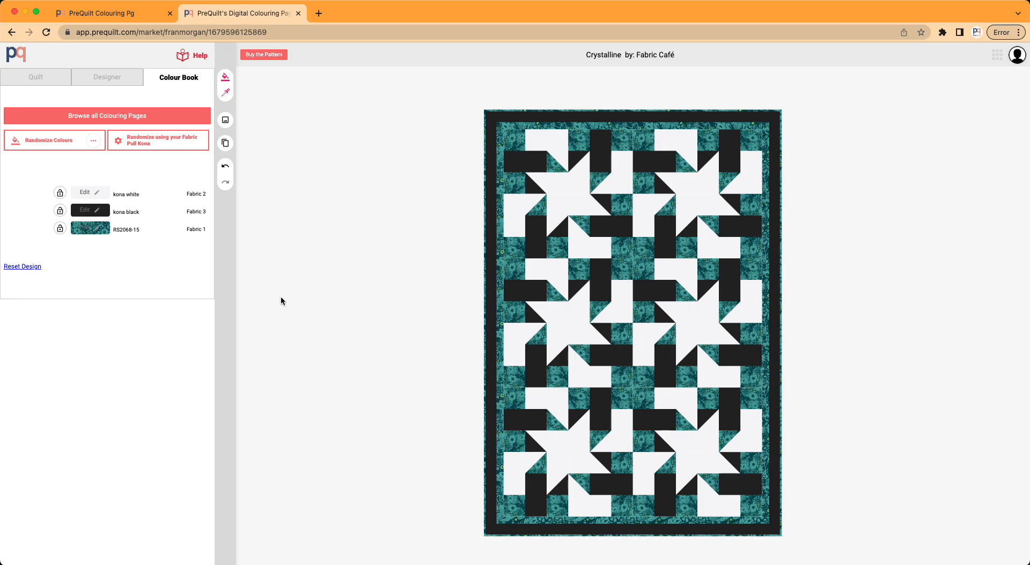
{"action": "mouse_move", "coordinate": [535, 207]}
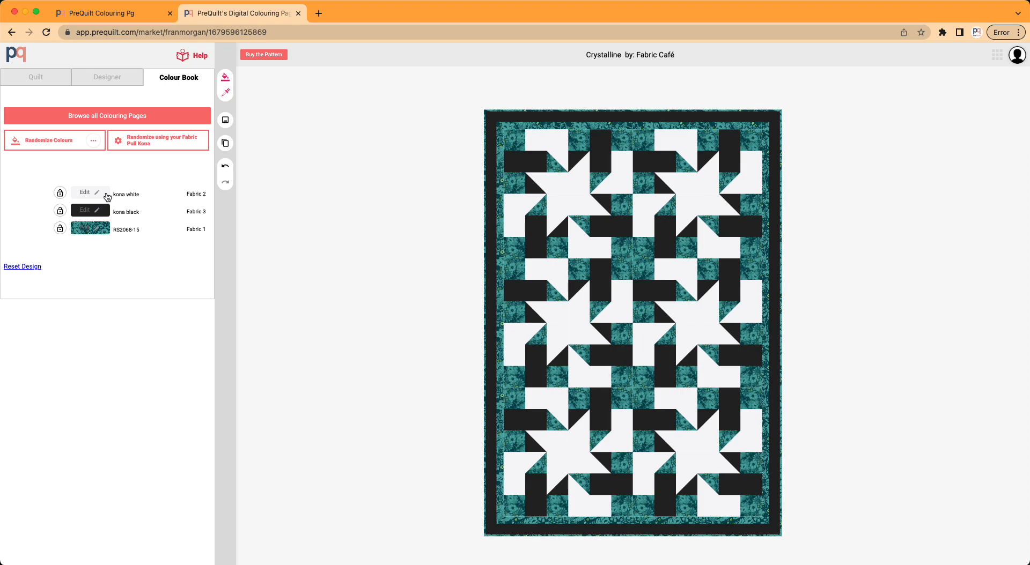
{"action": "mouse_move", "coordinate": [90, 197]}
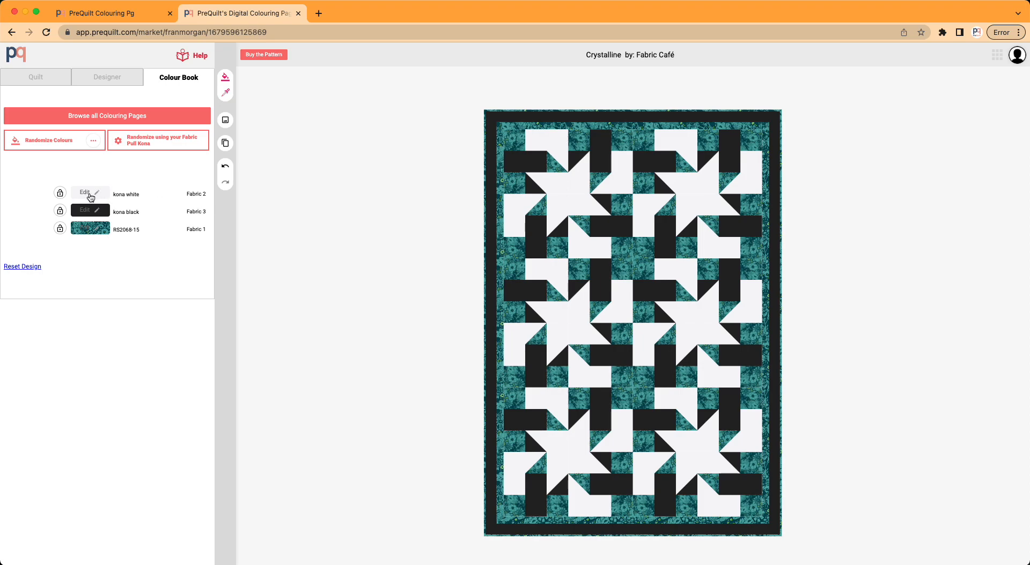
{"action": "mouse_move", "coordinate": [99, 196]}
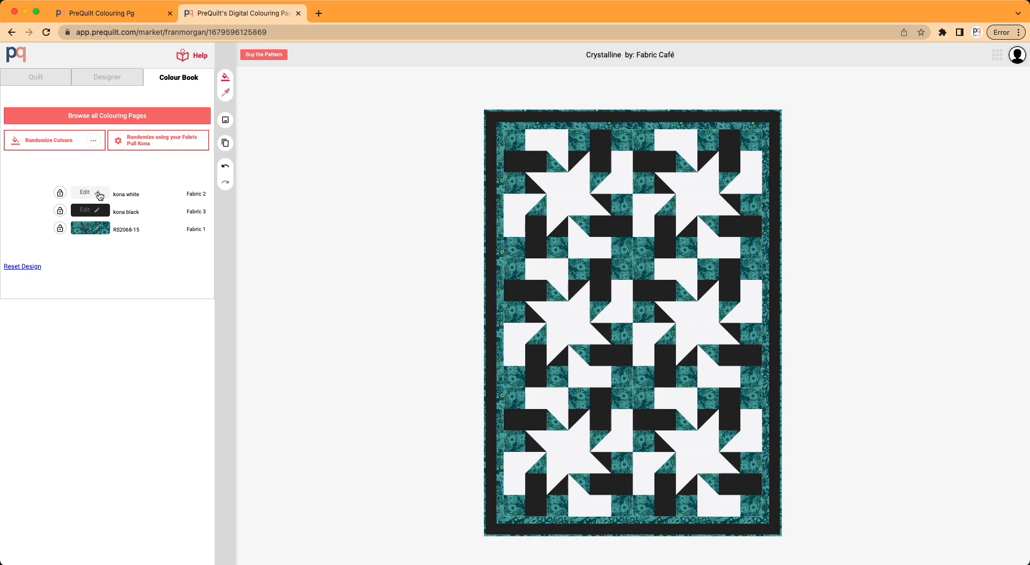
Replace Fabric 2 with cream Firefly print RS2068-12M and close the editor.
{"action": "left_click", "coordinate": [84, 192]}
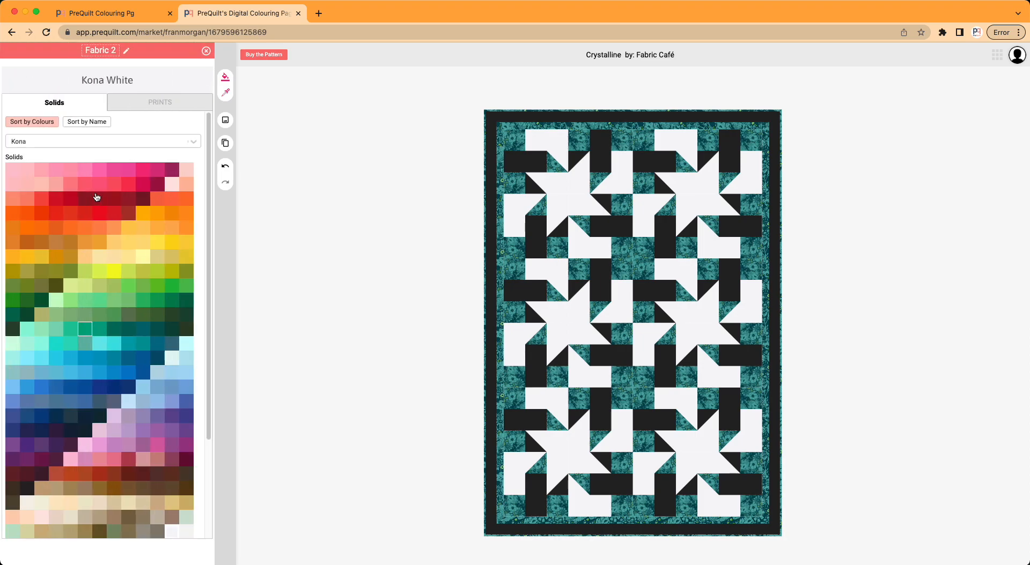
{"action": "left_click", "coordinate": [96, 242]}
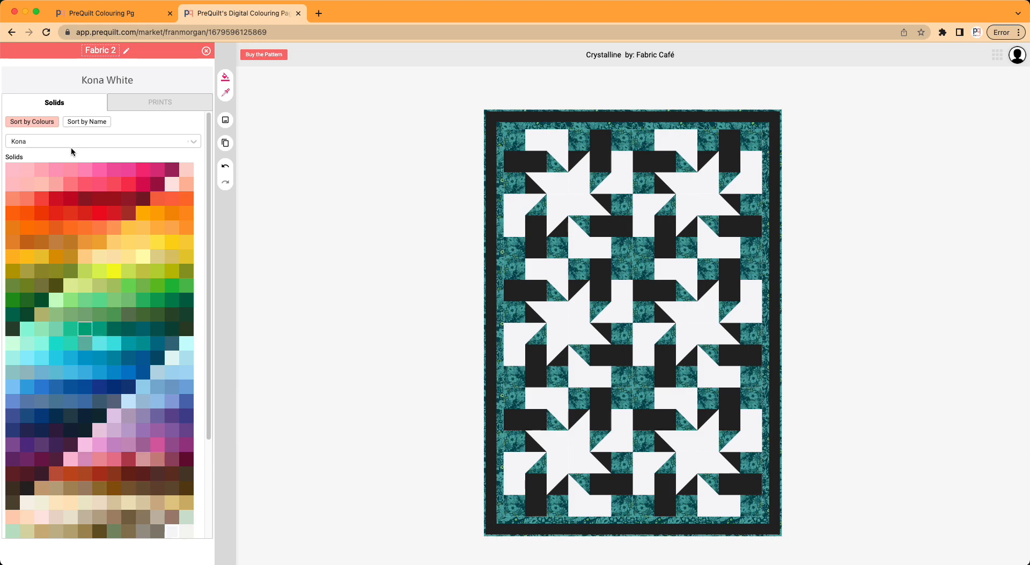
{"action": "mouse_move", "coordinate": [159, 102]}
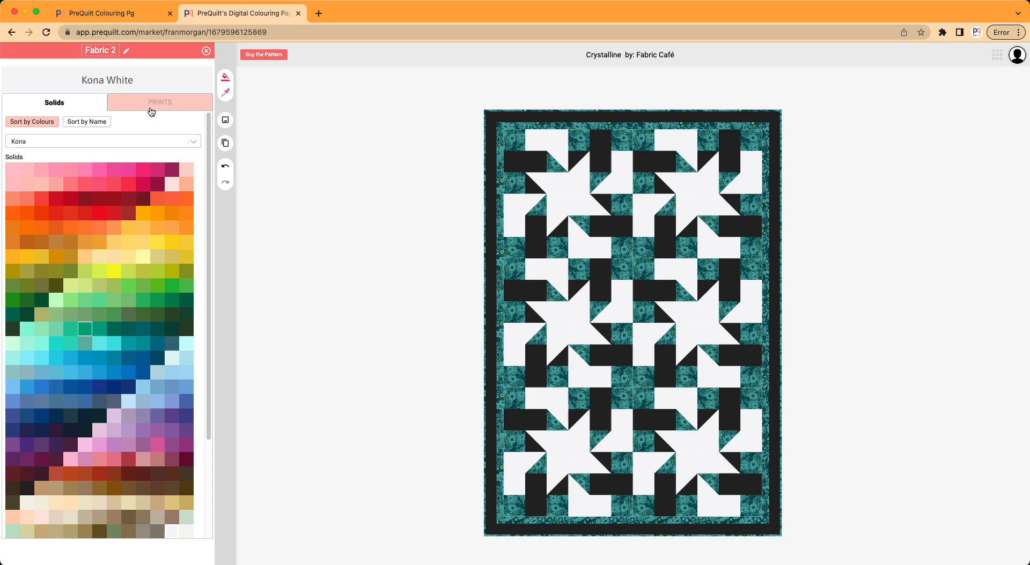
{"action": "left_click", "coordinate": [160, 102]}
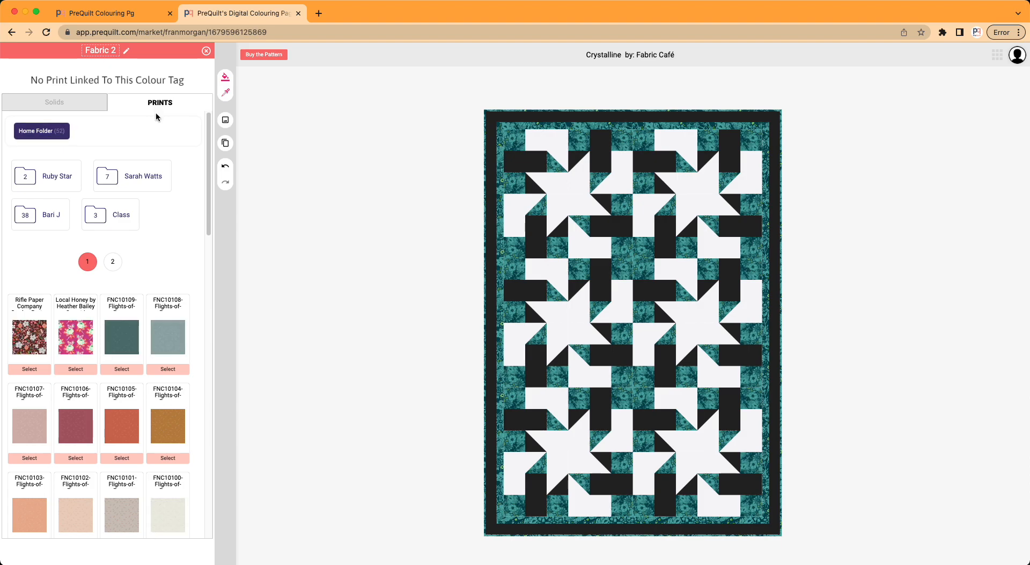
{"action": "mouse_move", "coordinate": [118, 181]}
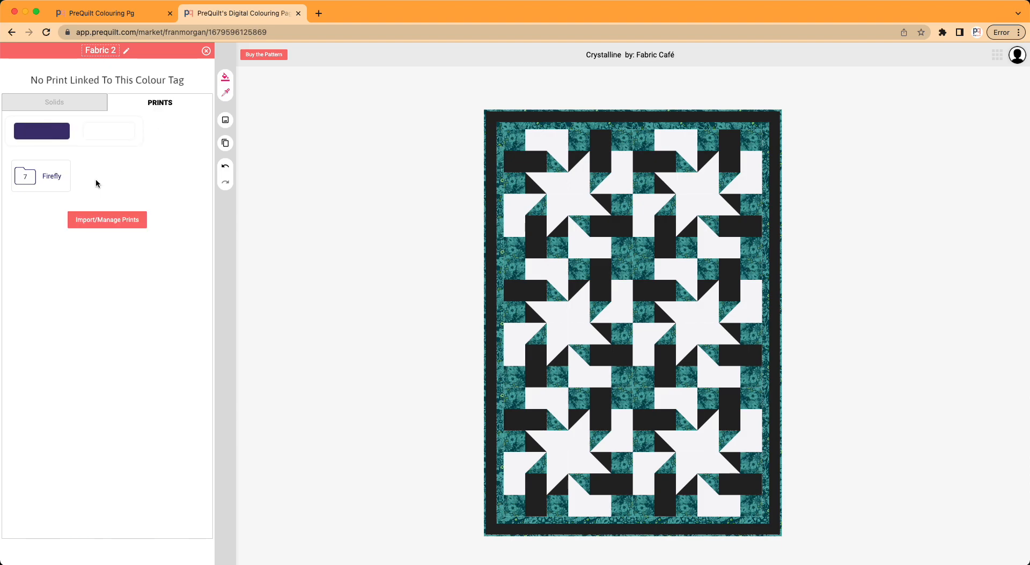
{"action": "left_click", "coordinate": [41, 175]}
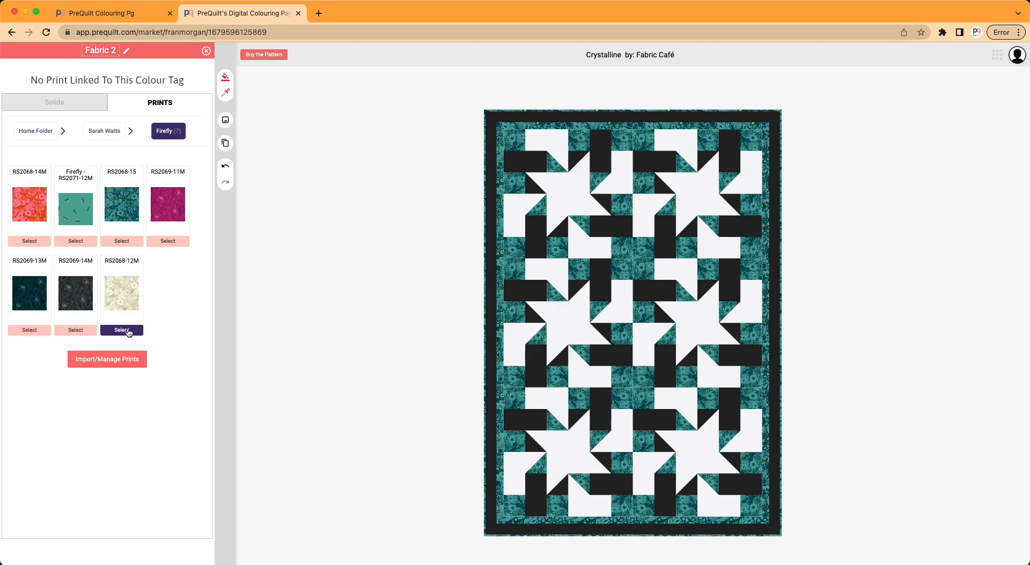
{"action": "left_click", "coordinate": [122, 330]}
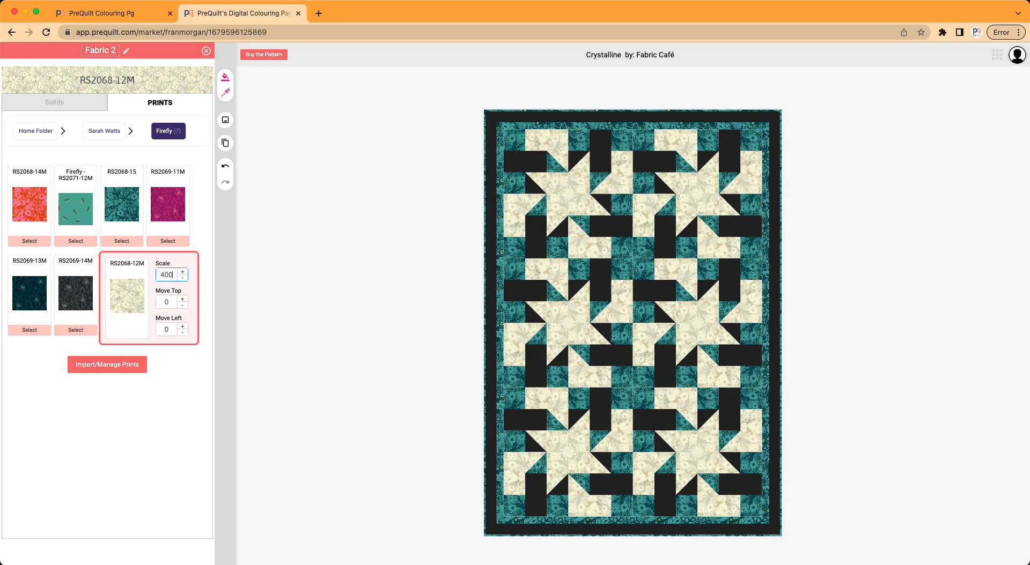
{"action": "mouse_move", "coordinate": [335, 267]}
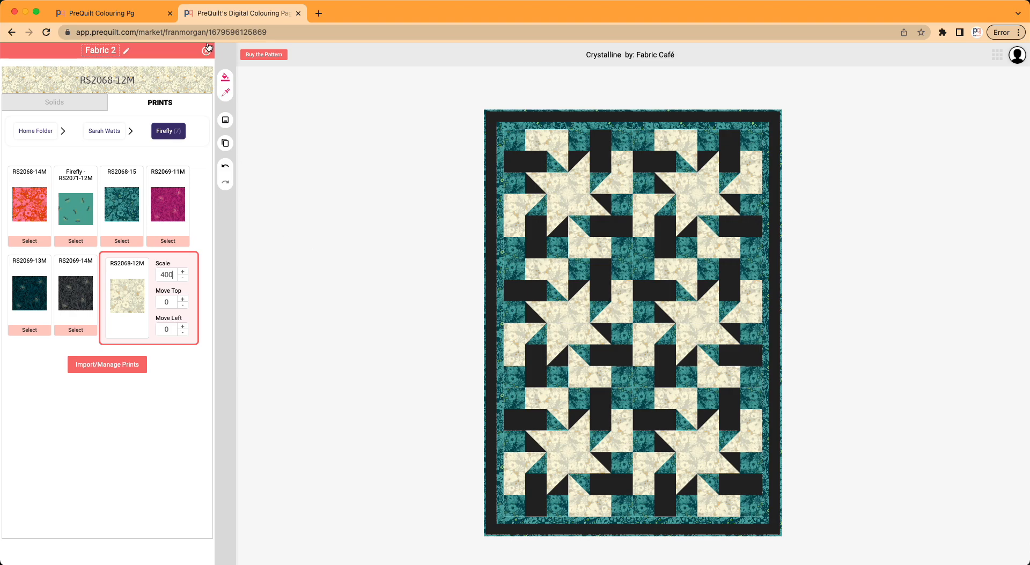
{"action": "left_click", "coordinate": [207, 48]}
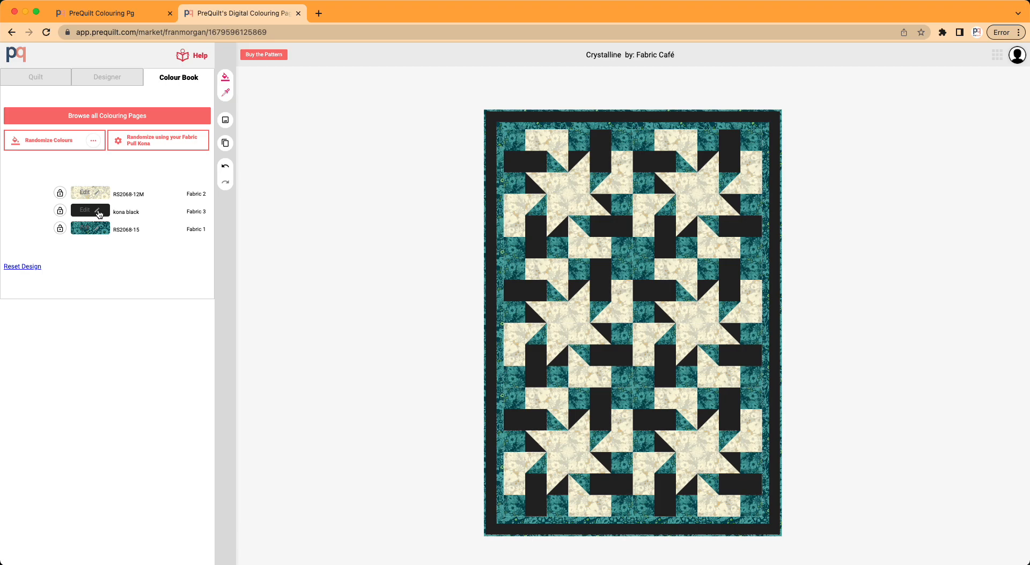
Open Fabric 3's picker on the Firefly print collection.
{"action": "left_click", "coordinate": [84, 209]}
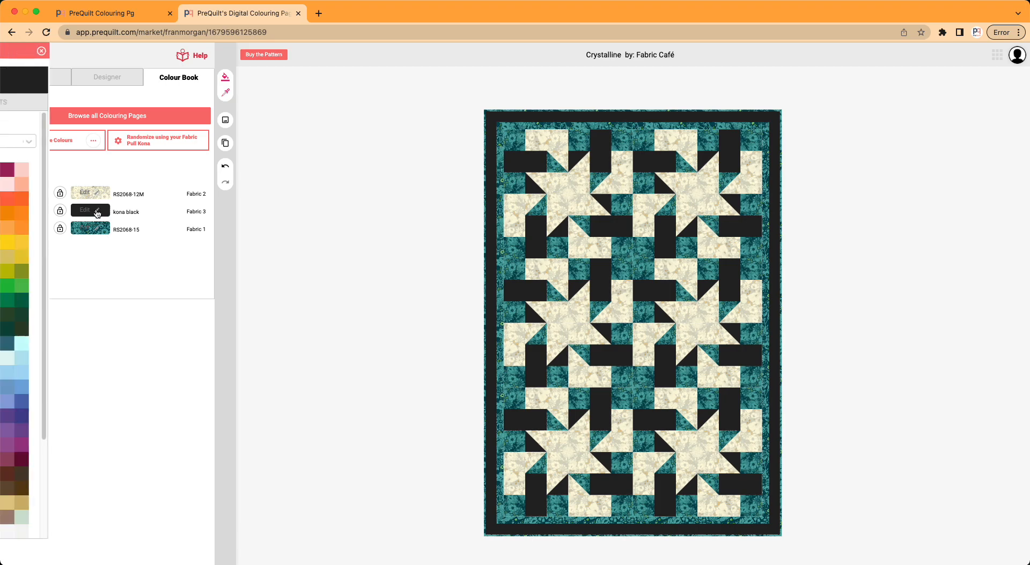
{"action": "left_click", "coordinate": [85, 211]}
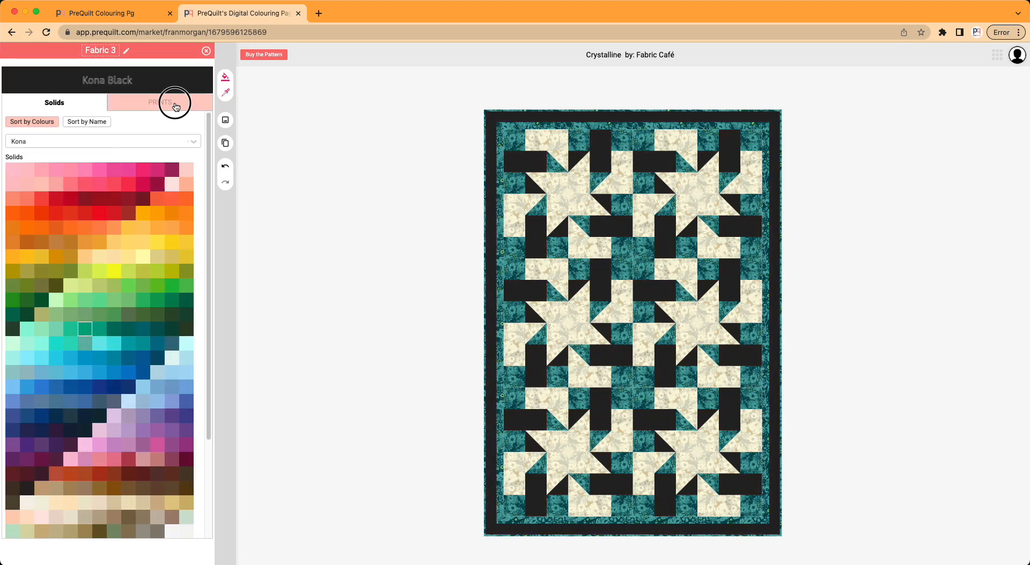
{"action": "left_click", "coordinate": [160, 103]}
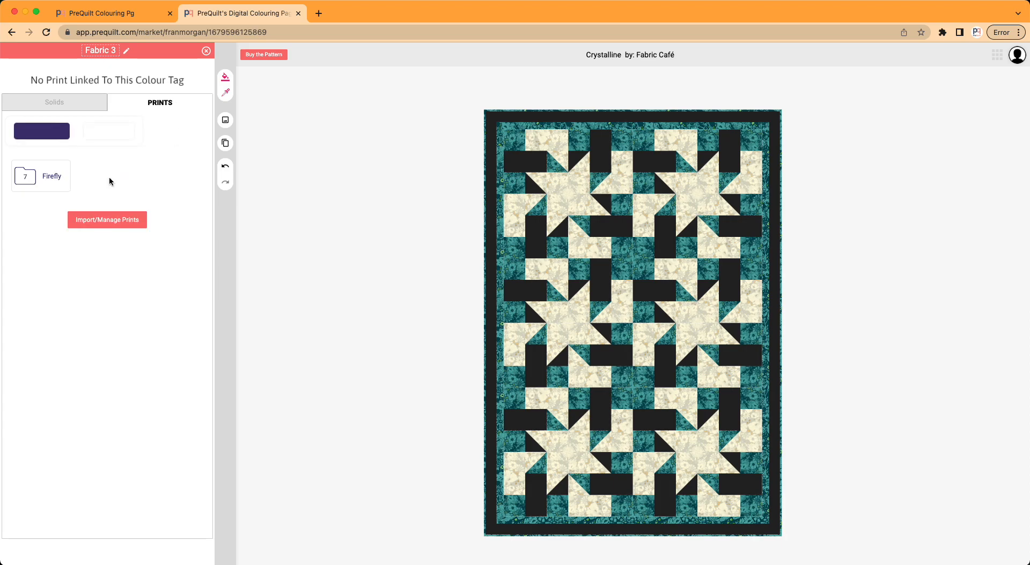
{"action": "left_click", "coordinate": [41, 175]}
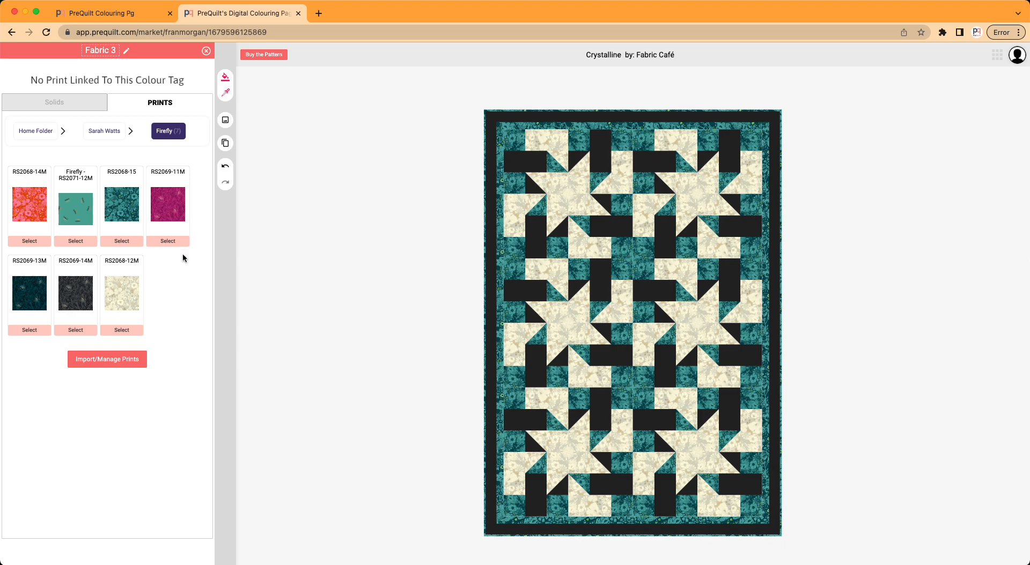
Apply magenta print RS2069-11M to Fabric 3, offsetting it left -20 and vertically.
{"action": "left_click", "coordinate": [167, 241]}
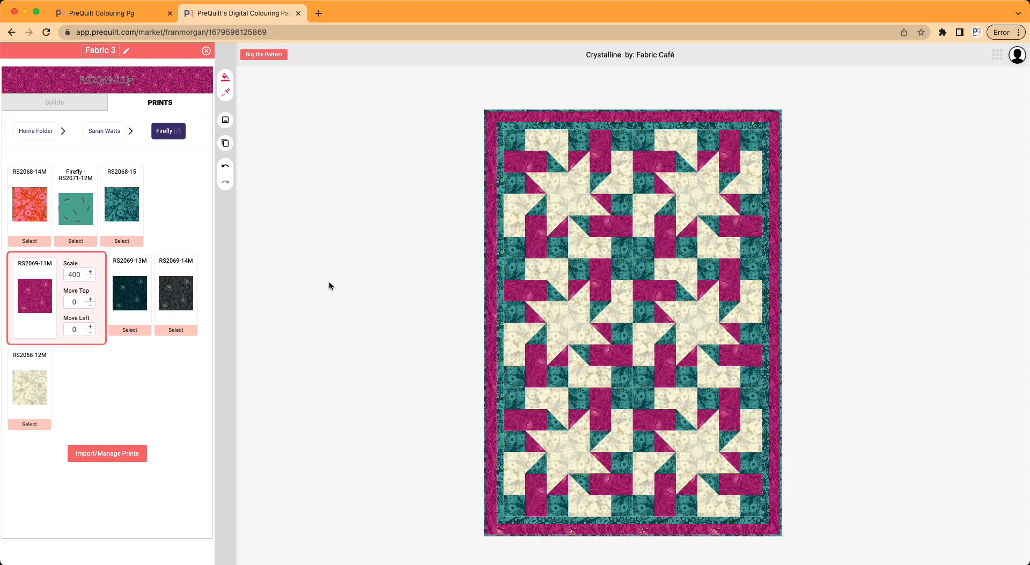
{"action": "mouse_move", "coordinate": [609, 226]}
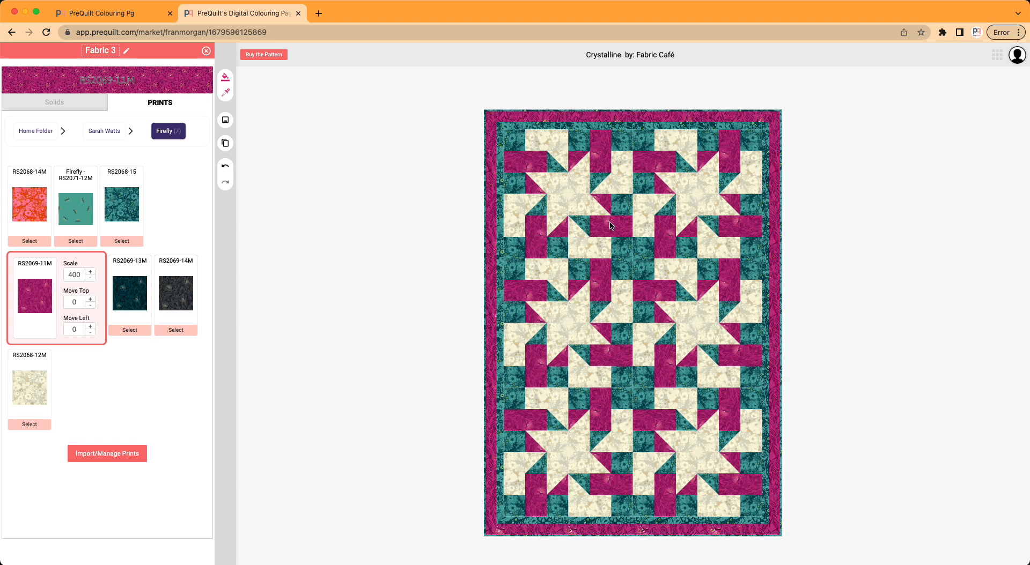
{"action": "mouse_move", "coordinate": [90, 308]}
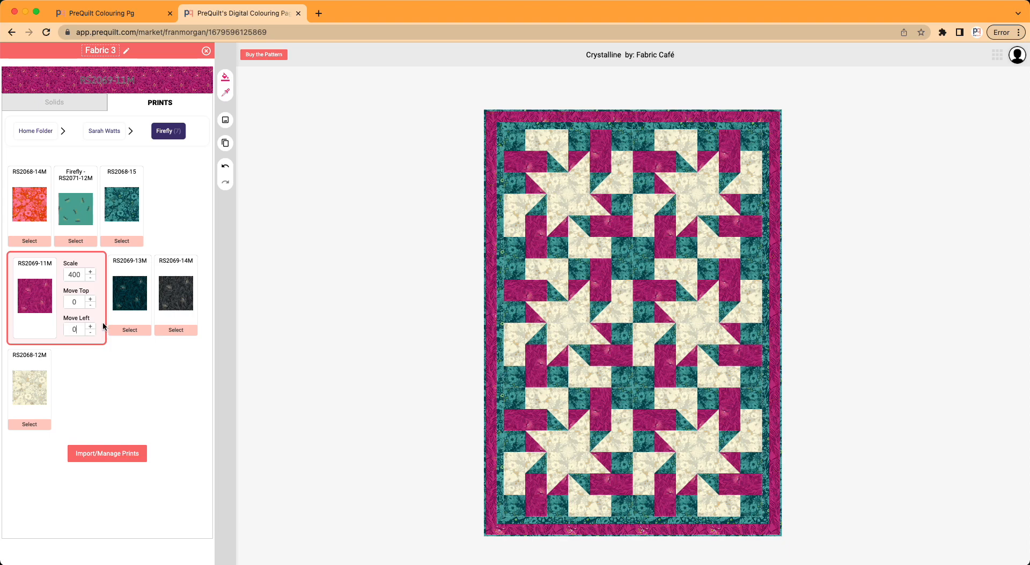
{"action": "left_click", "coordinate": [90, 325]}
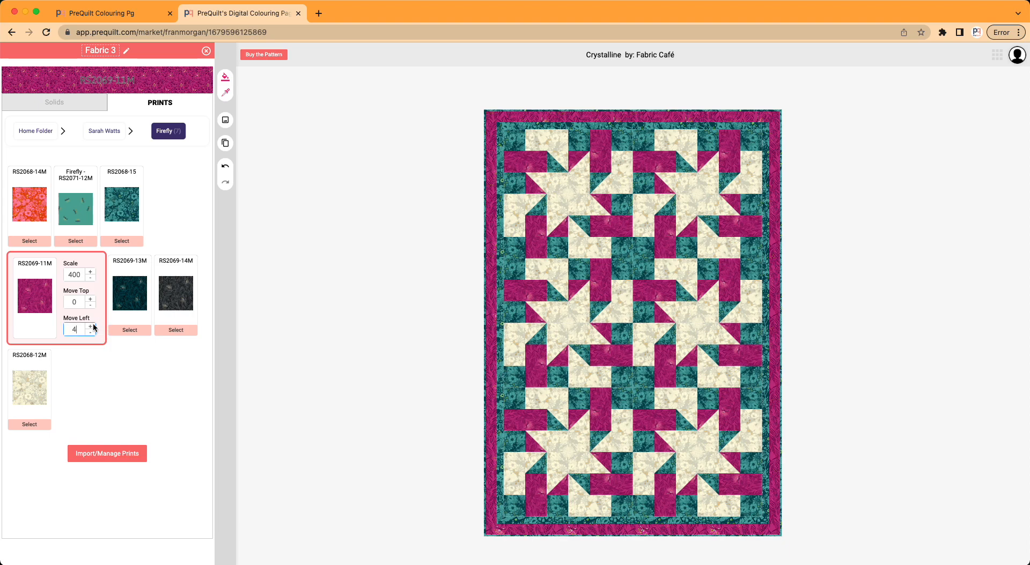
{"action": "left_click", "coordinate": [88, 332]}
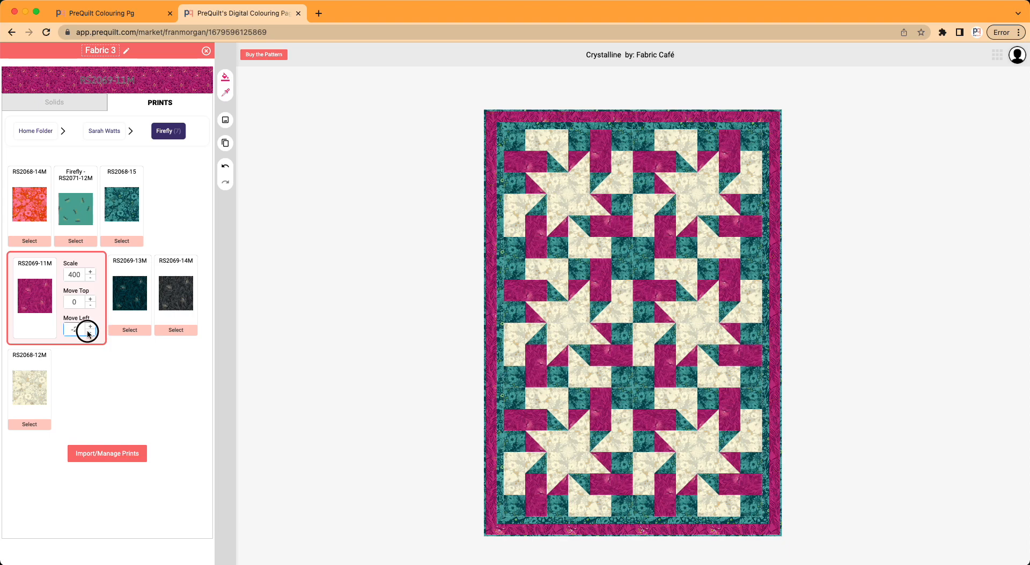
{"action": "left_click", "coordinate": [71, 330]}
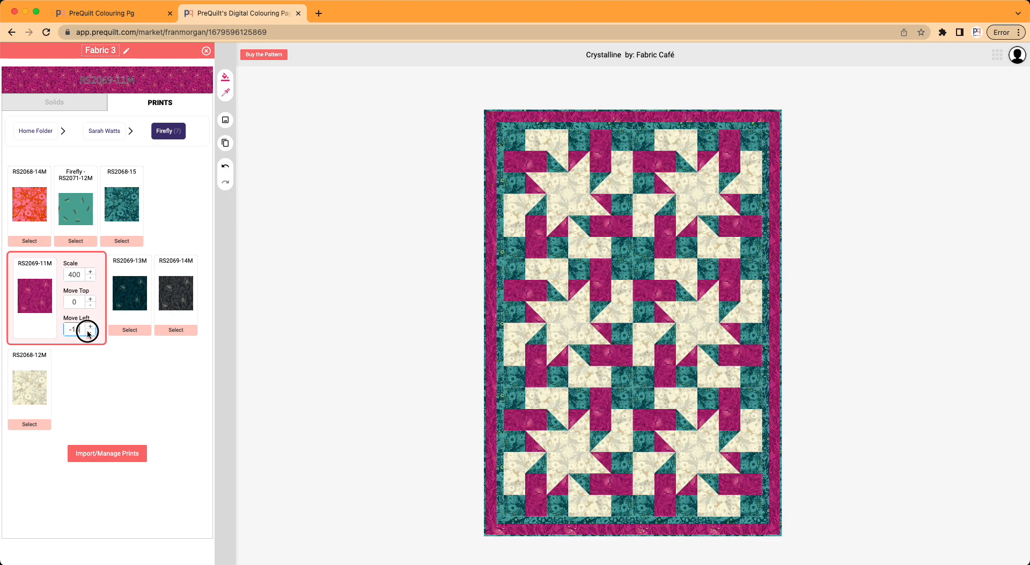
{"action": "left_click", "coordinate": [90, 333]}
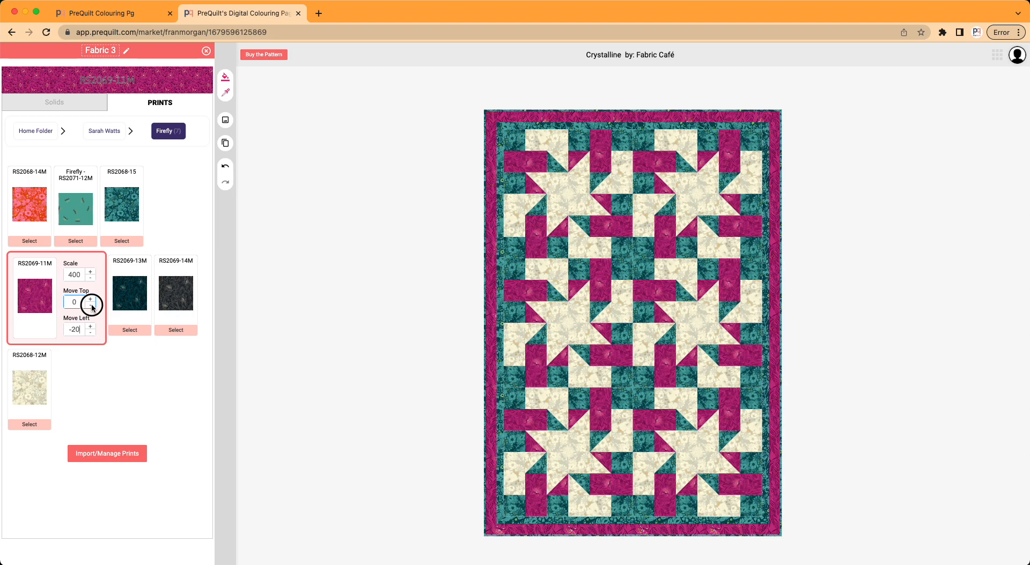
{"action": "left_click", "coordinate": [90, 301]}
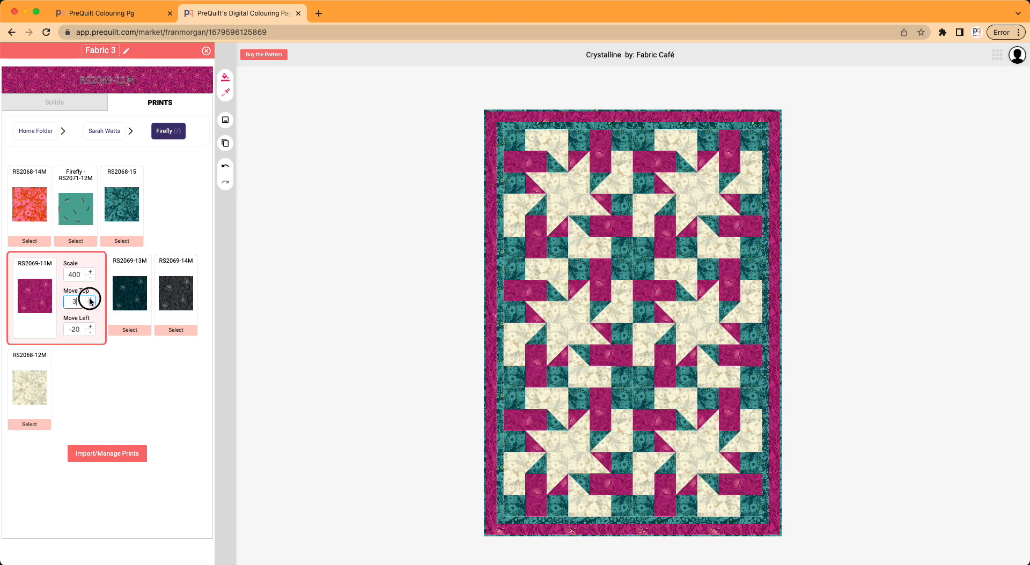
{"action": "left_click", "coordinate": [91, 299]}
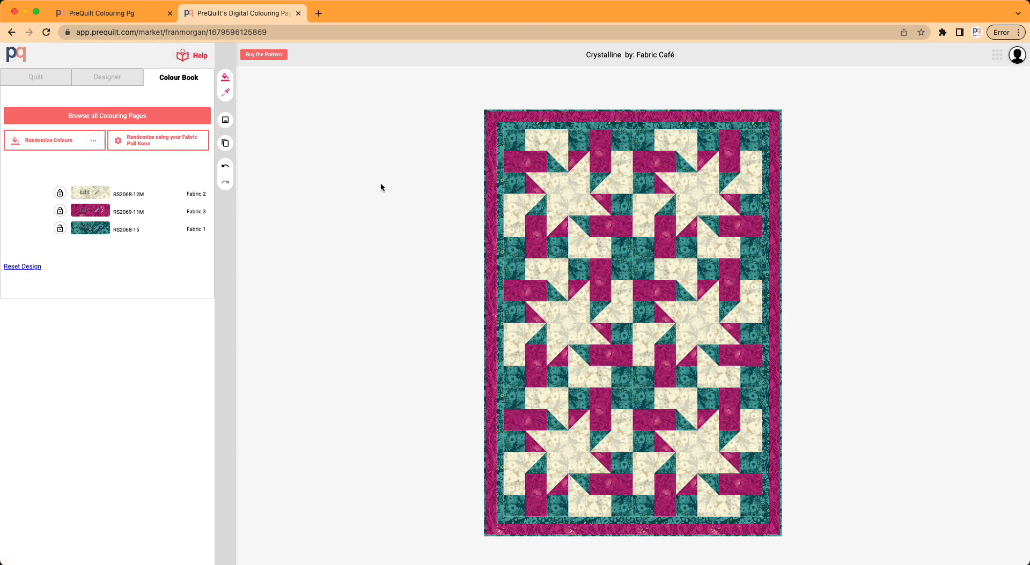
{"action": "mouse_move", "coordinate": [292, 204]}
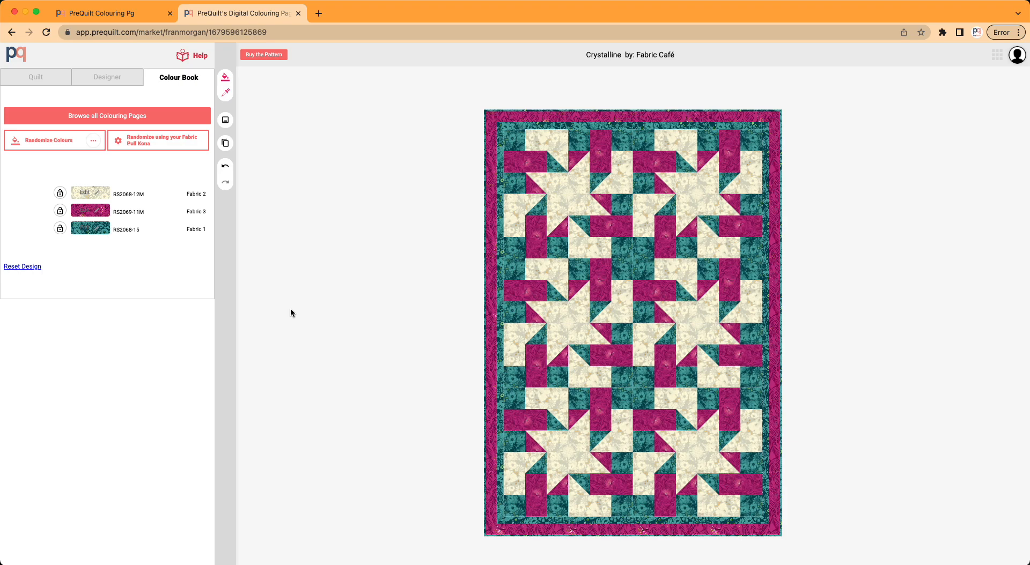
{"action": "mouse_move", "coordinate": [271, 139]}
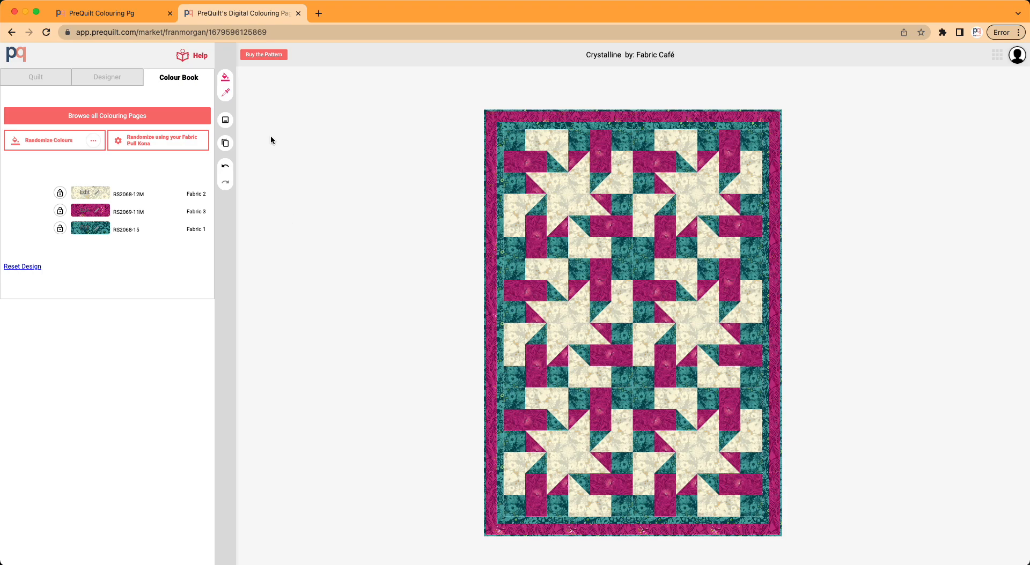
{"action": "mouse_move", "coordinate": [149, 222]}
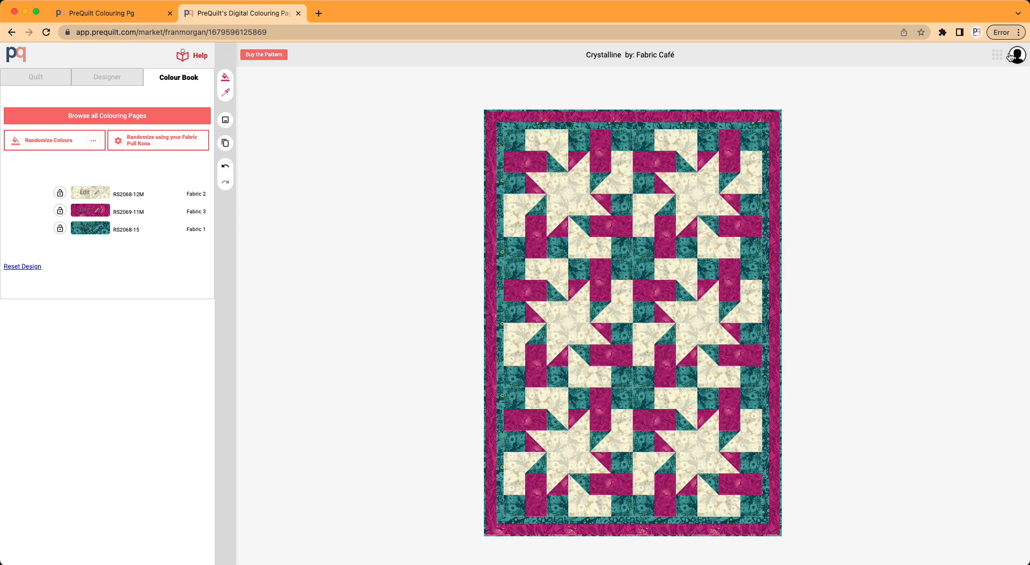
{"action": "mouse_move", "coordinate": [450, 140]}
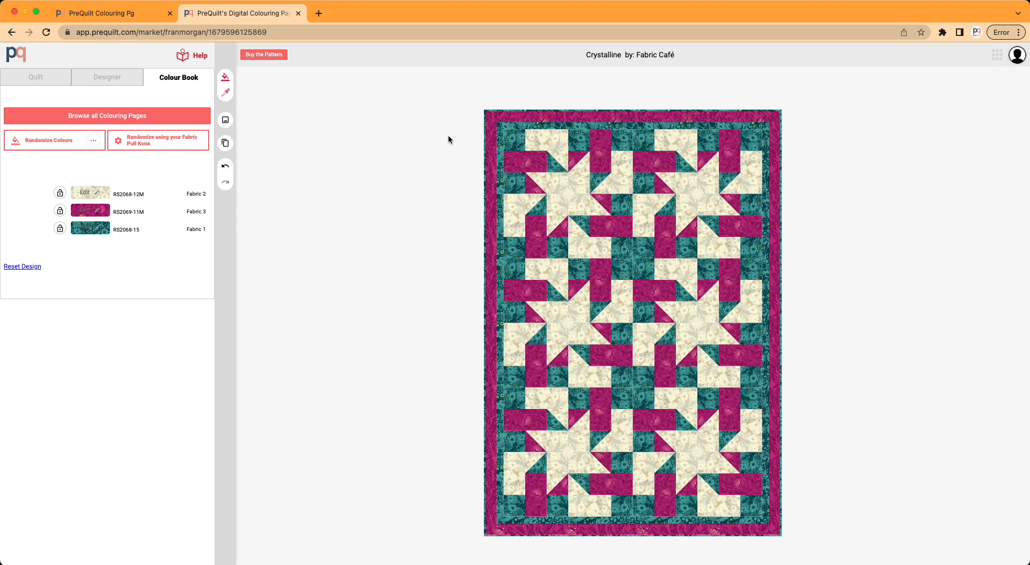
{"action": "mouse_move", "coordinate": [225, 143]}
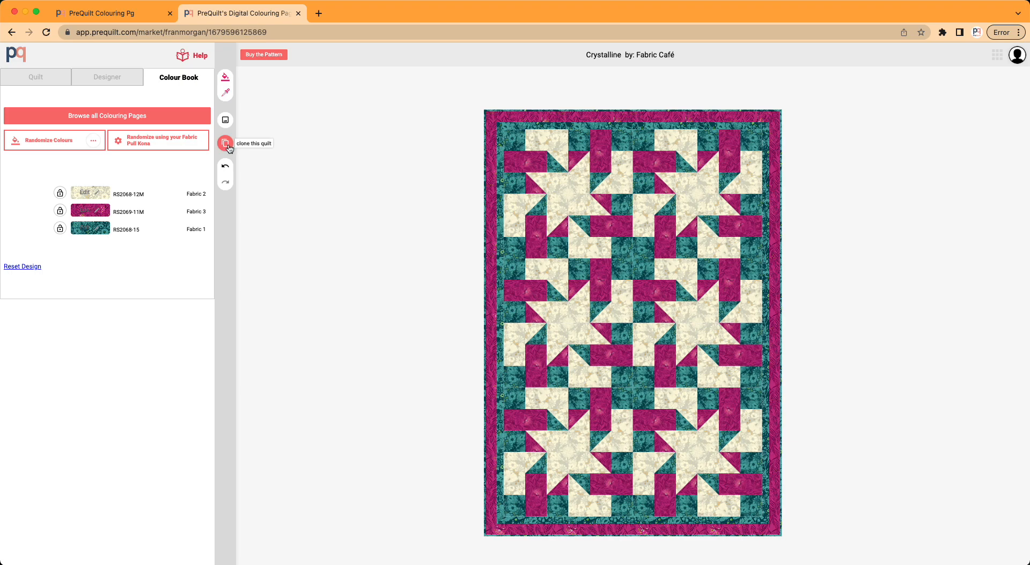
Clone the current Crystalline quilt to the account via Clone Current.
{"action": "left_click", "coordinate": [225, 143]}
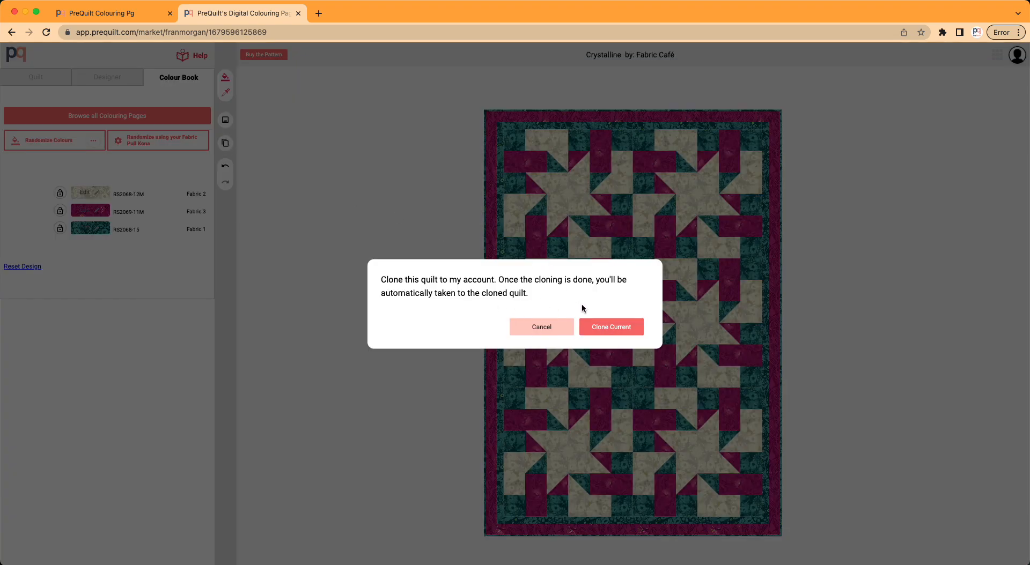
{"action": "left_click", "coordinate": [610, 326]}
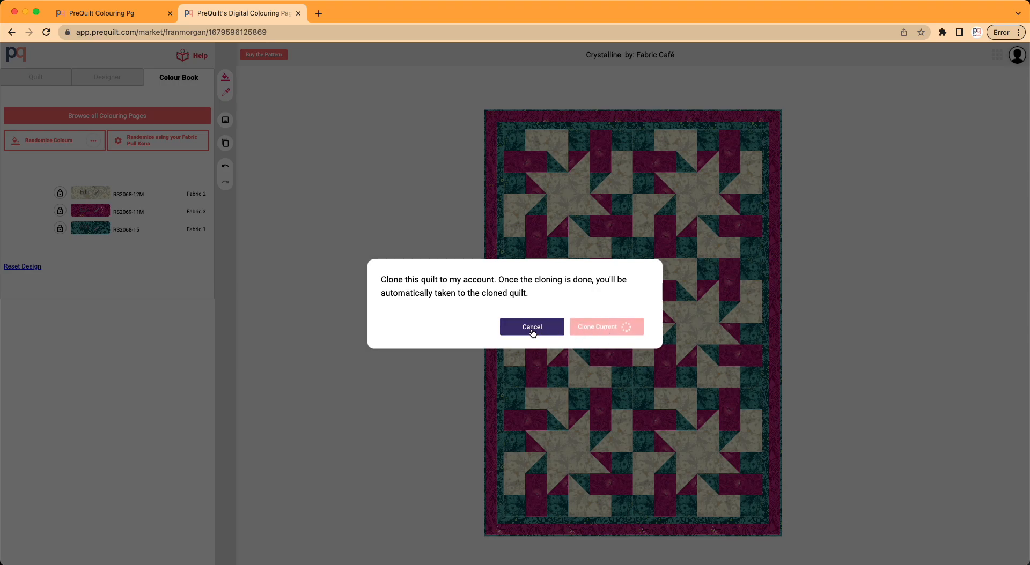
{"action": "left_click", "coordinate": [606, 326]}
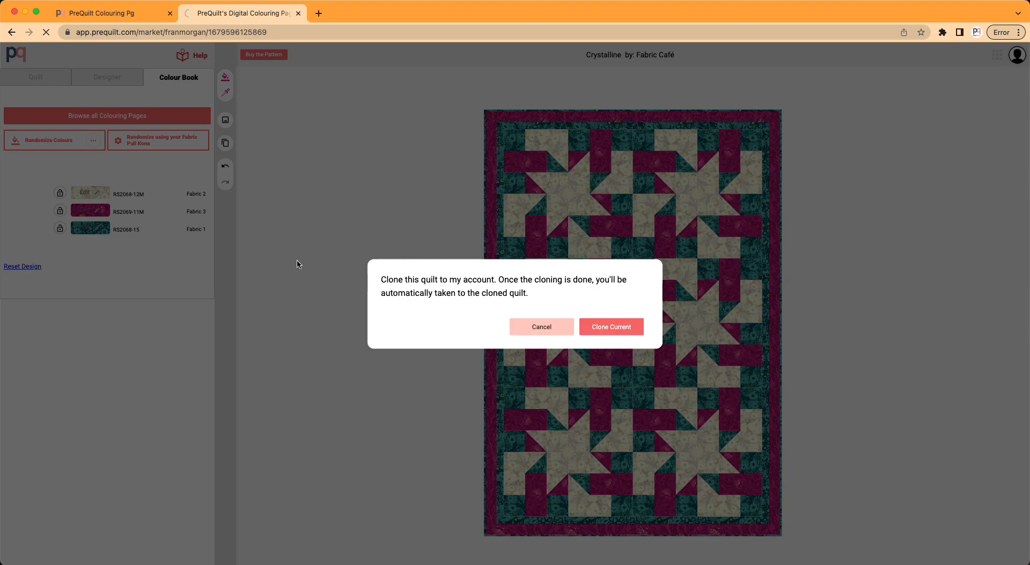
Save the cloned teal, cream and magenta quilt from the save menu.
{"action": "left_click", "coordinate": [610, 326]}
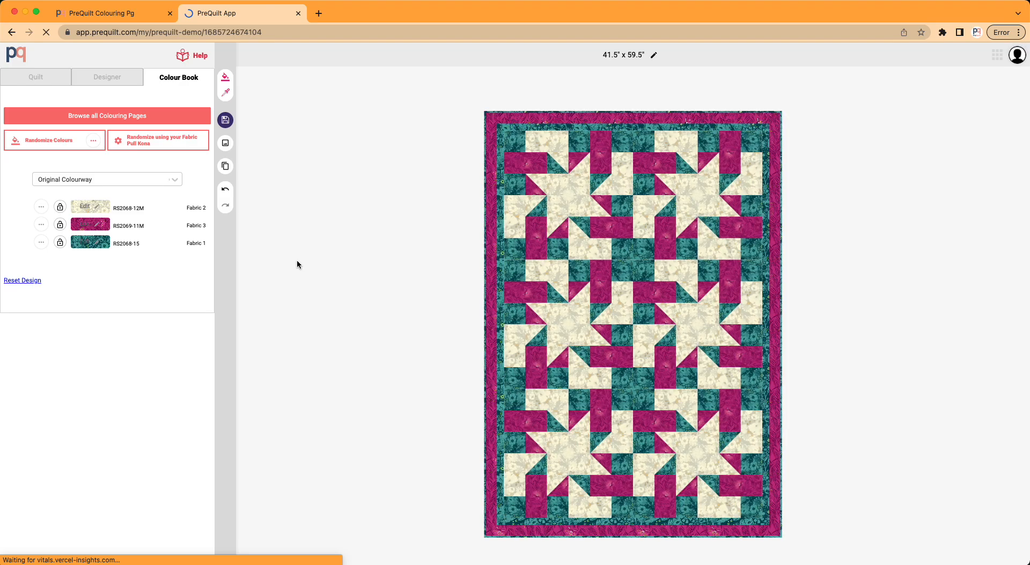
{"action": "left_click", "coordinate": [47, 140]}
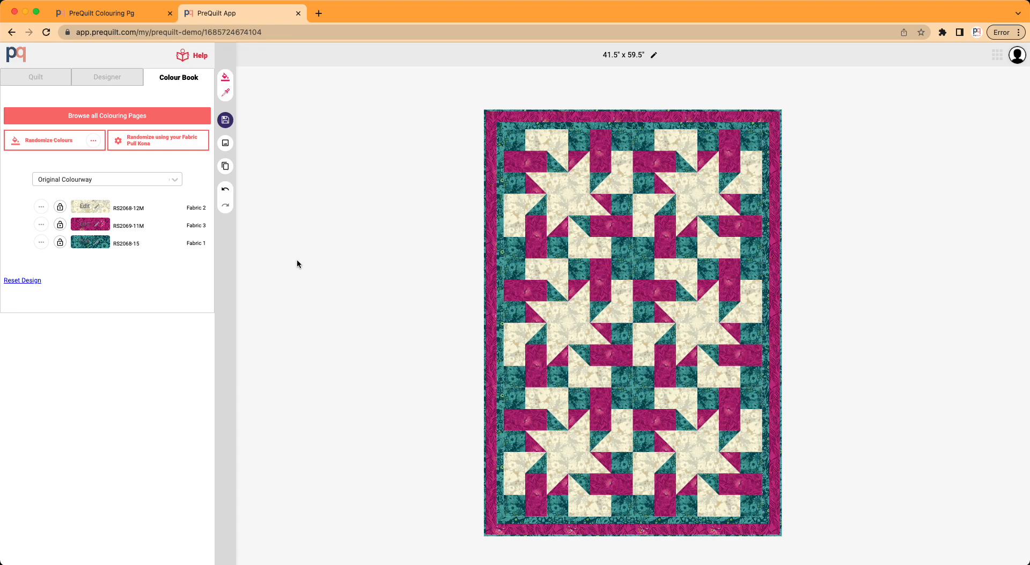
{"action": "left_click", "coordinate": [224, 120]}
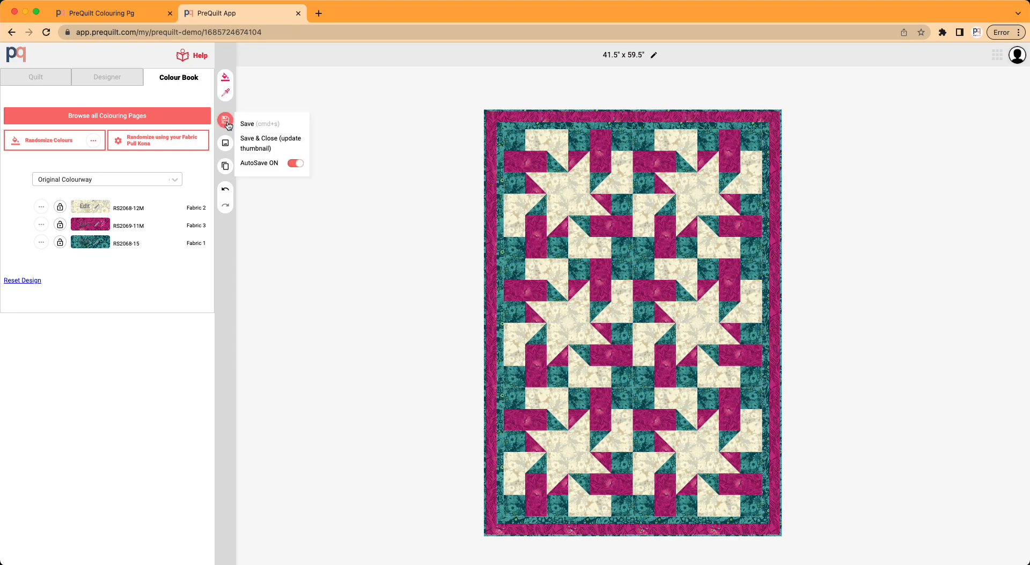
{"action": "left_click", "coordinate": [300, 200]}
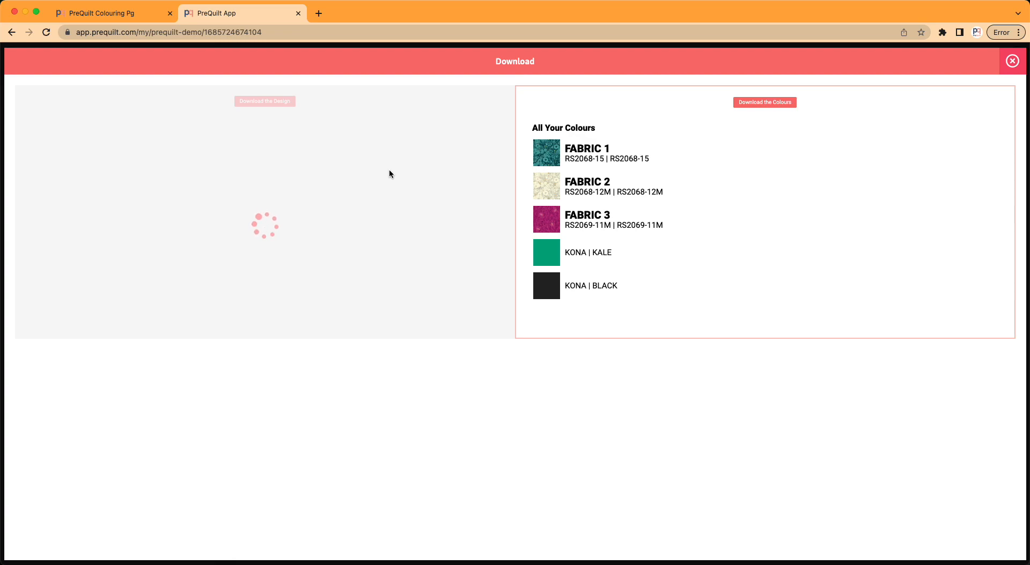
{"action": "mouse_move", "coordinate": [336, 161]}
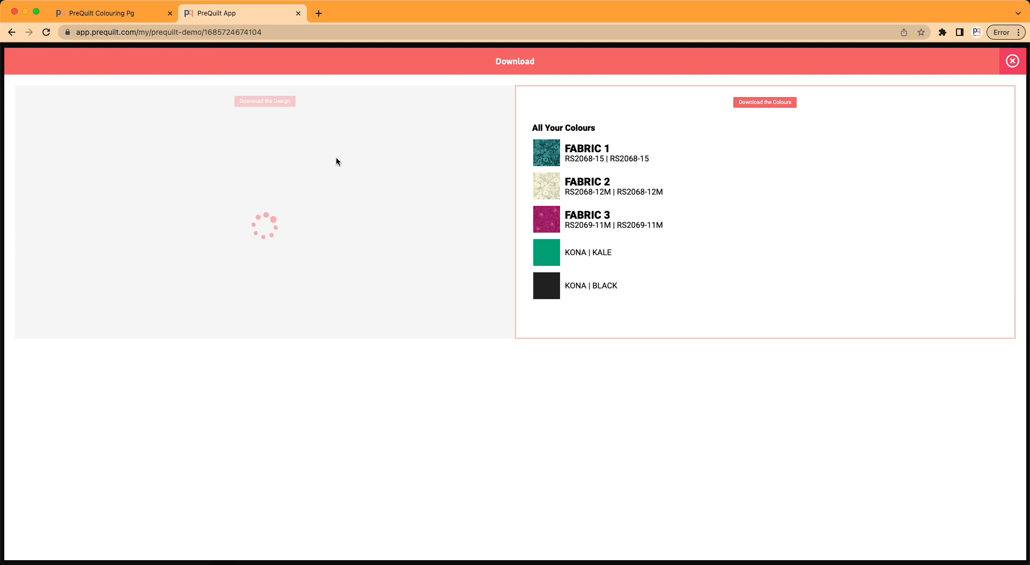
{"action": "mouse_move", "coordinate": [316, 151]}
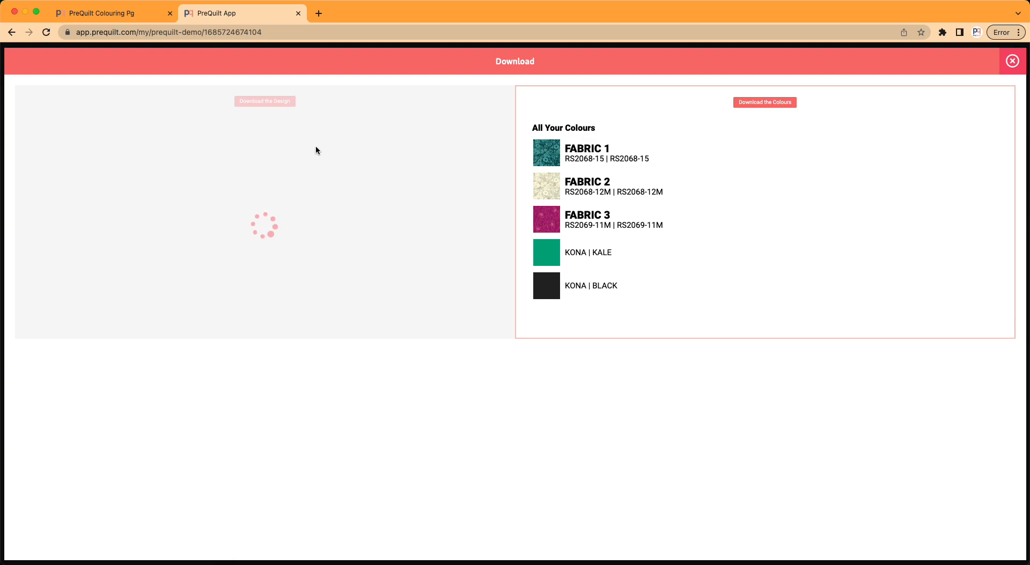
{"action": "mouse_move", "coordinate": [574, 143]}
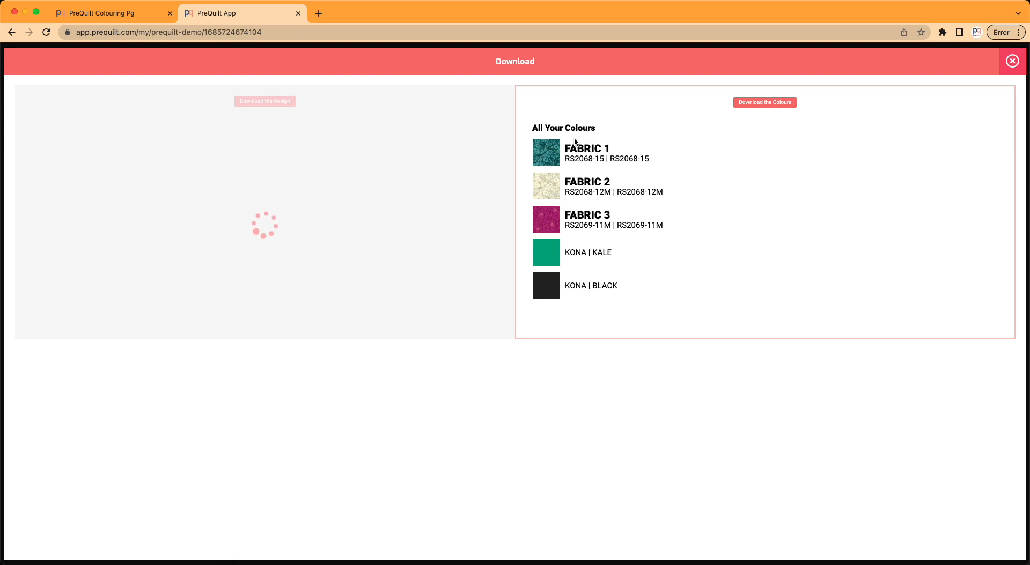
{"action": "mouse_move", "coordinate": [583, 173]}
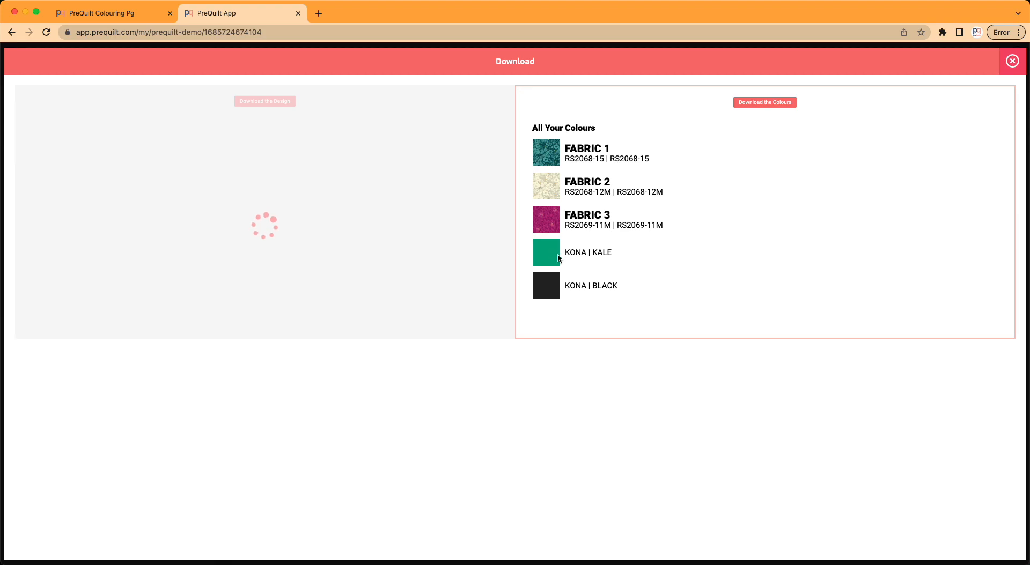
{"action": "mouse_move", "coordinate": [434, 157]}
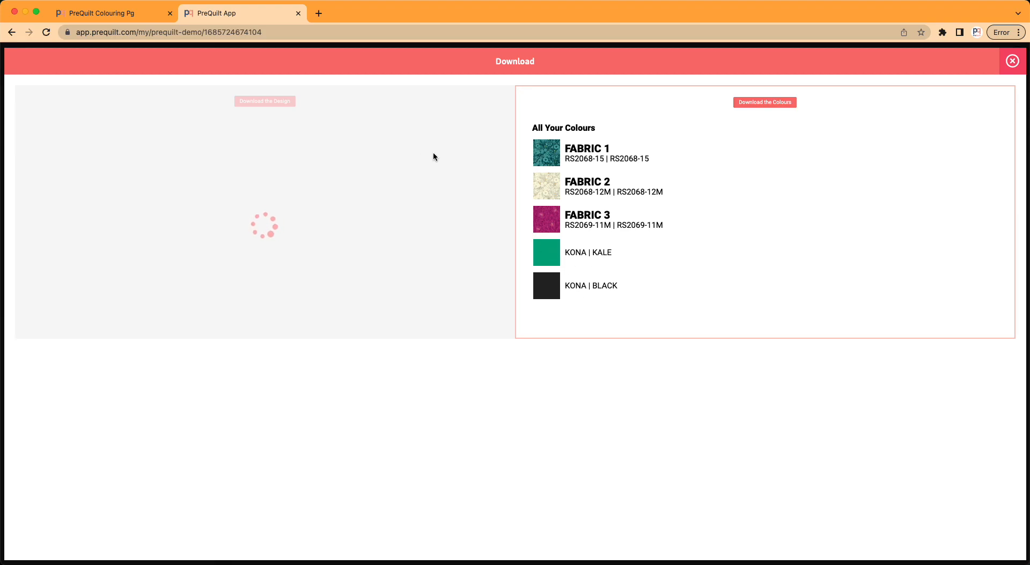
{"action": "mouse_move", "coordinate": [377, 142]}
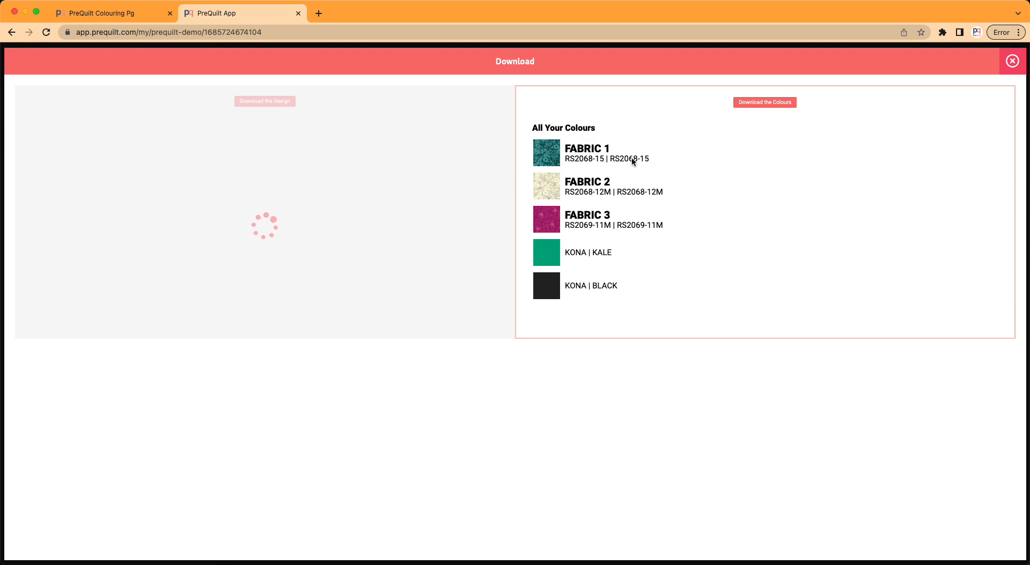
{"action": "mouse_move", "coordinate": [279, 169]}
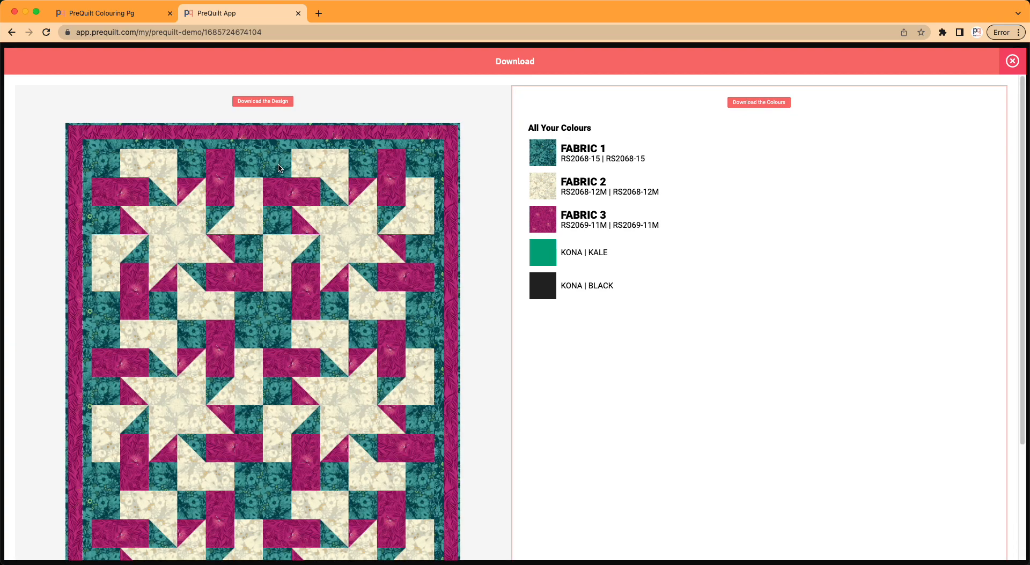
{"action": "mouse_move", "coordinate": [292, 164]}
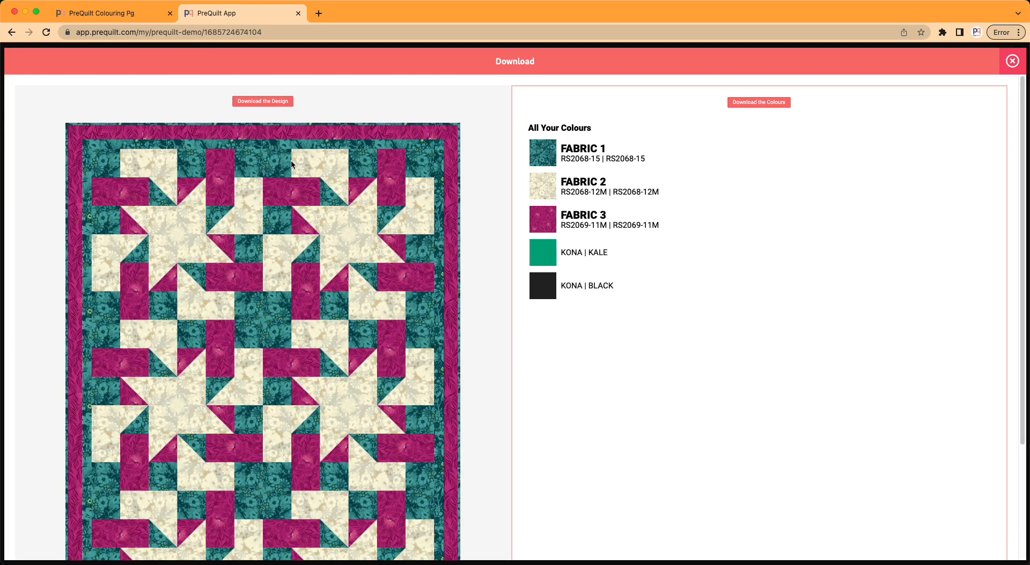
Download the teal, cream and magenta quilt image and open the downloaded file.
{"action": "scroll", "scroll_direction": "down", "scroll_amount": 3}
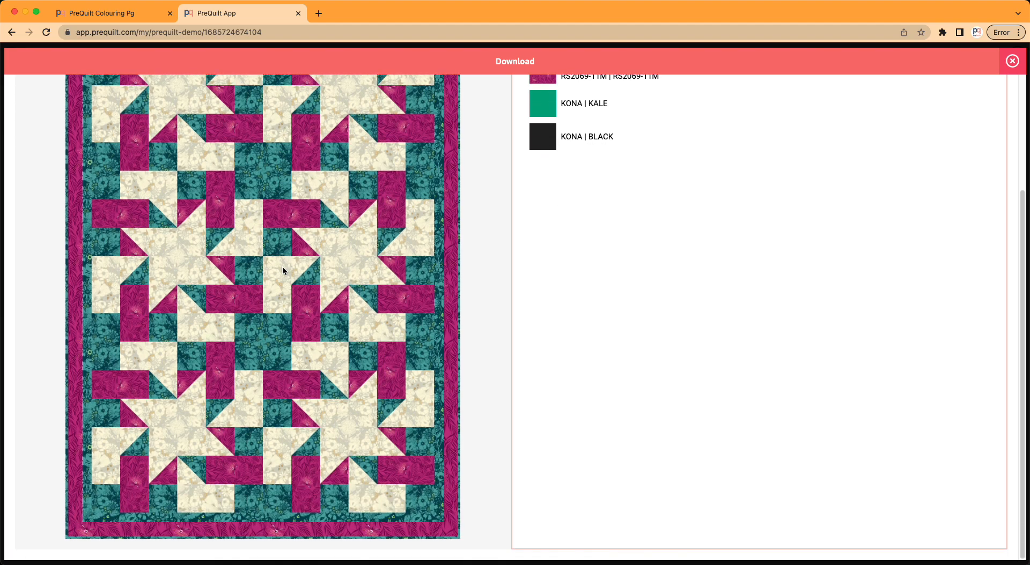
{"action": "scroll", "scroll_direction": "up", "scroll_amount": 3}
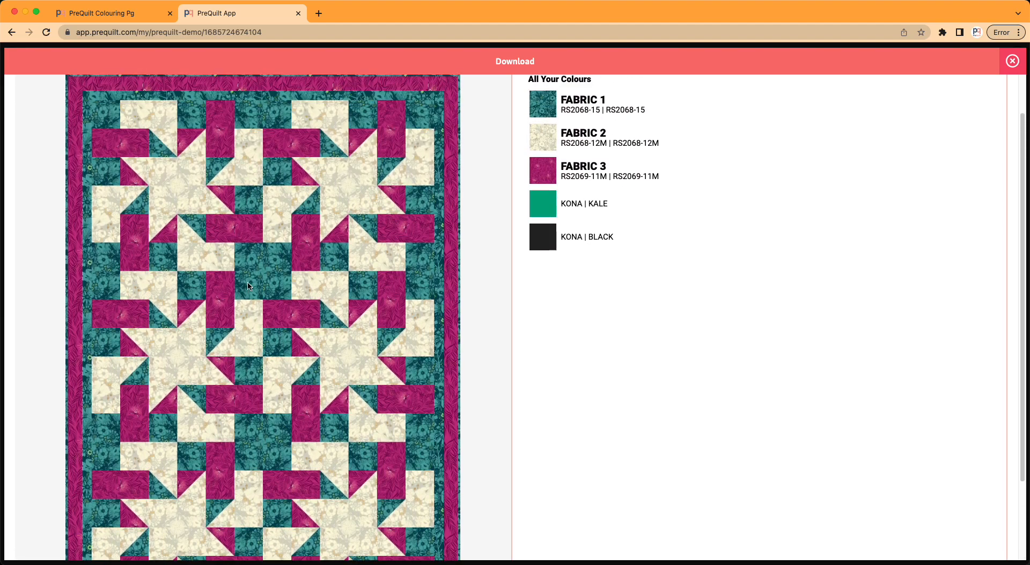
{"action": "scroll", "scroll_direction": "up", "scroll_amount": 3}
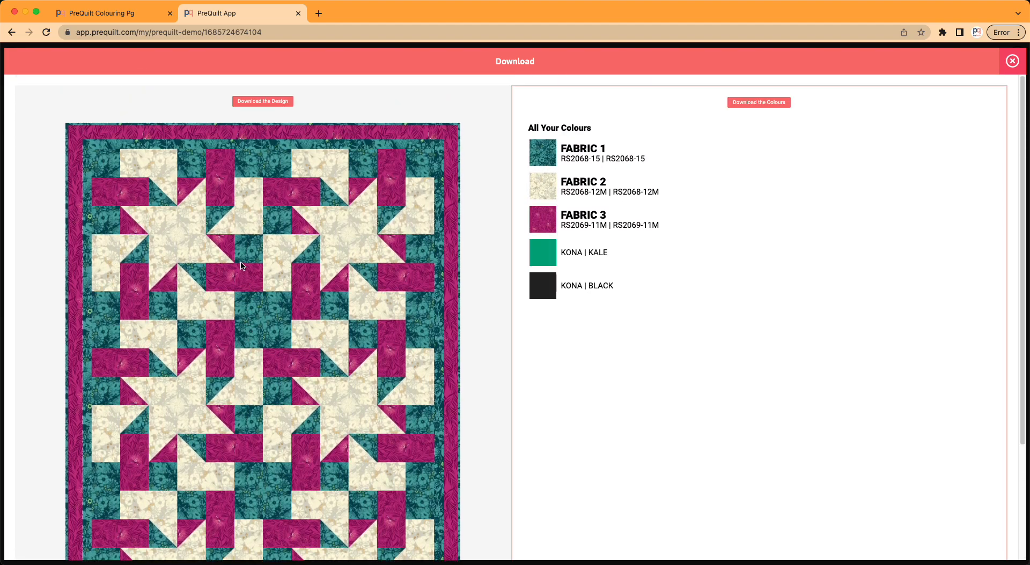
{"action": "mouse_move", "coordinate": [263, 109]}
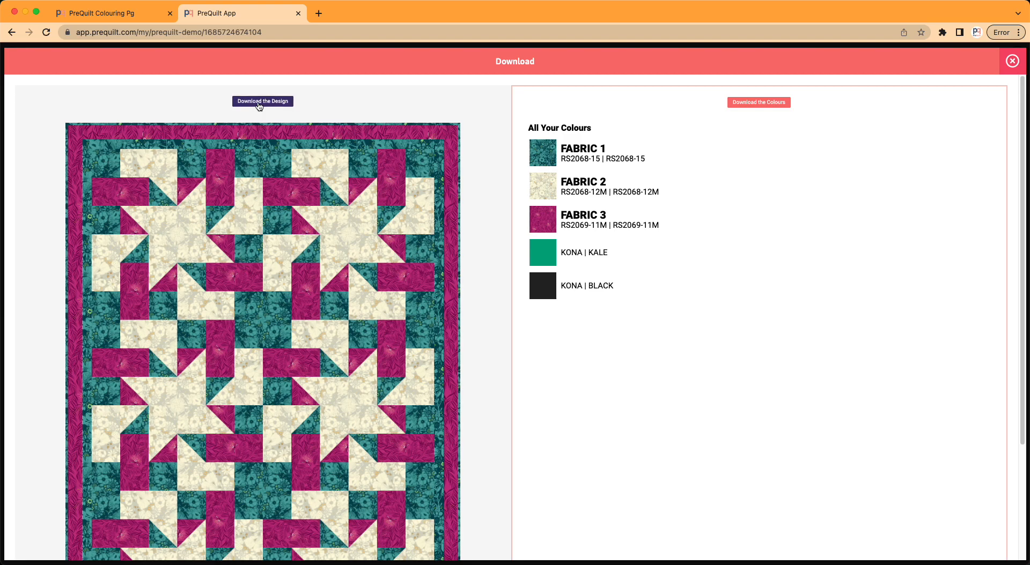
{"action": "left_click", "coordinate": [262, 102]}
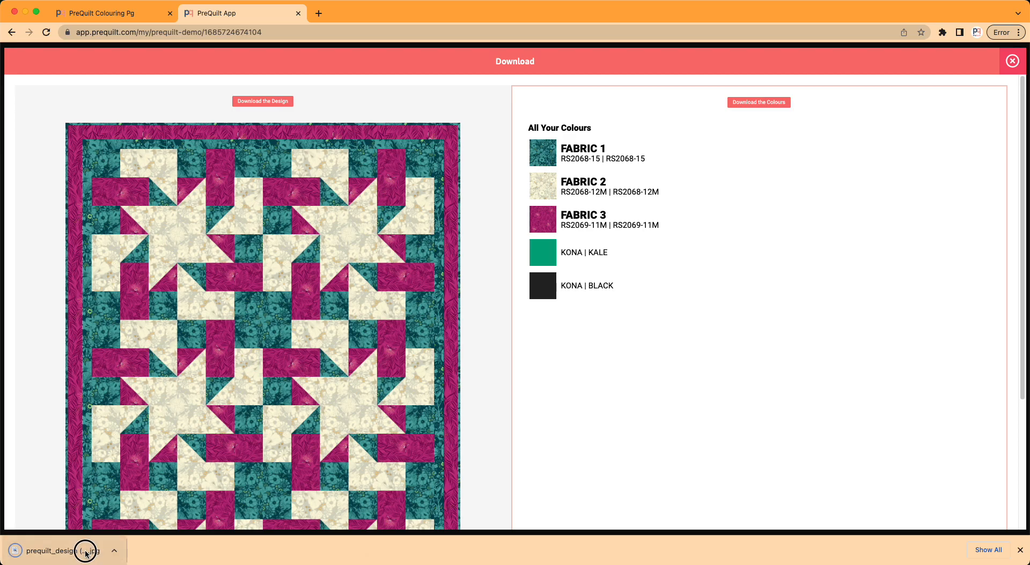
{"action": "left_click", "coordinate": [62, 550]}
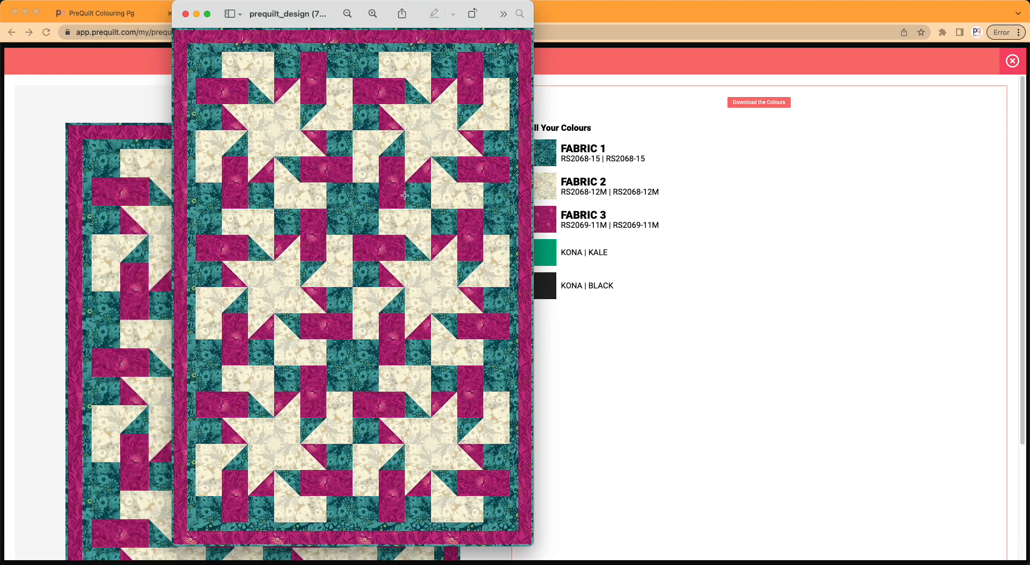
{"action": "mouse_move", "coordinate": [407, 181]}
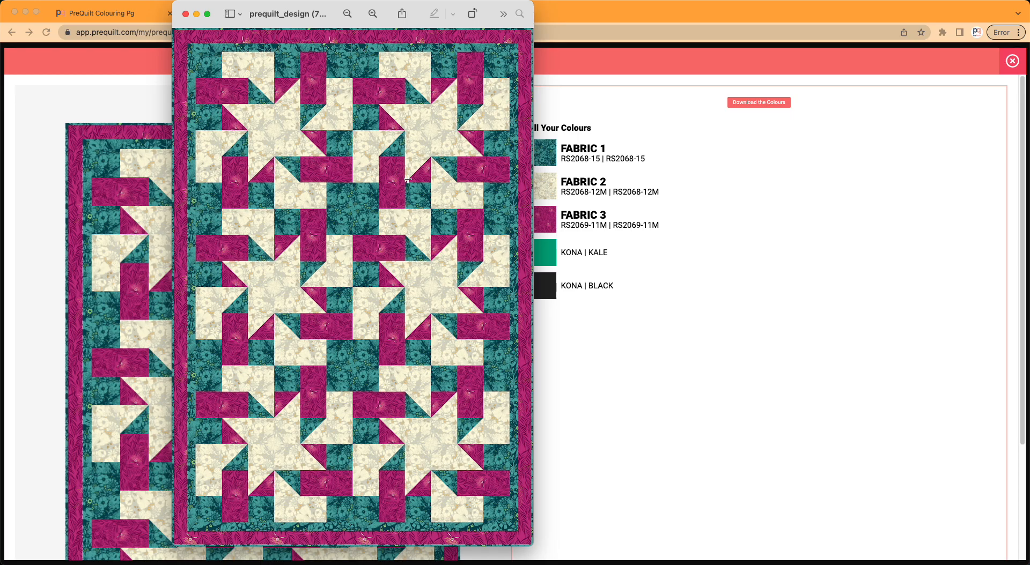
Close the prequilt_design image in Preview after checking it.
{"action": "left_click", "coordinate": [186, 13]}
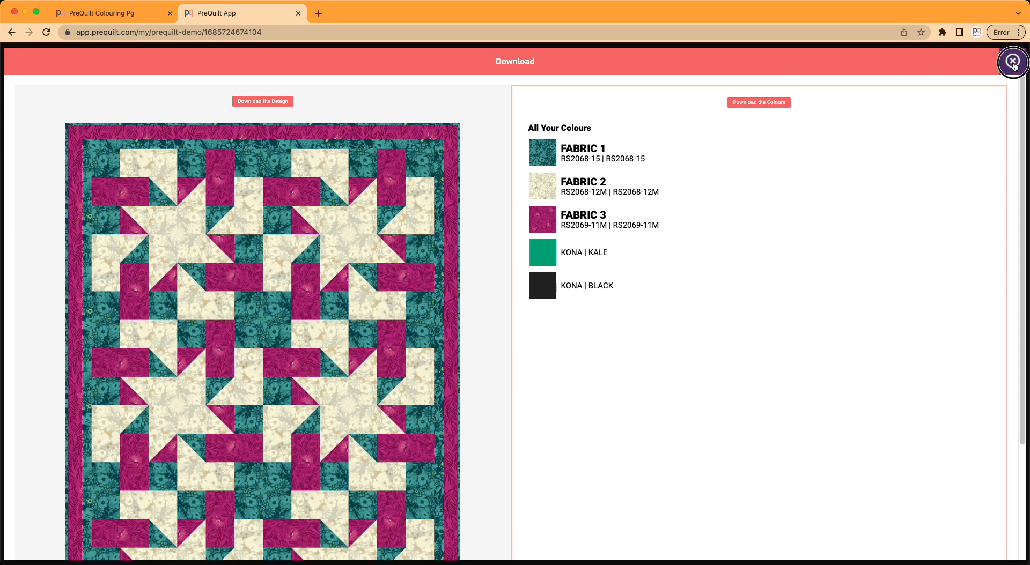
Close the Download panel to return to the colour book.
{"action": "left_click", "coordinate": [1013, 64]}
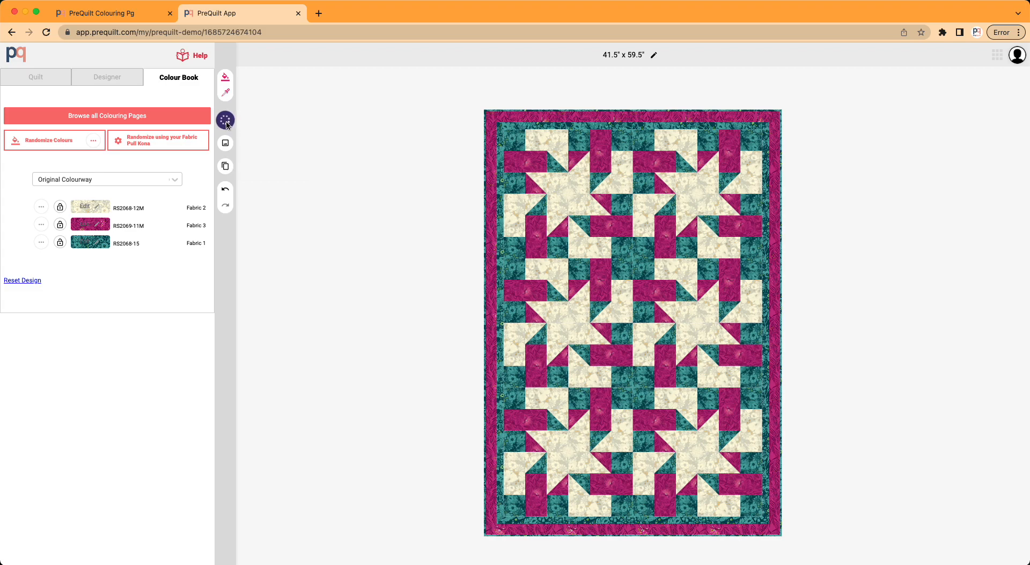
{"action": "mouse_move", "coordinate": [271, 149]}
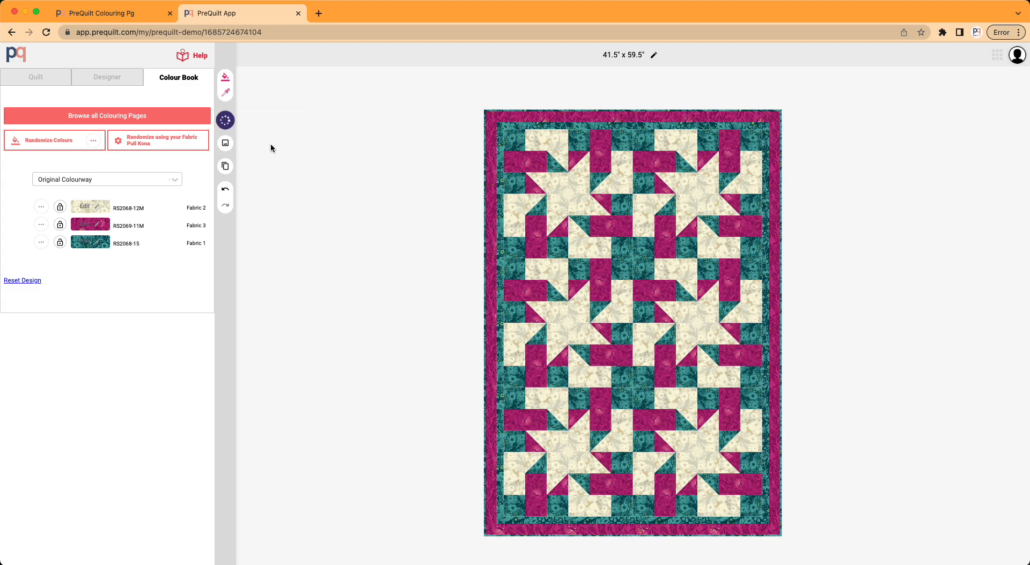
{"action": "mouse_move", "coordinate": [328, 164]}
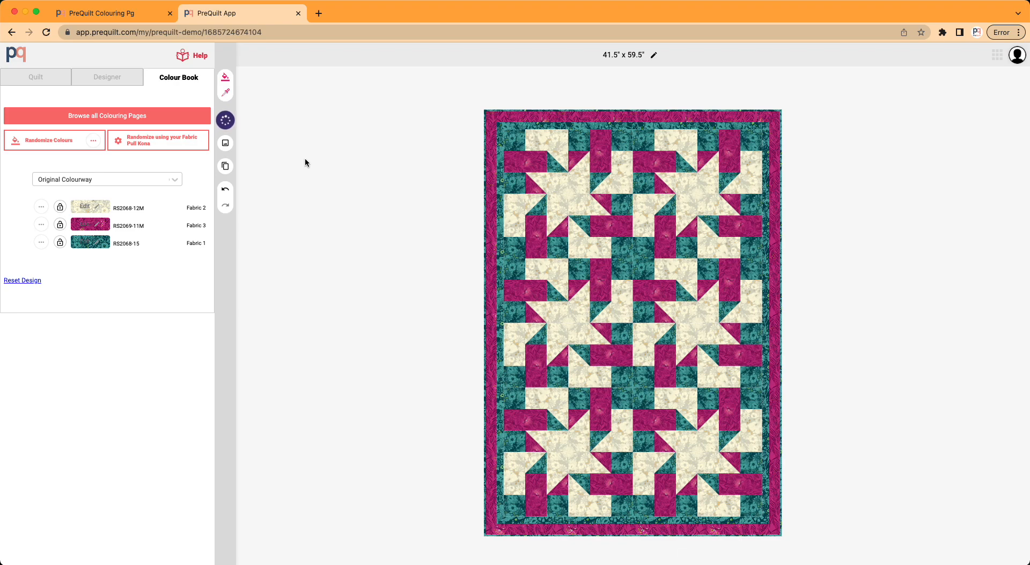
{"action": "mouse_move", "coordinate": [315, 172]}
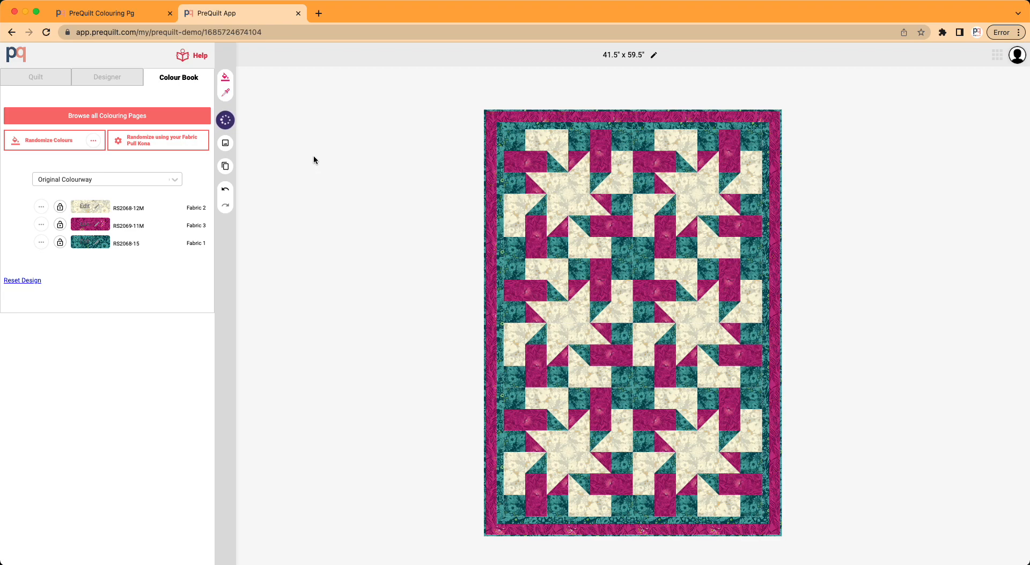
{"action": "mouse_move", "coordinate": [129, 12]}
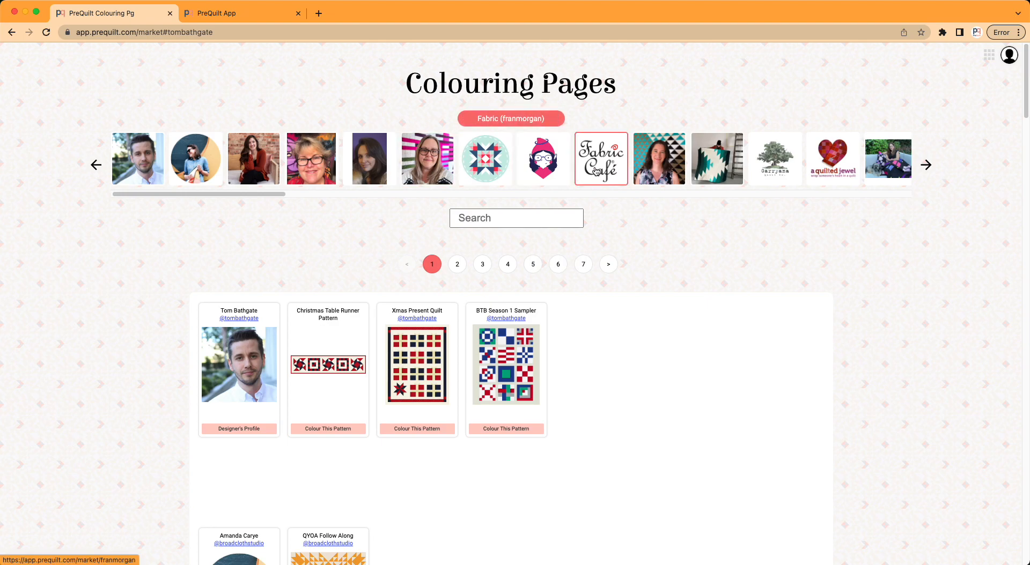
Go from Fabric Café's colouring pages to the Crystalline pattern's Buy the Pattern page.
{"action": "left_click", "coordinate": [599, 158]}
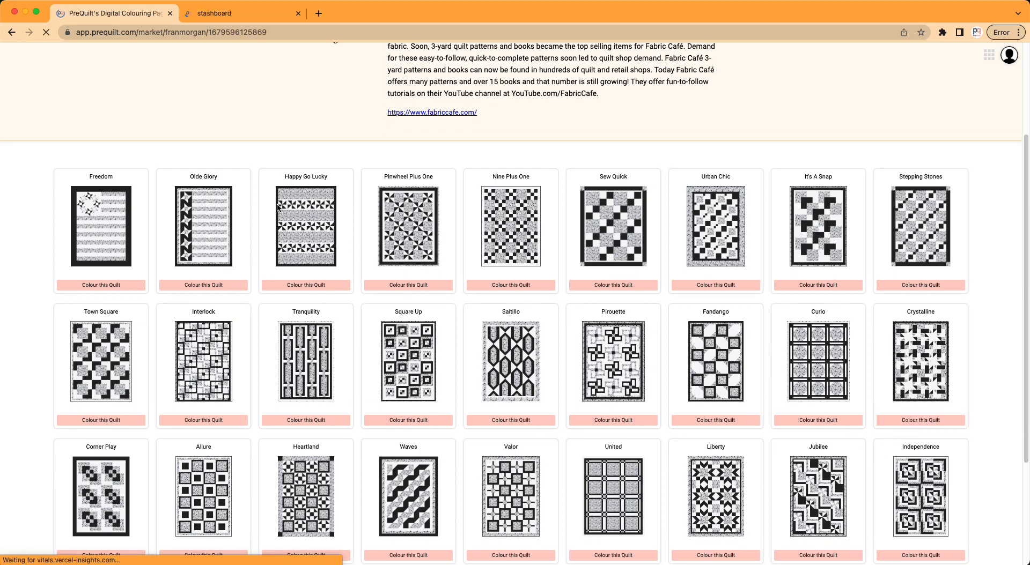
{"action": "left_click", "coordinate": [920, 420]}
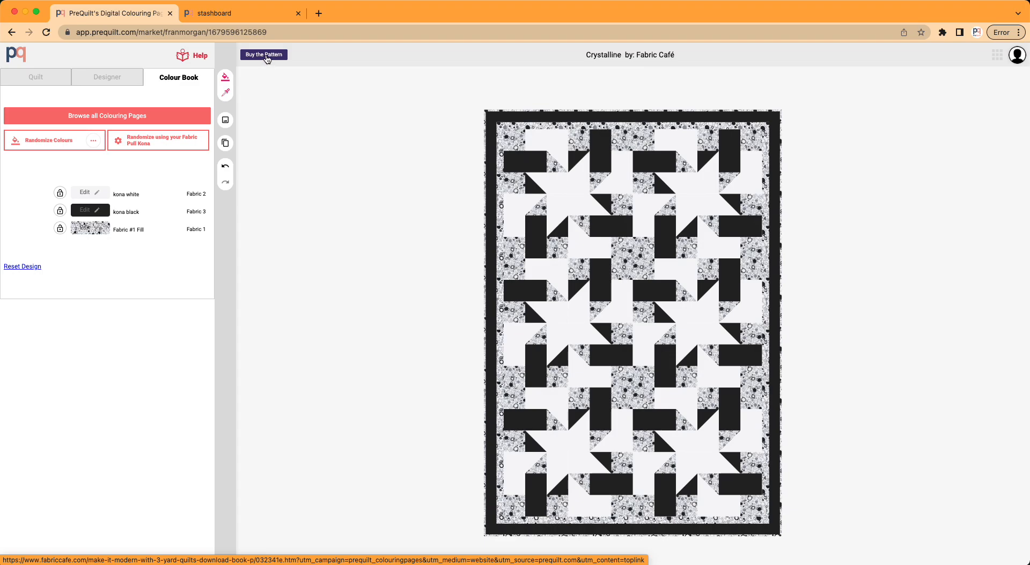
{"action": "left_click", "coordinate": [264, 55]}
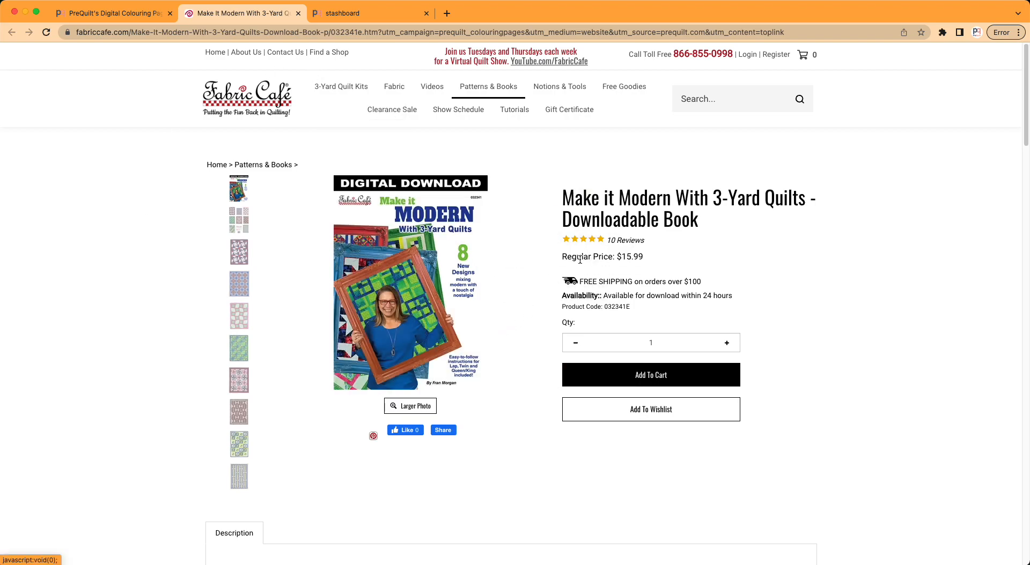
{"action": "mouse_move", "coordinate": [510, 300]}
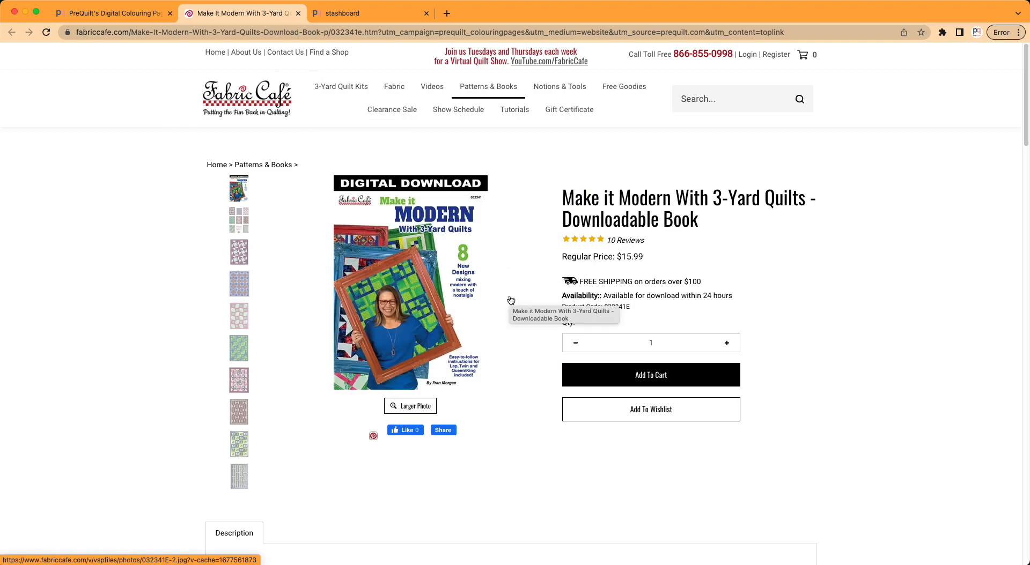
Leave the 'Make it Modern With 3-Yard Quilts' page for the stashboard tab.
{"action": "left_click", "coordinate": [368, 12]}
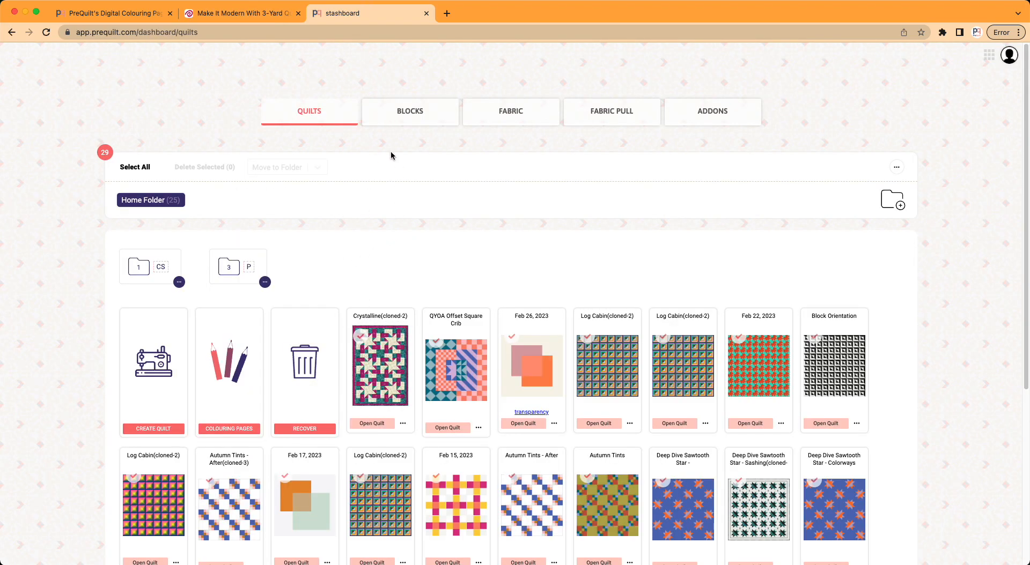
{"action": "mouse_move", "coordinate": [391, 399]}
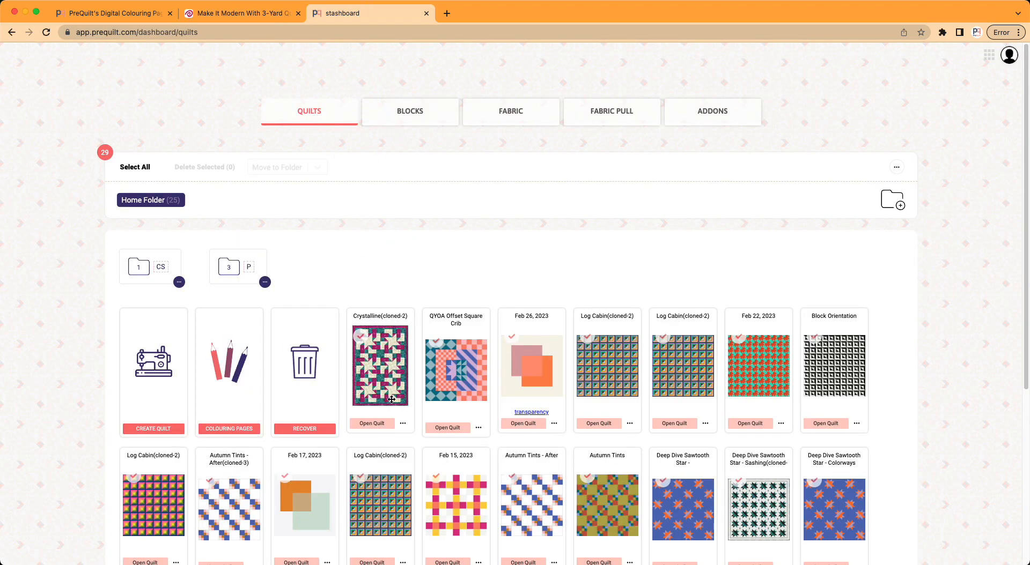
{"action": "mouse_move", "coordinate": [378, 371]}
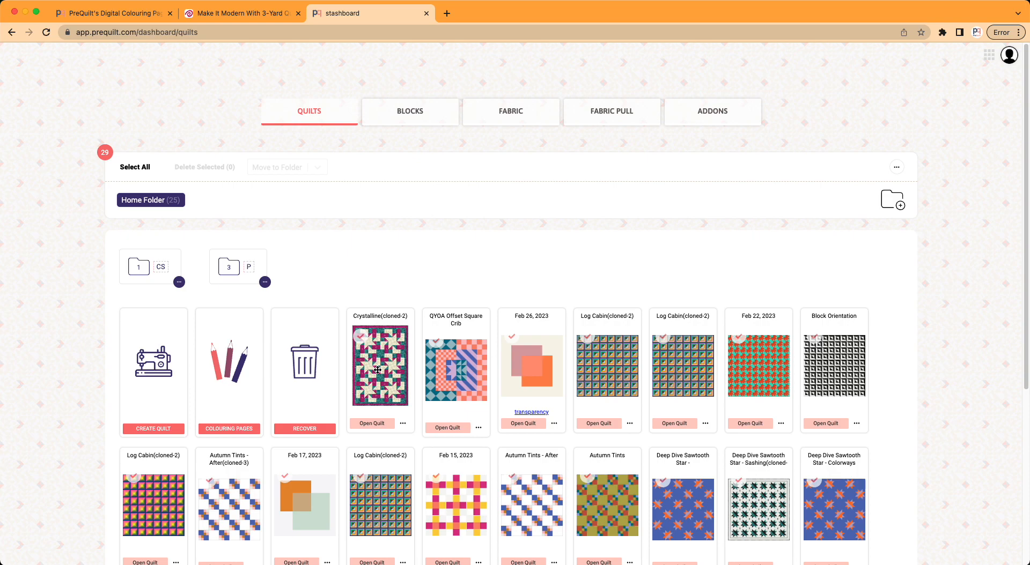
{"action": "mouse_move", "coordinate": [428, 222]}
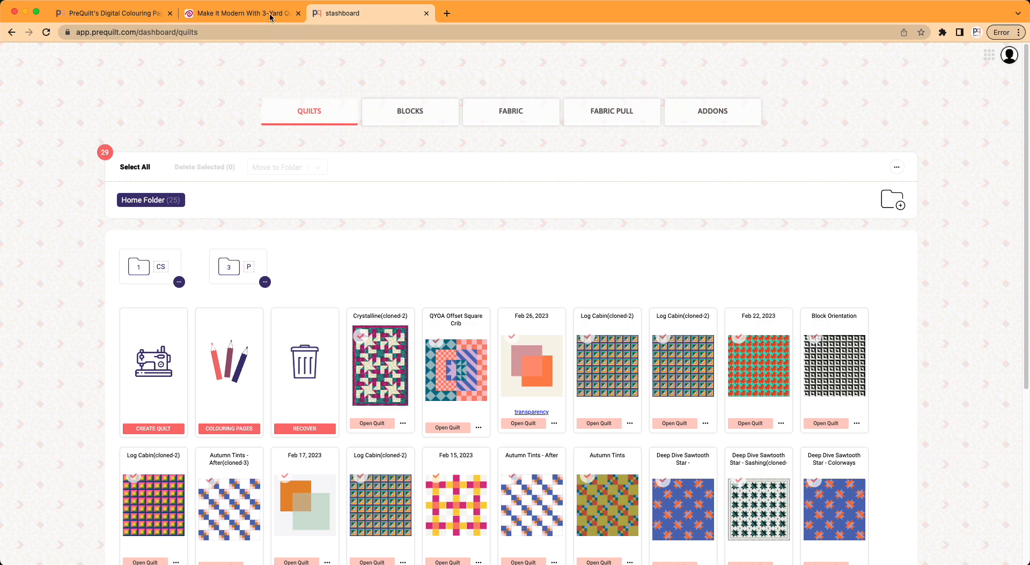
{"action": "mouse_move", "coordinate": [376, 419]}
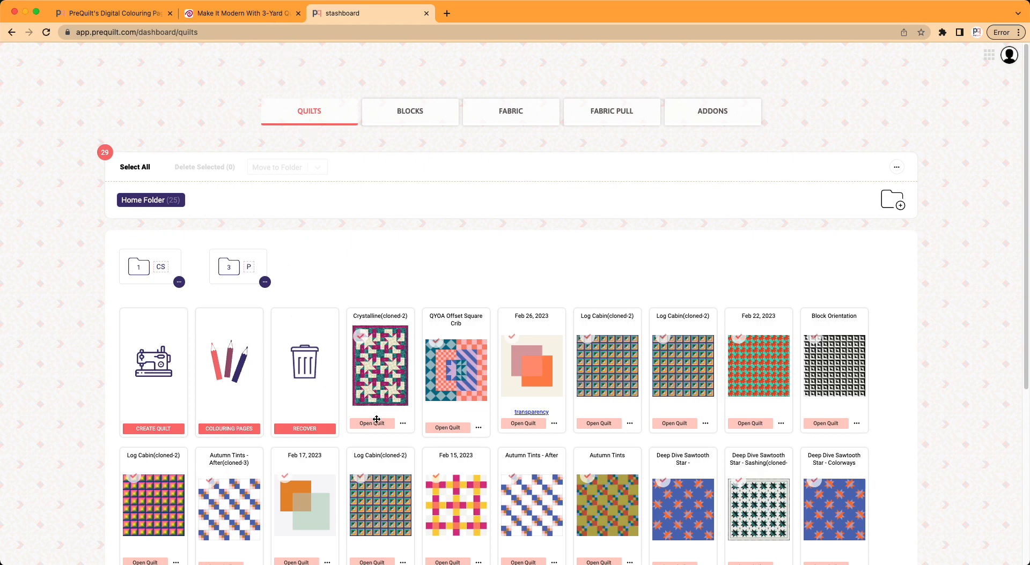
Open the Crystalline(cloned-2) quilt from the Quilts dashboard.
{"action": "left_click", "coordinate": [372, 422]}
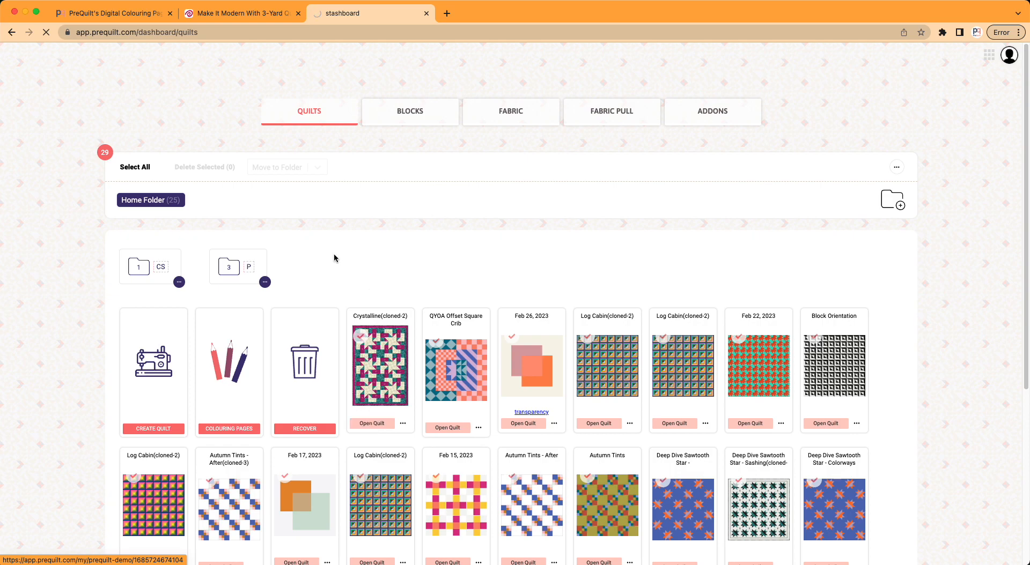